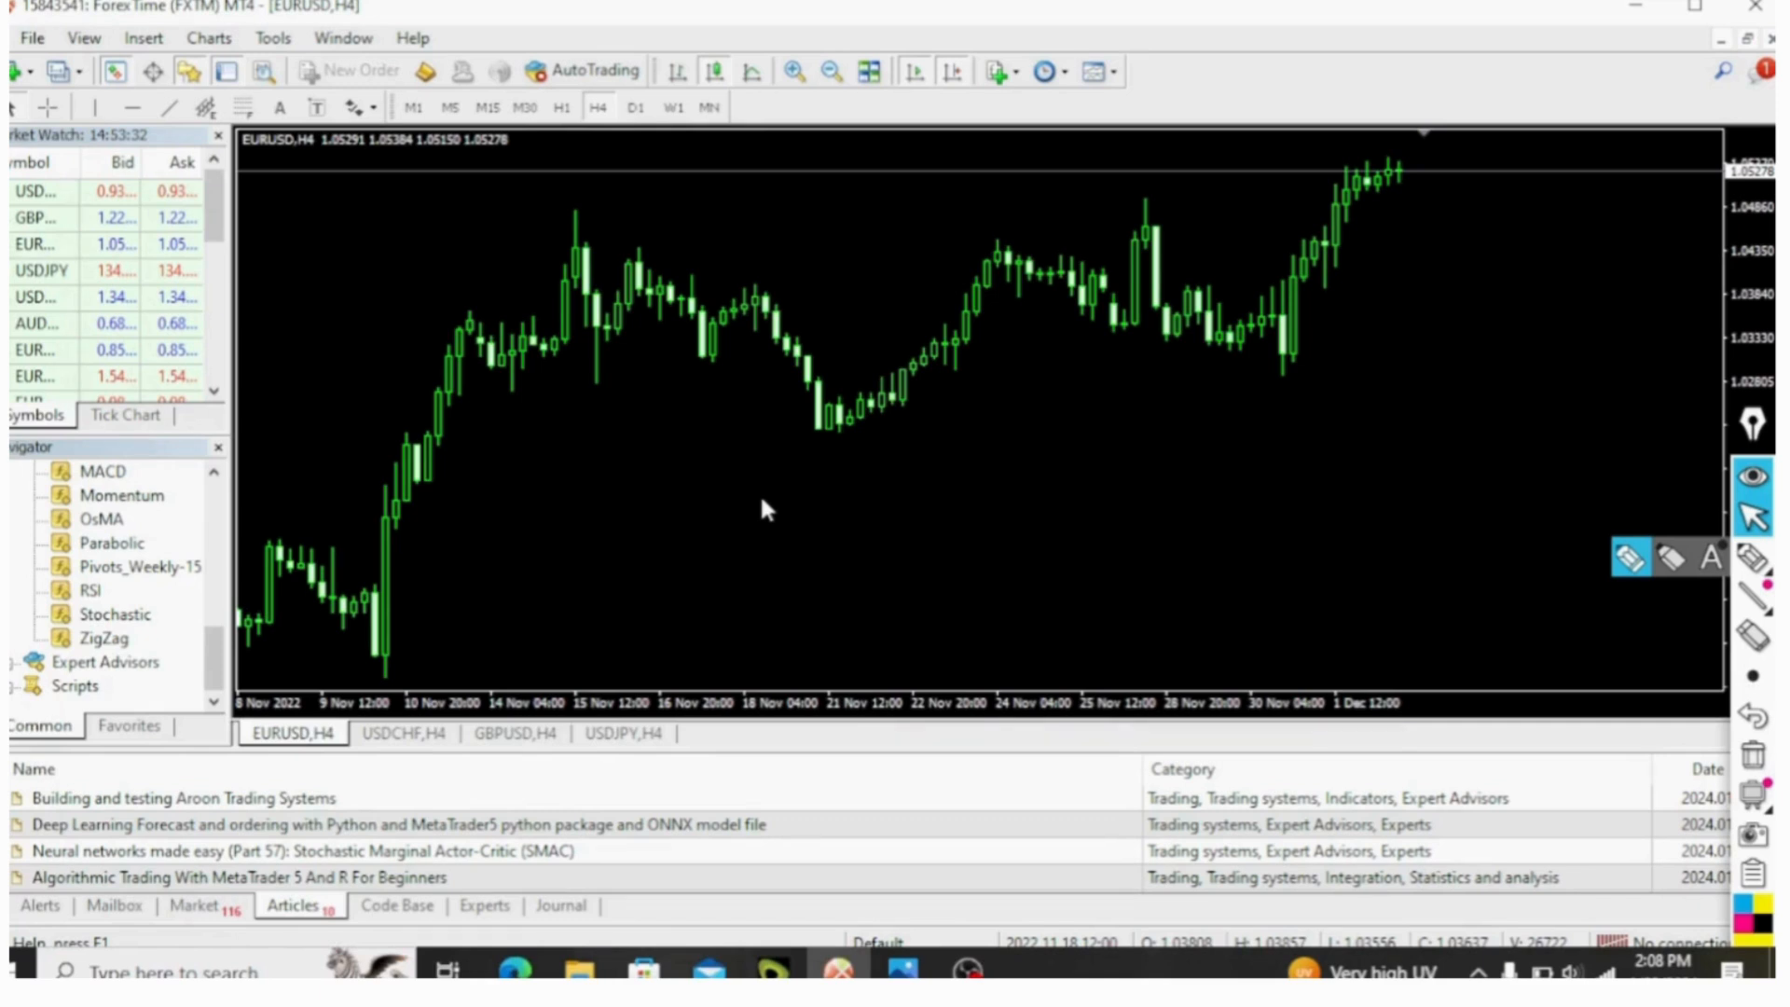
mouse_move(794, 580)
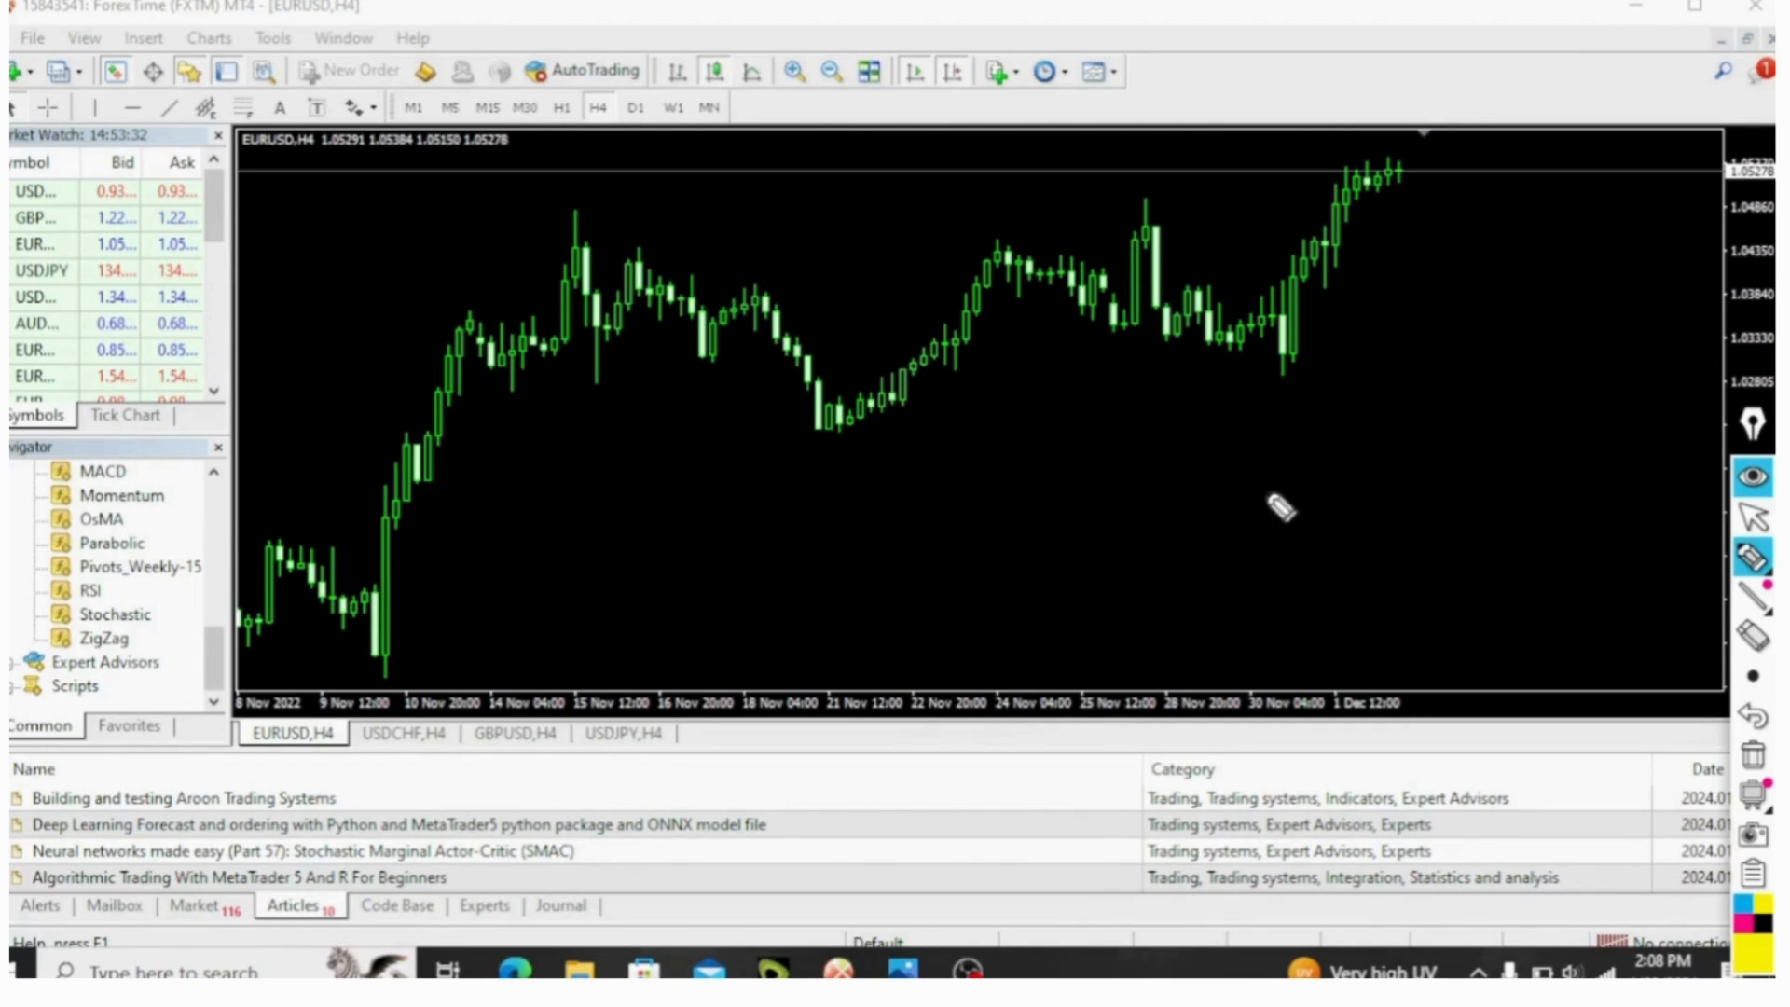
mouse_move(1021, 541)
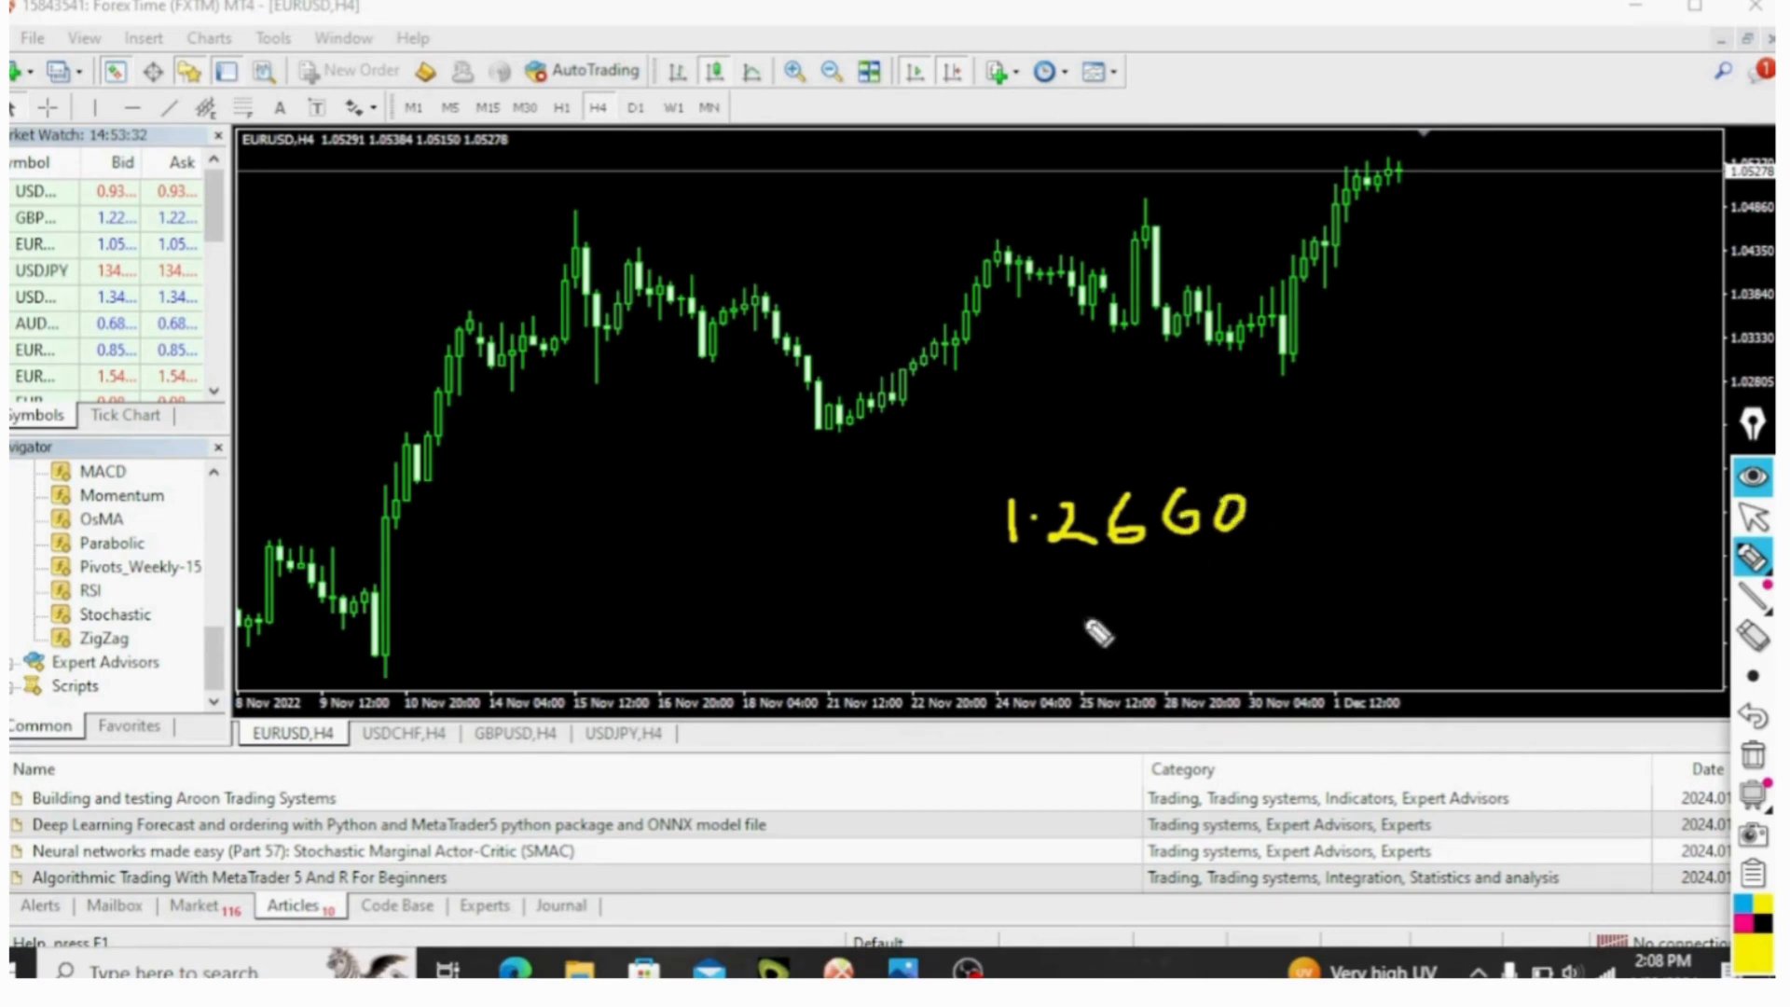
mouse_move(1013, 634)
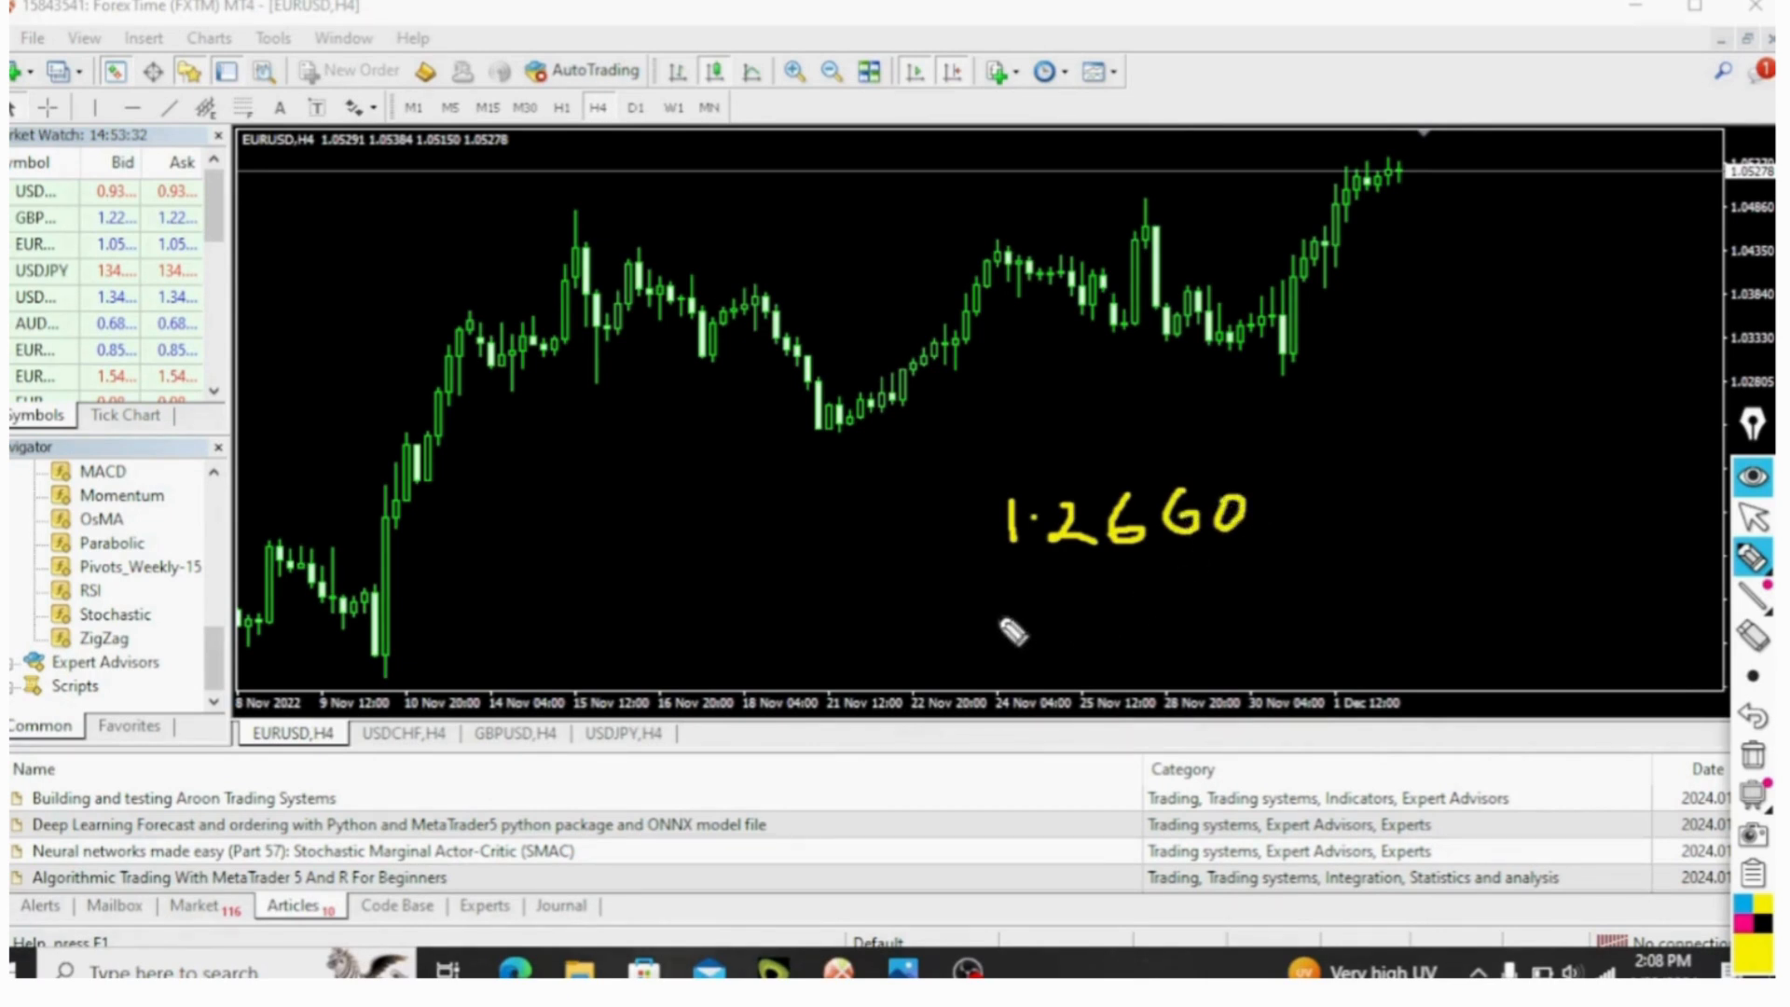
mouse_move(1026, 576)
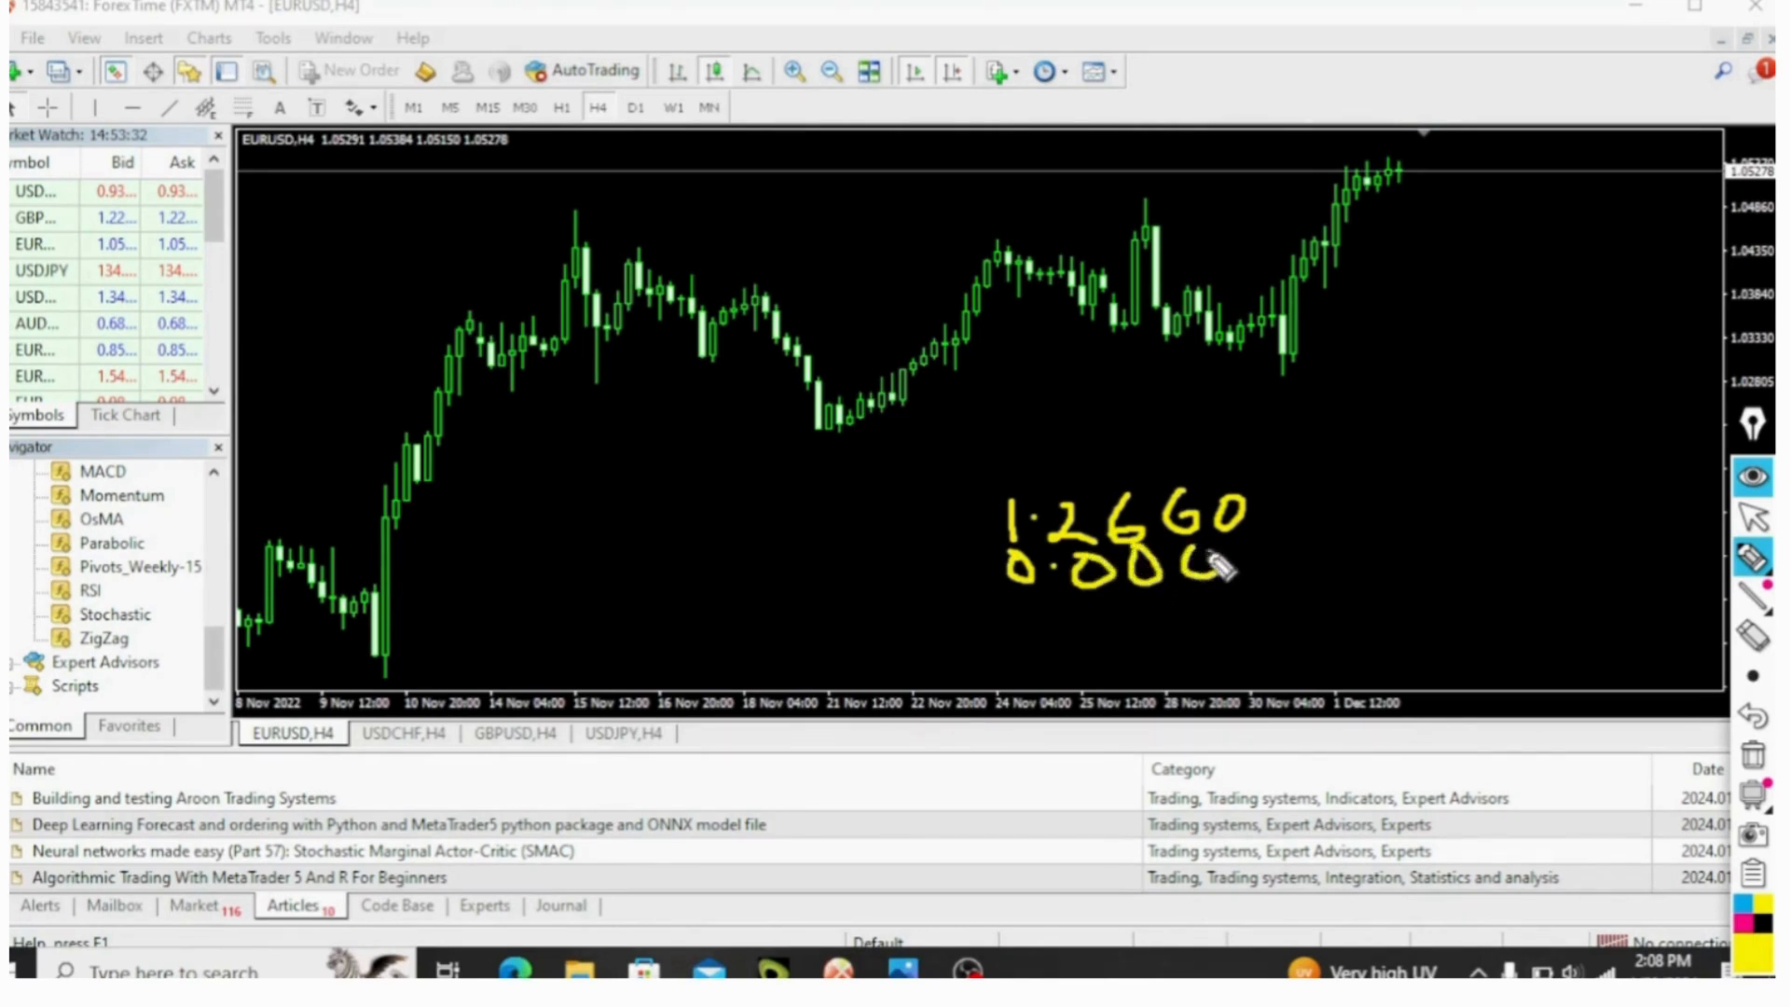
Step: Finish writing 0.0001 under 1.2660 and add the plus sign with an underline
left_click_drag(1216, 559, 1250, 582)
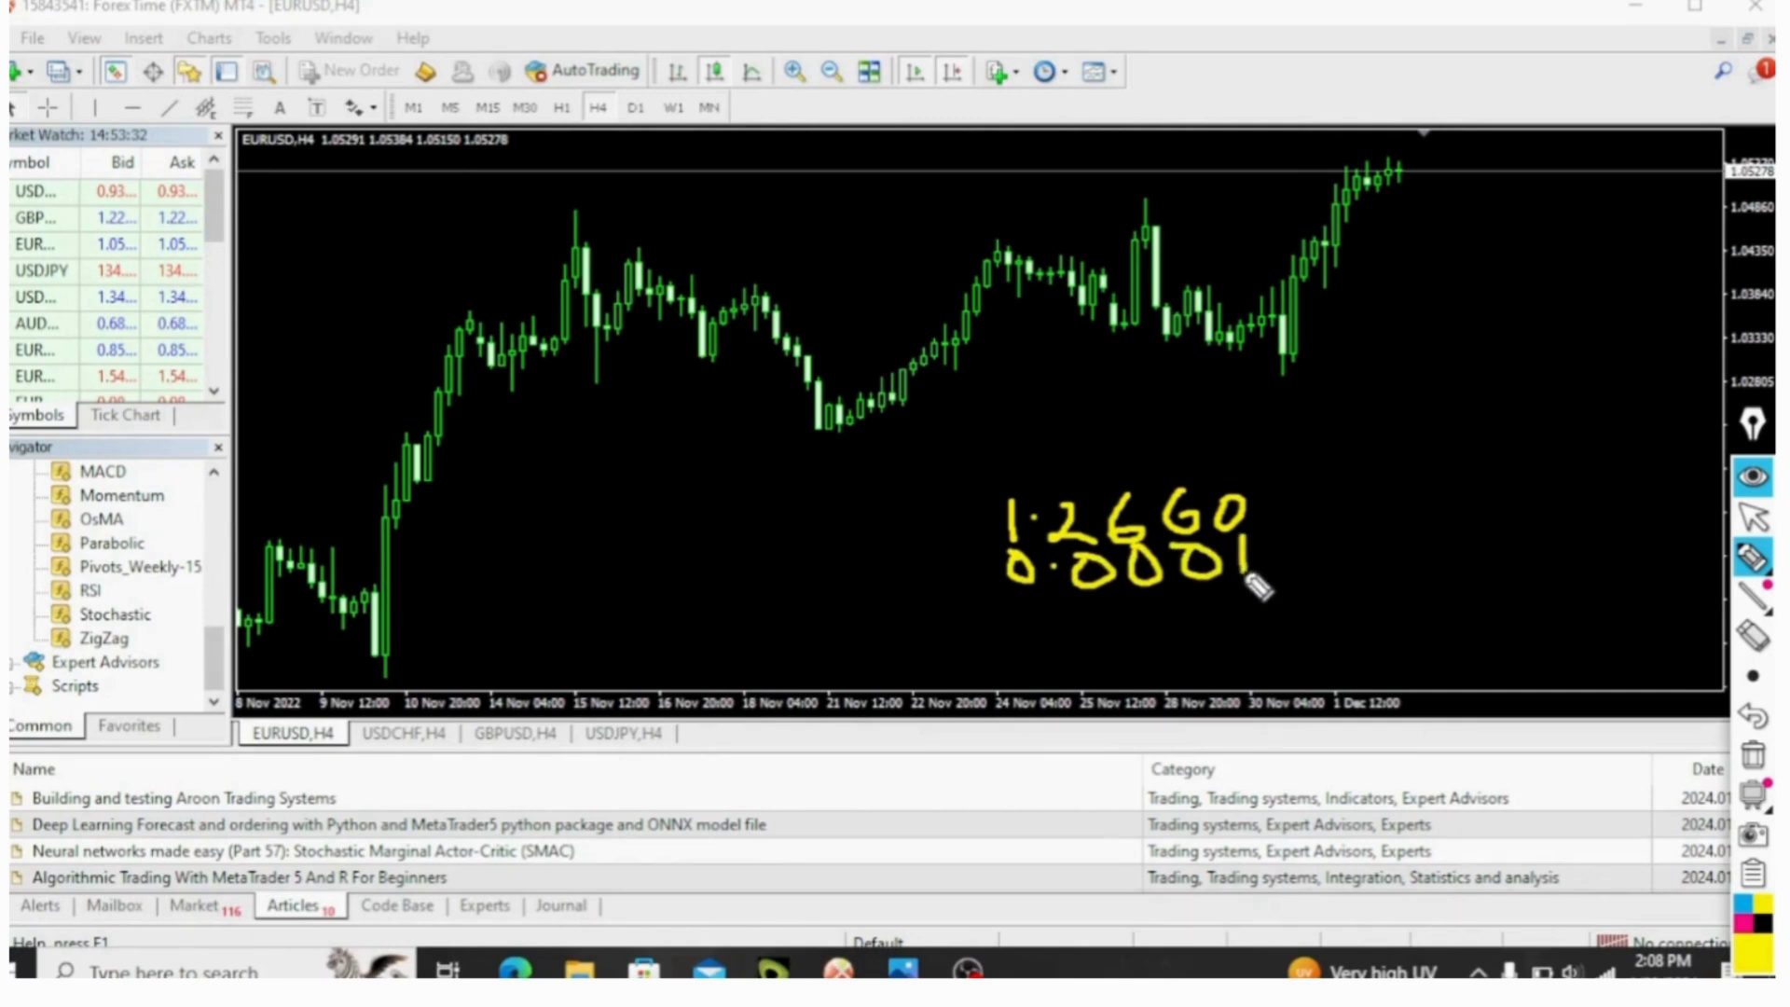
left_click_drag(938, 605, 1177, 604)
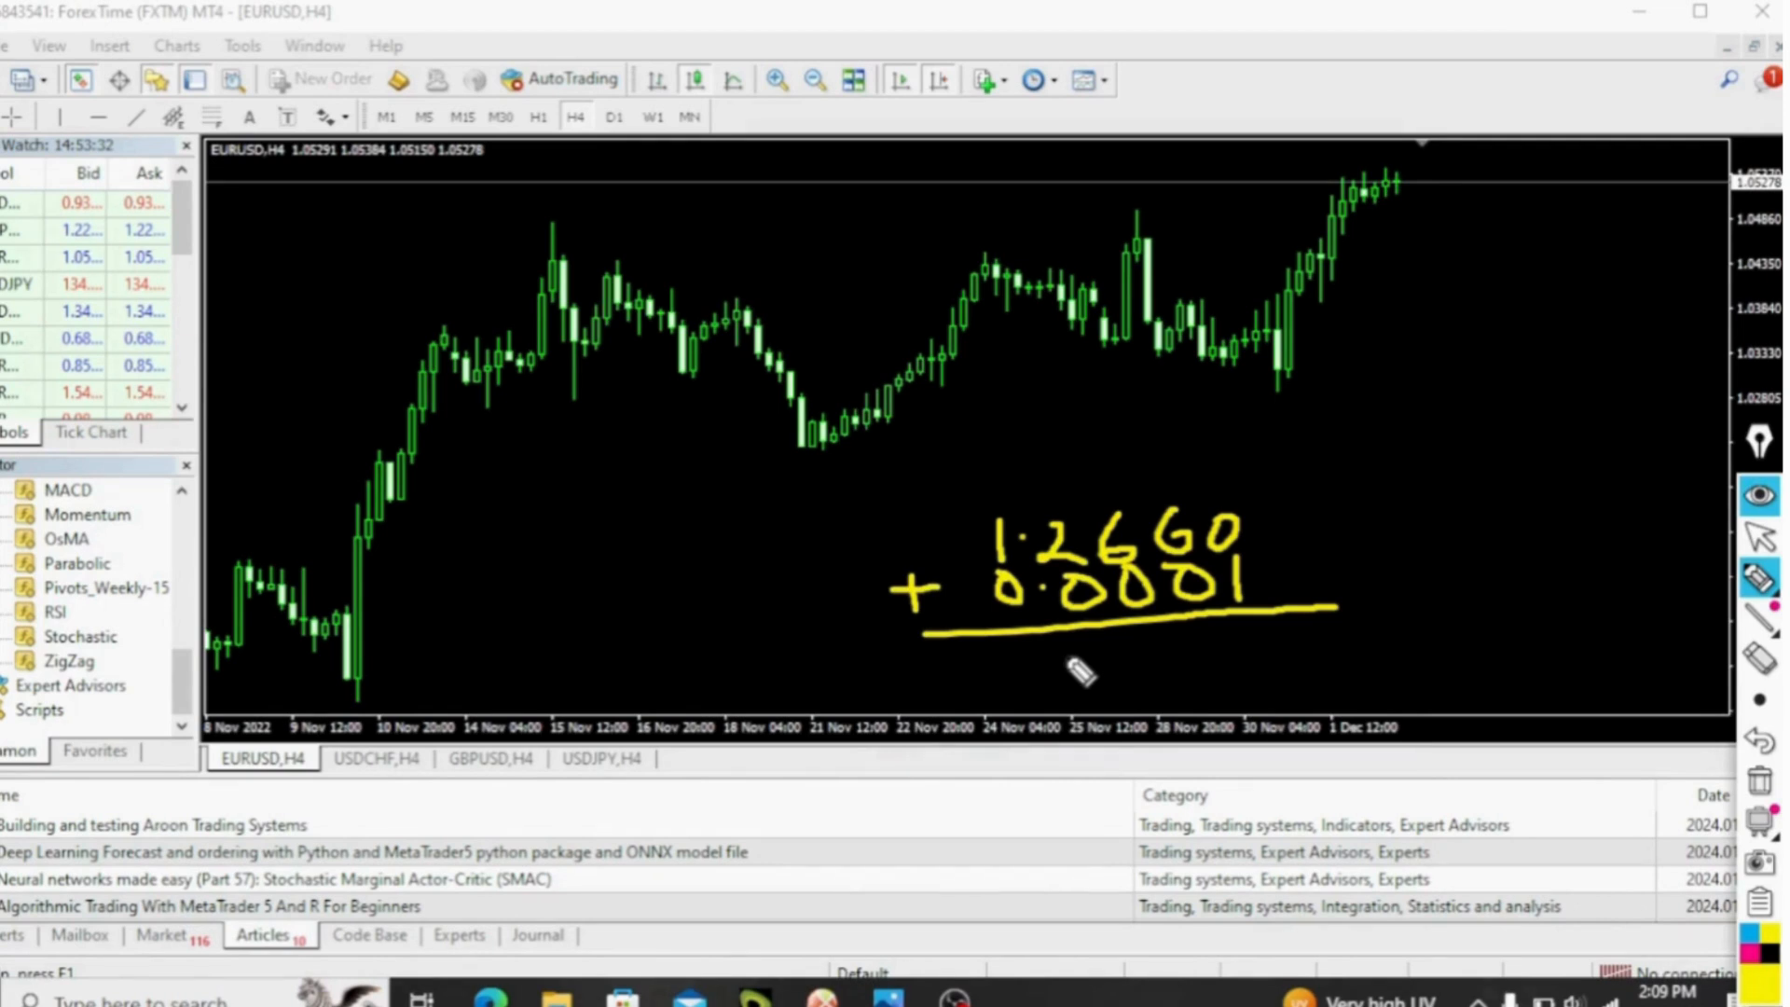
mouse_move(1033, 656)
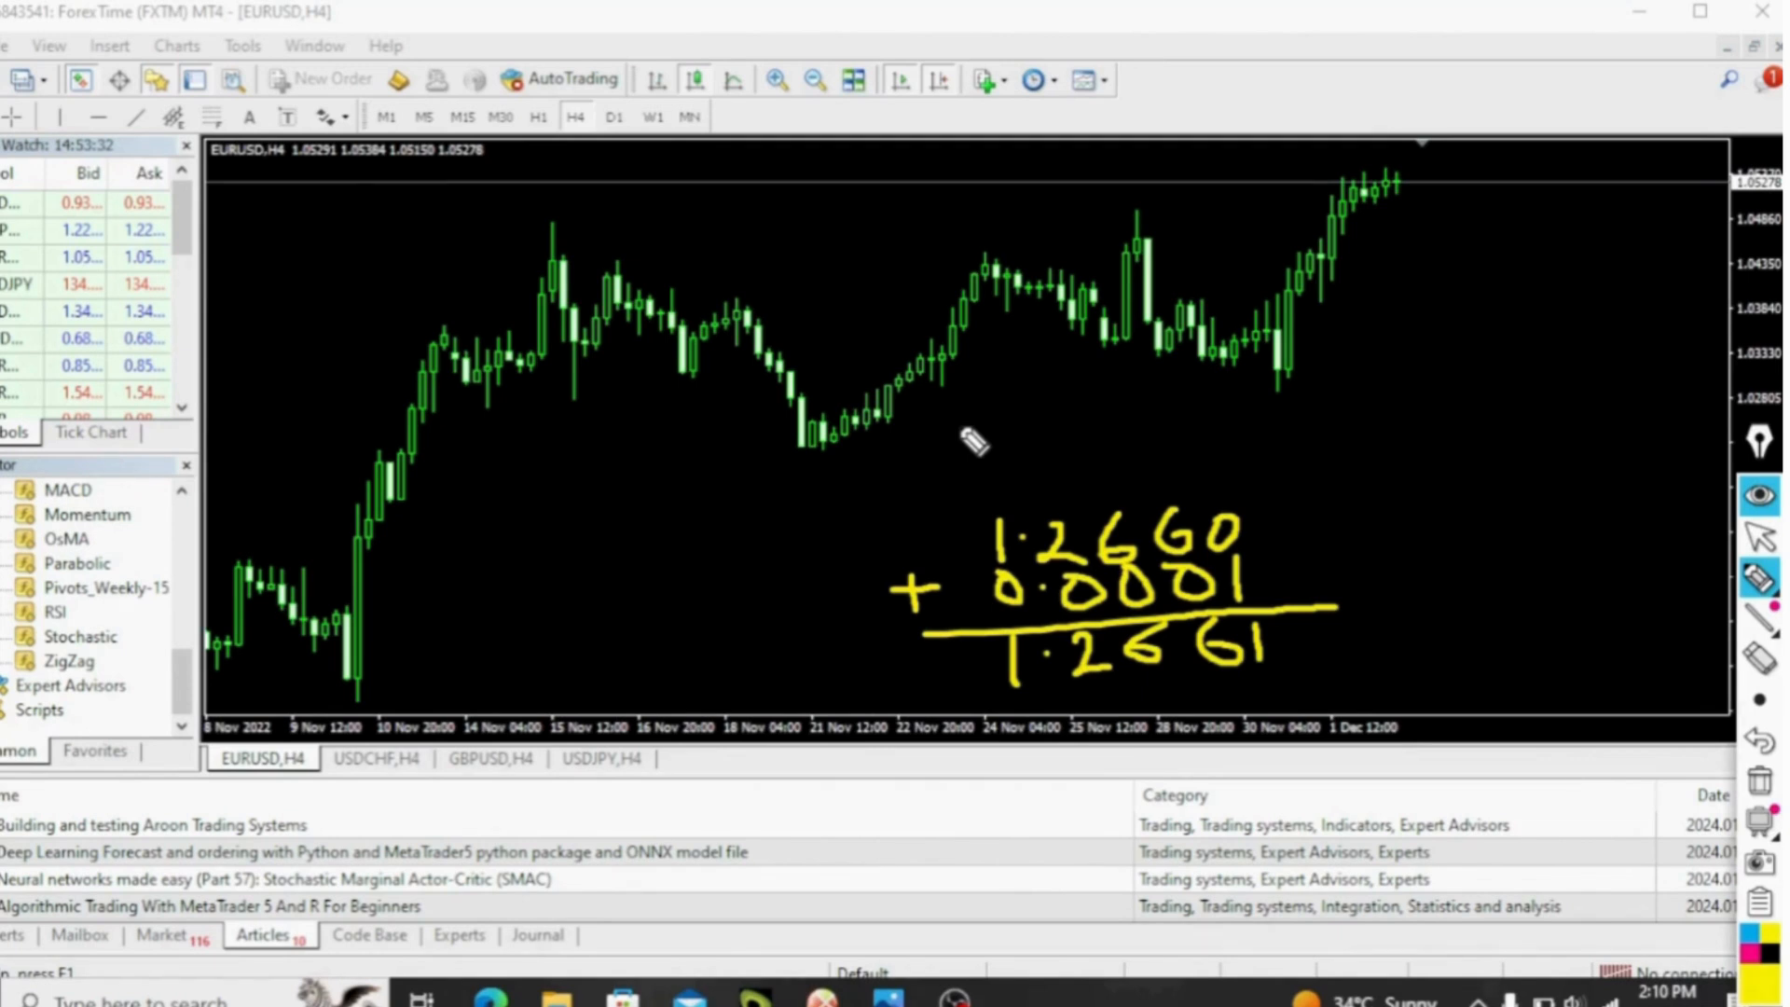
mouse_move(1261, 448)
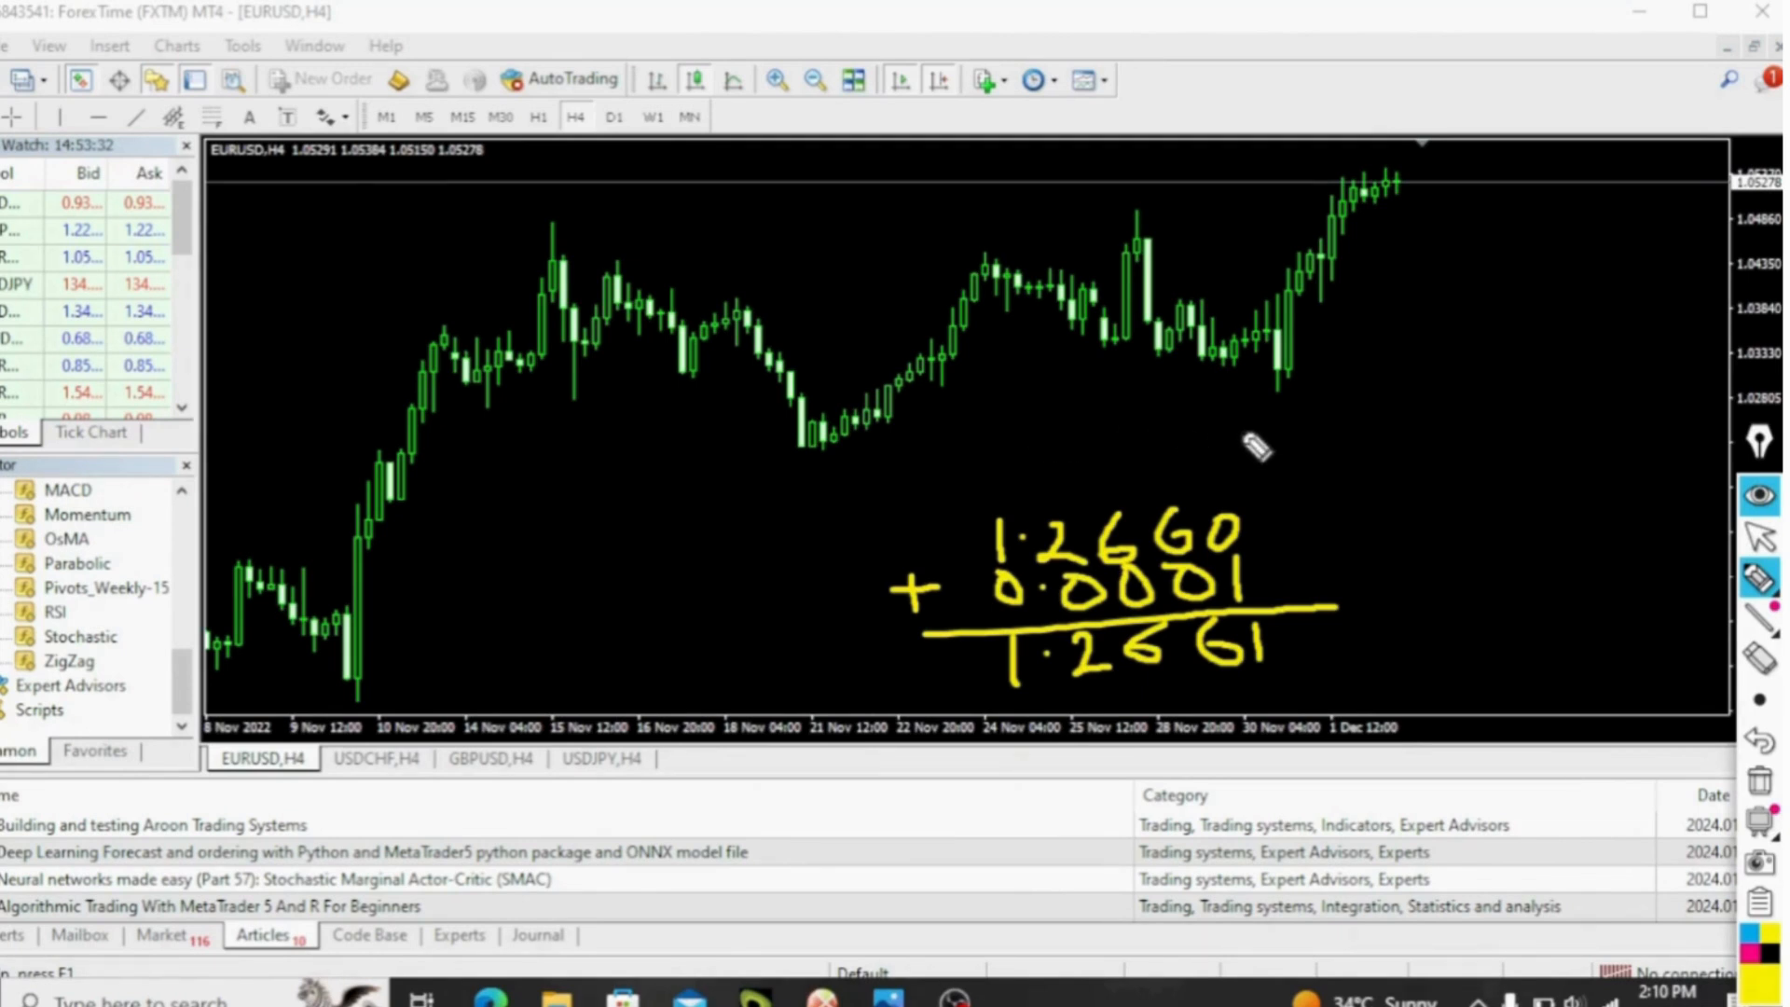
mouse_move(1318, 638)
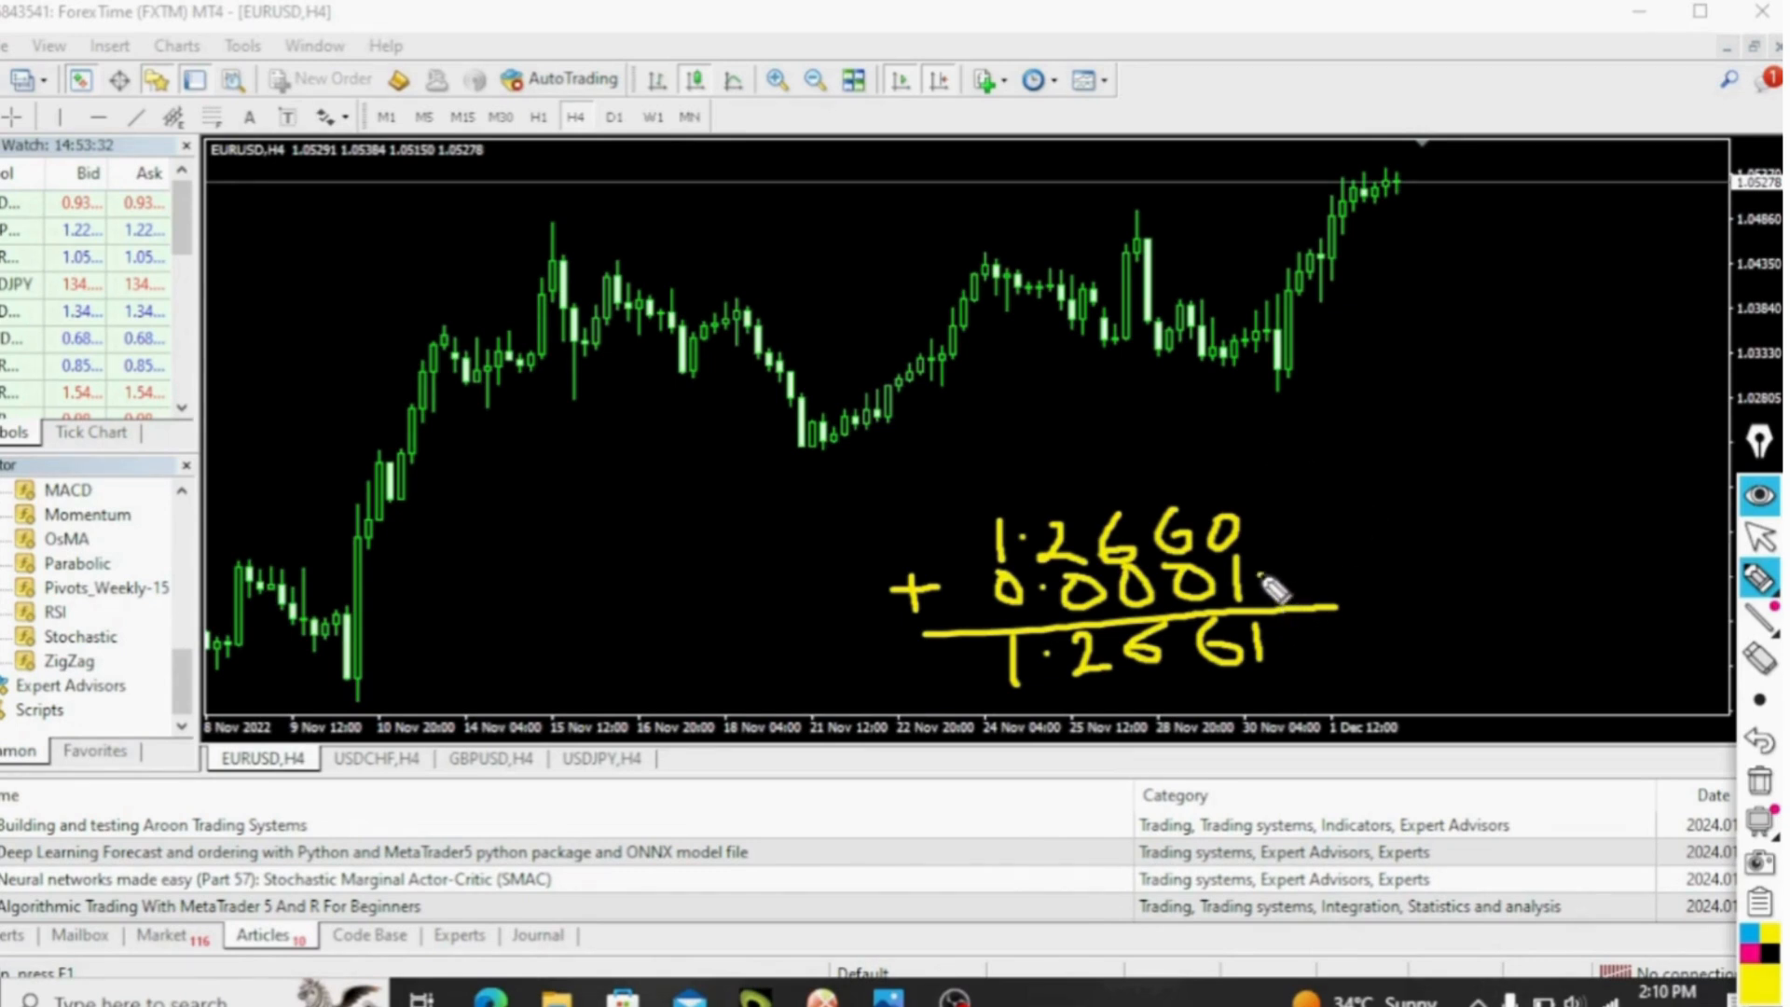
Step: Draw a handwritten check mark beside the 0.0001 line of the sum
left_click_drag(1279, 593, 1415, 507)
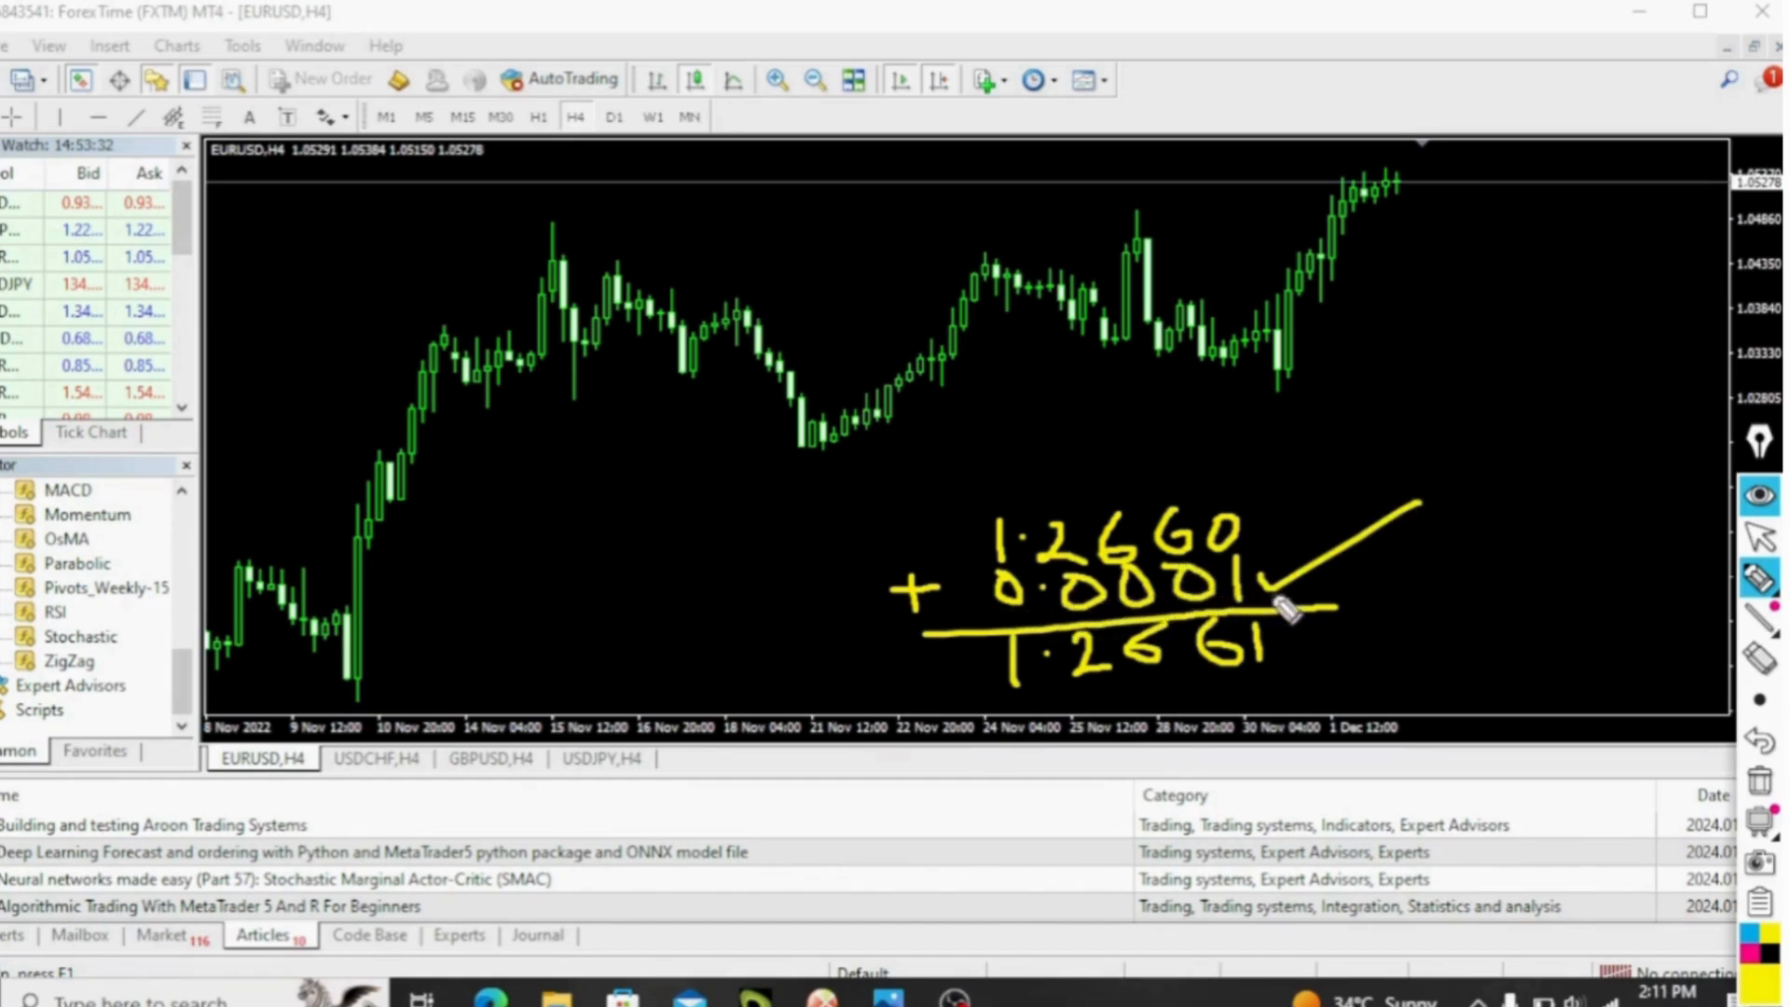
mouse_move(1444, 588)
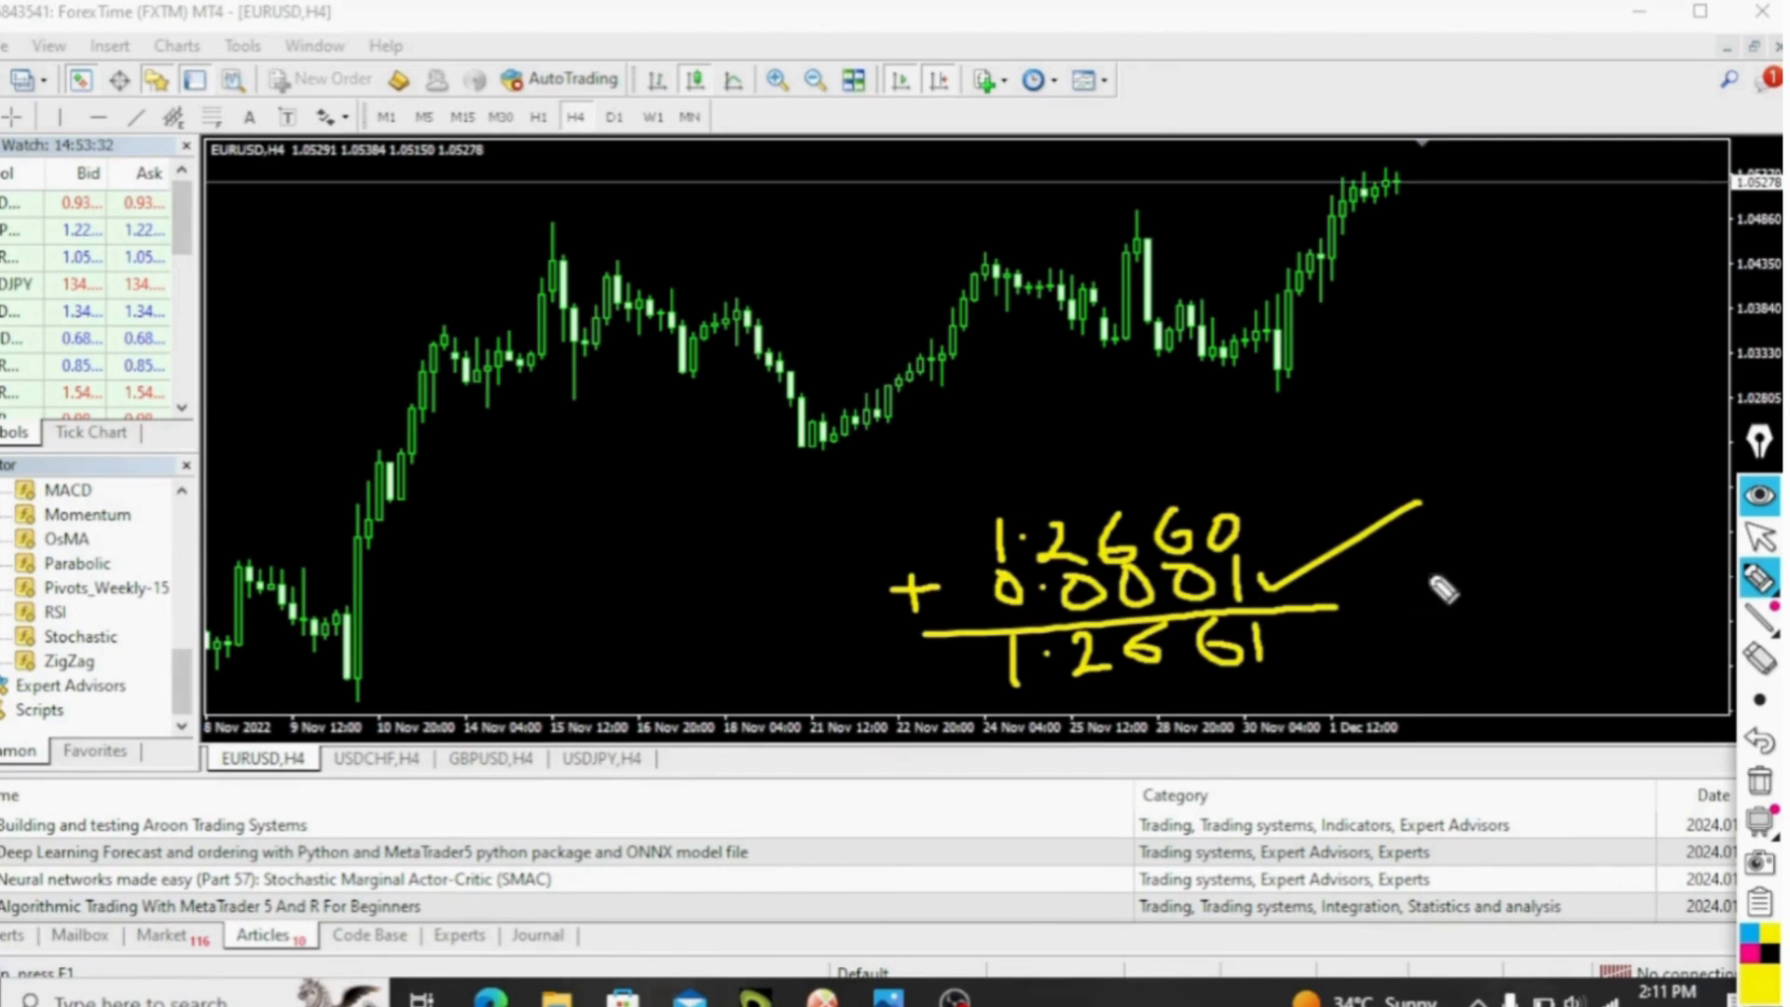
mouse_move(1427, 607)
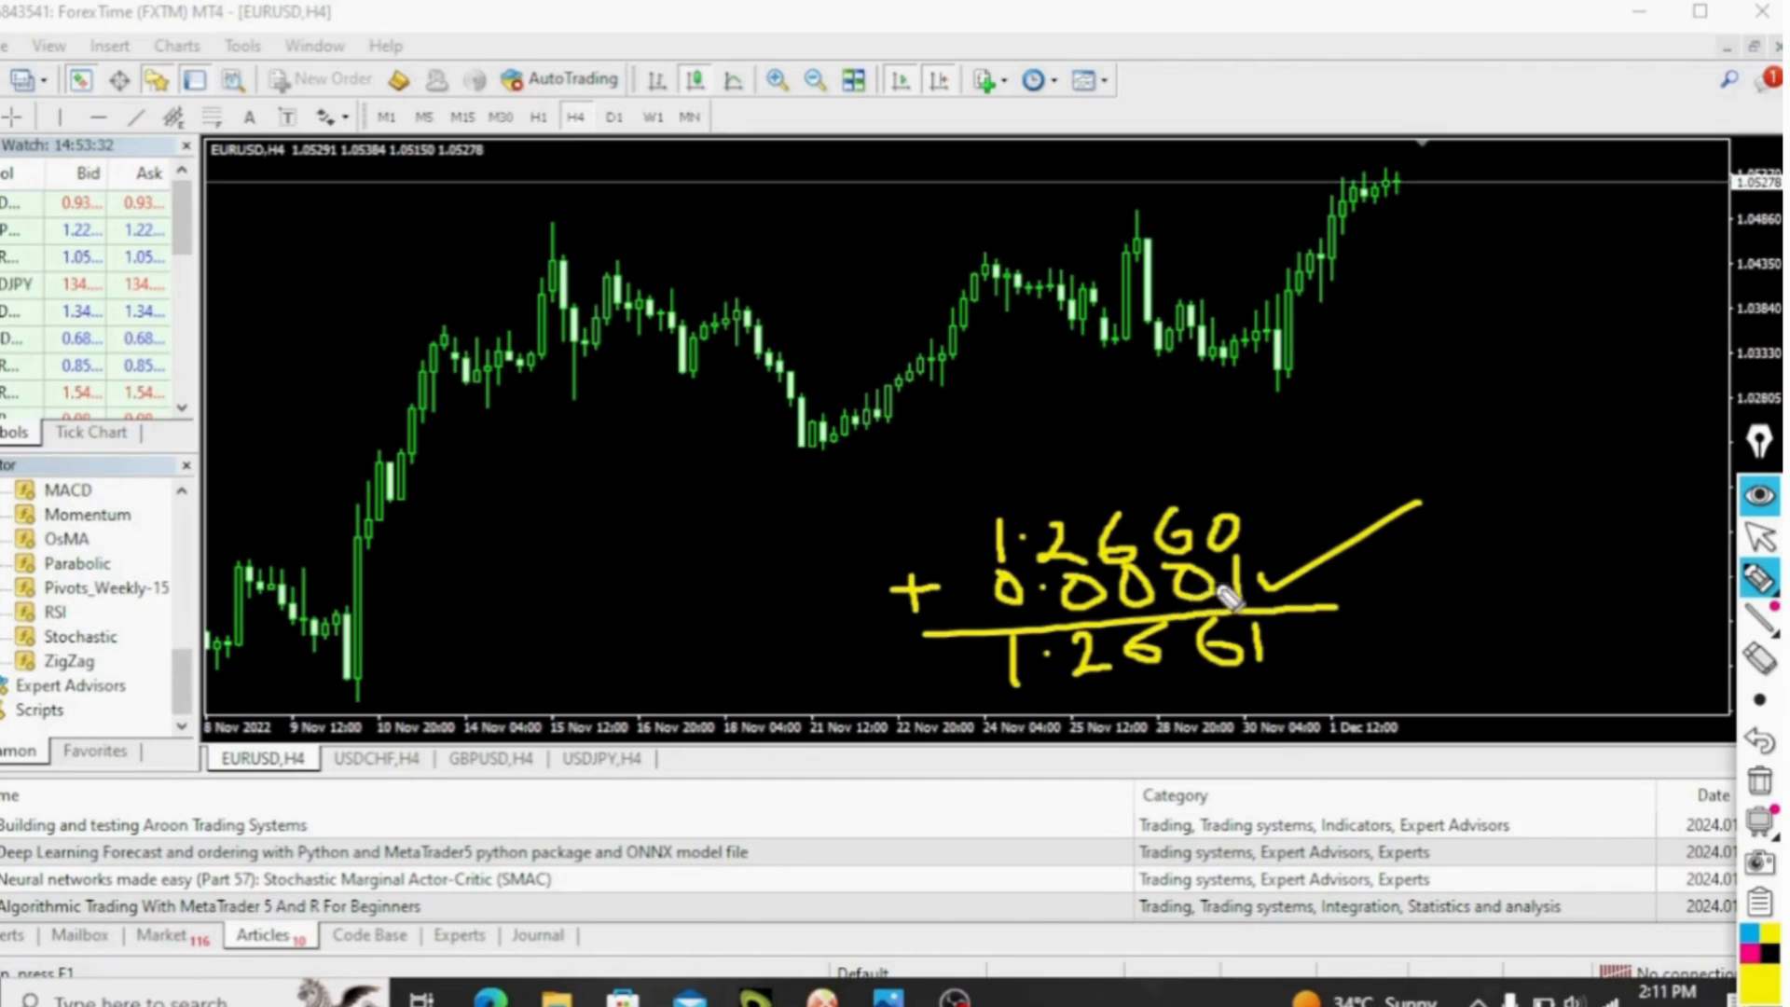
mouse_move(1140, 616)
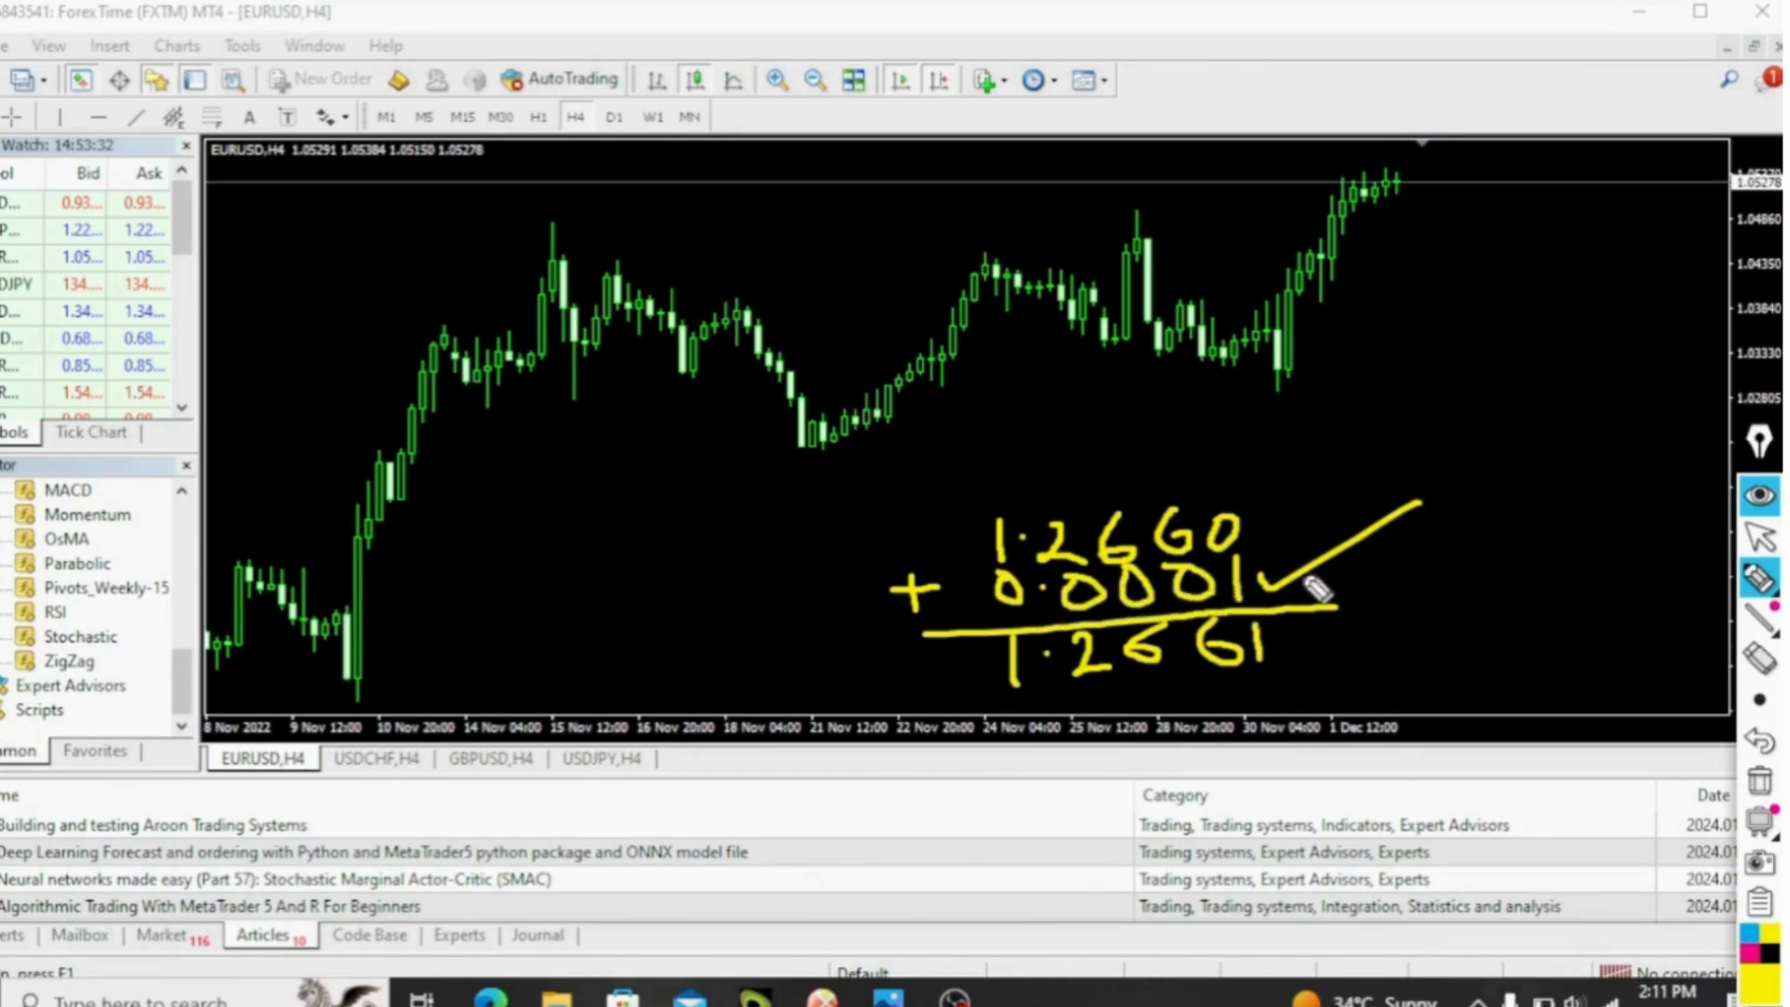
mouse_move(1339, 587)
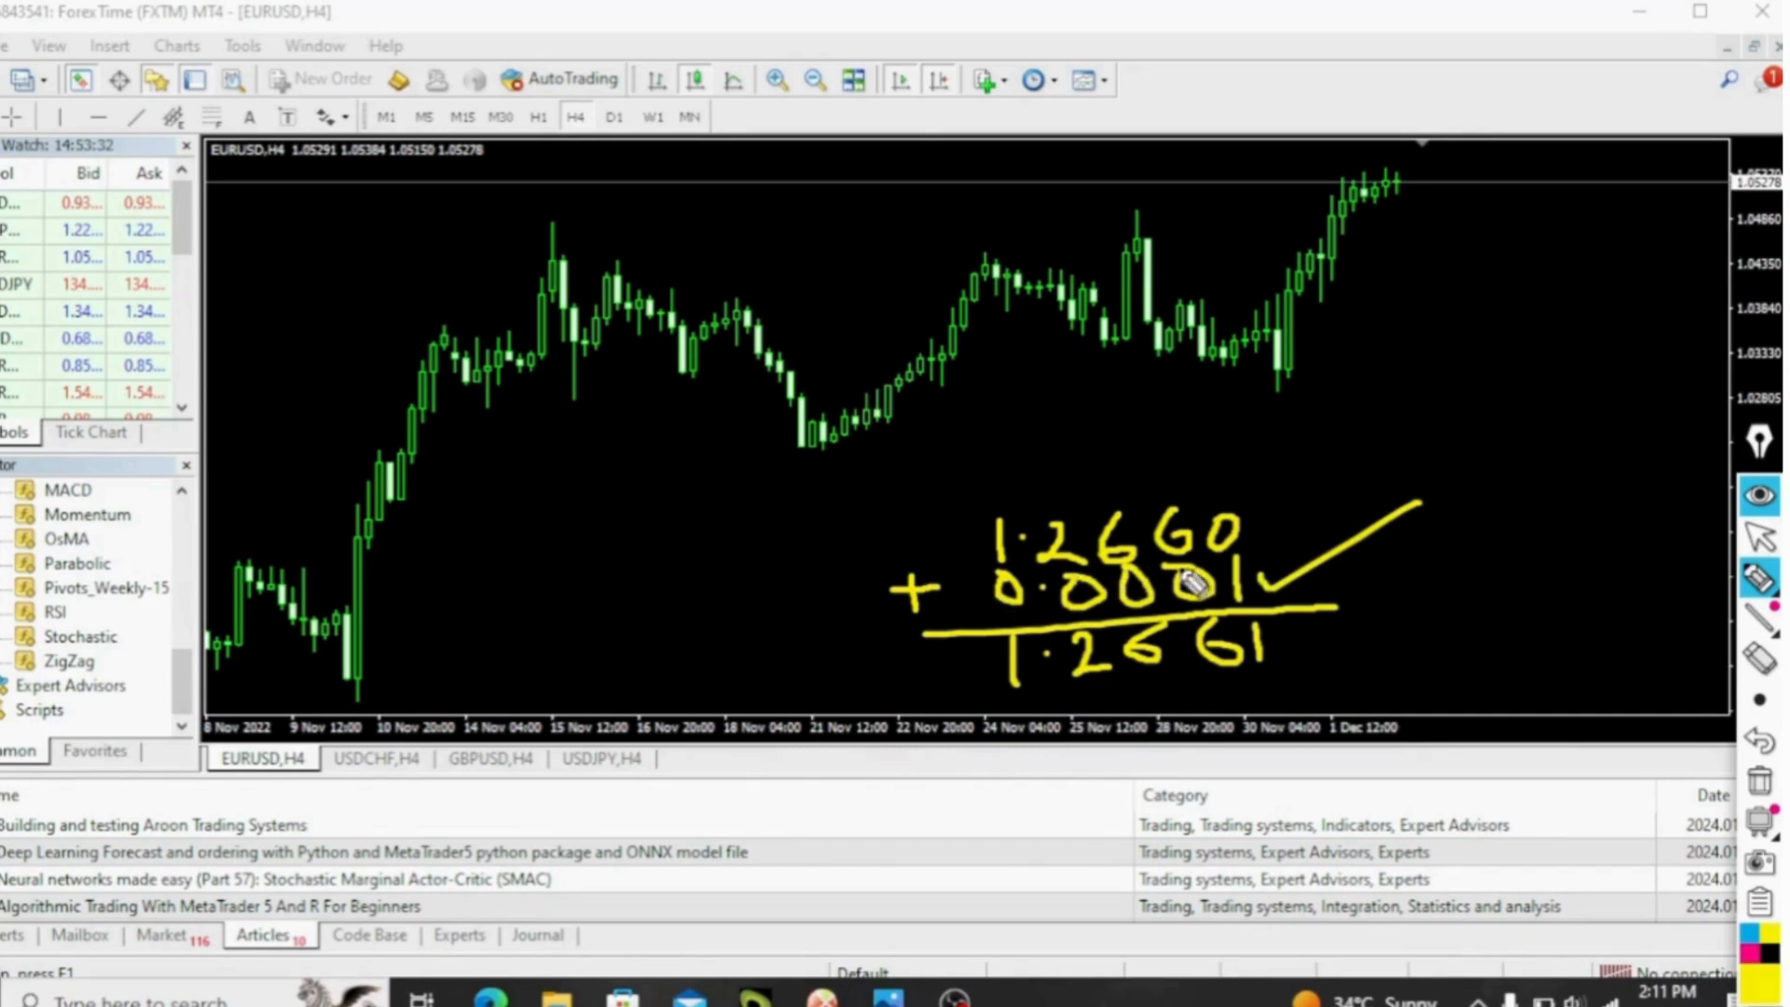
mouse_move(1367, 578)
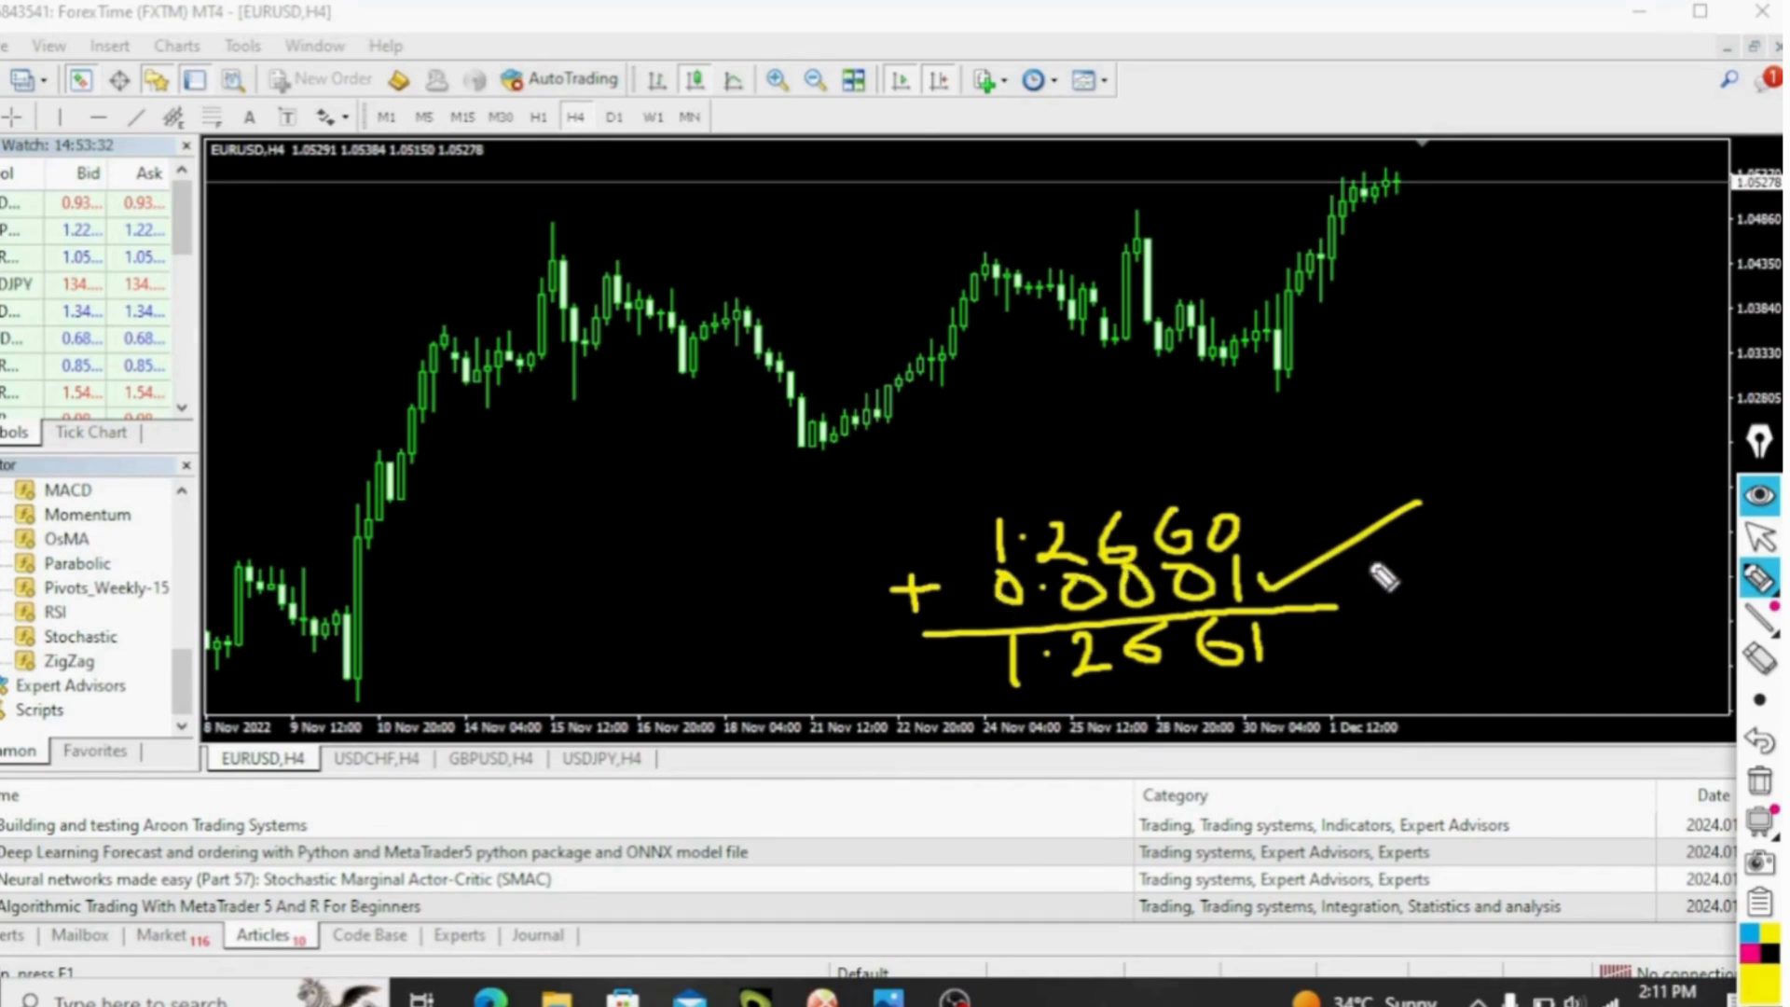
mouse_move(1481, 462)
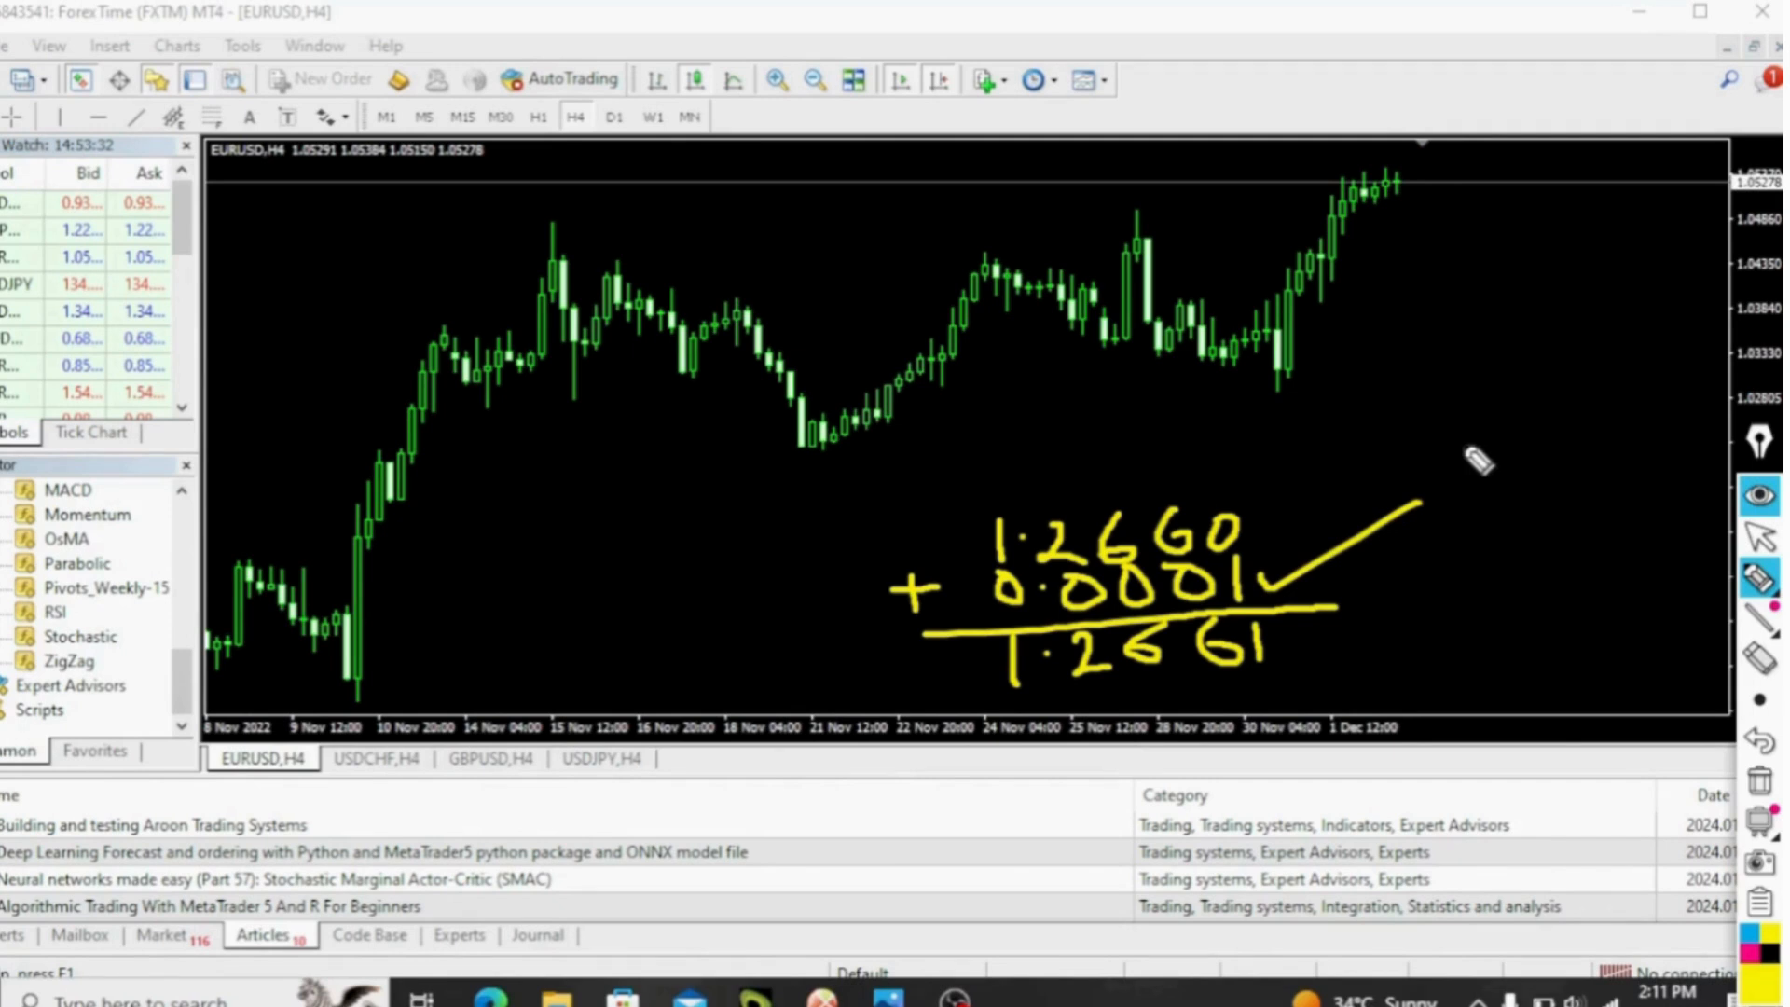
mouse_move(1764, 224)
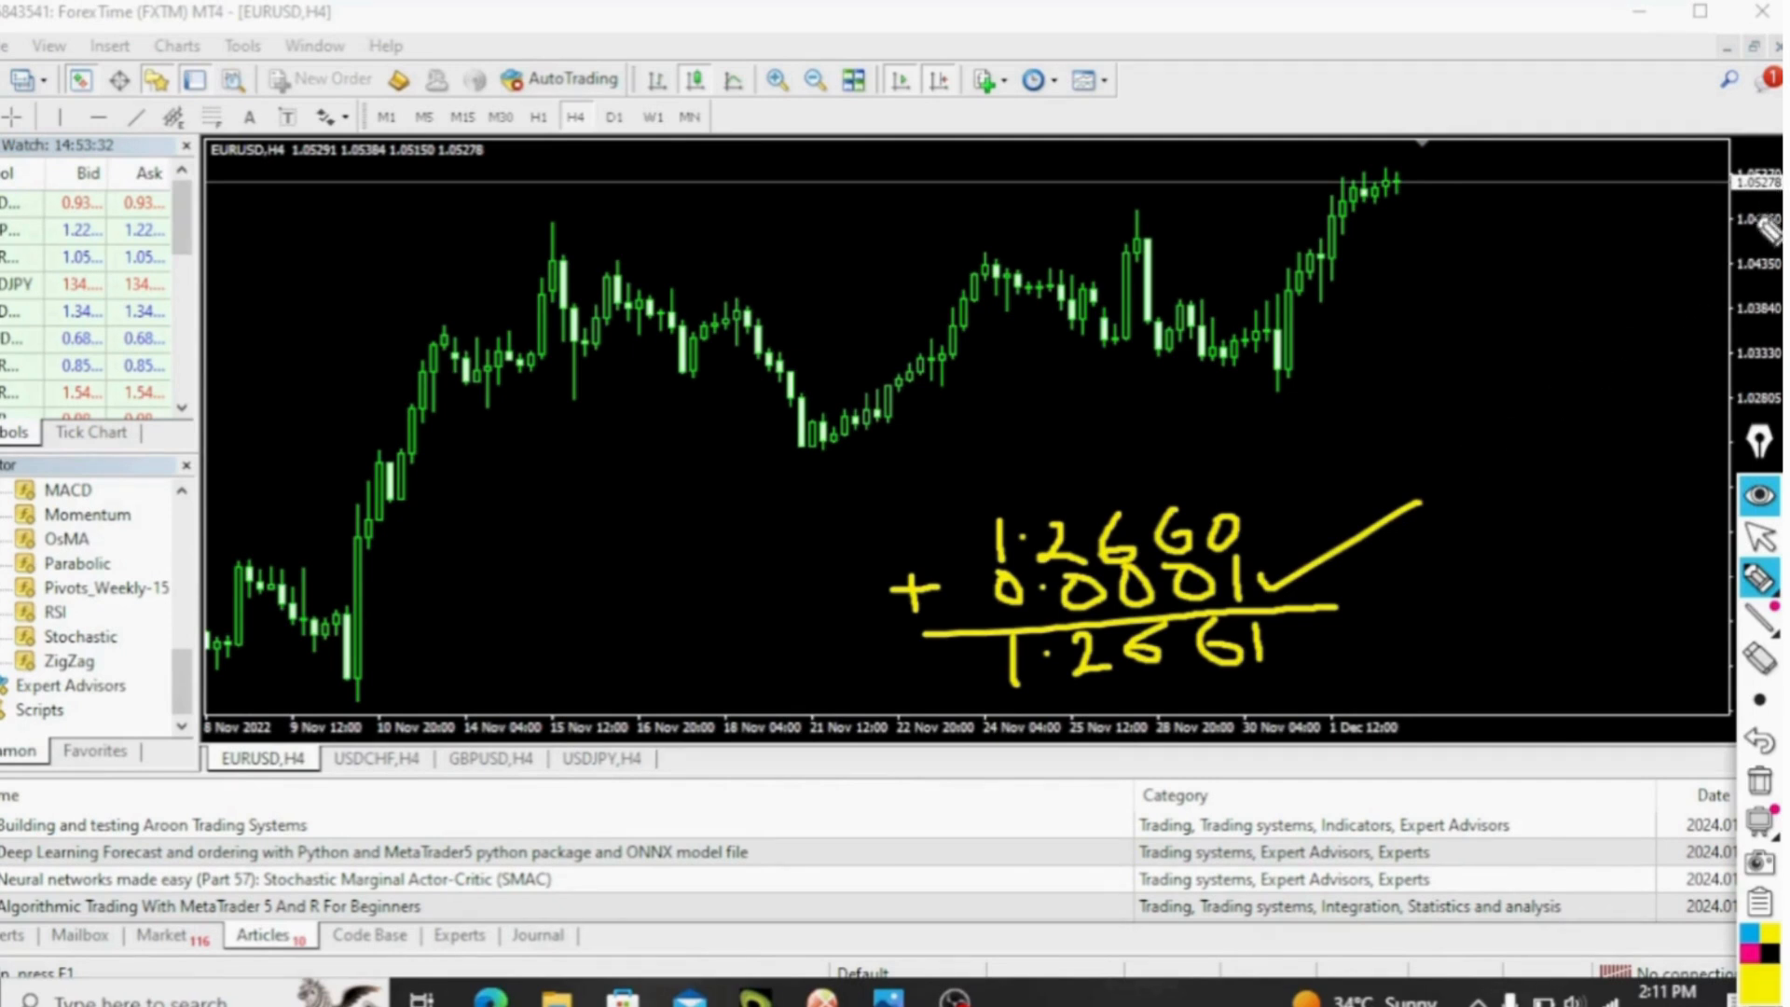
mouse_move(1764, 247)
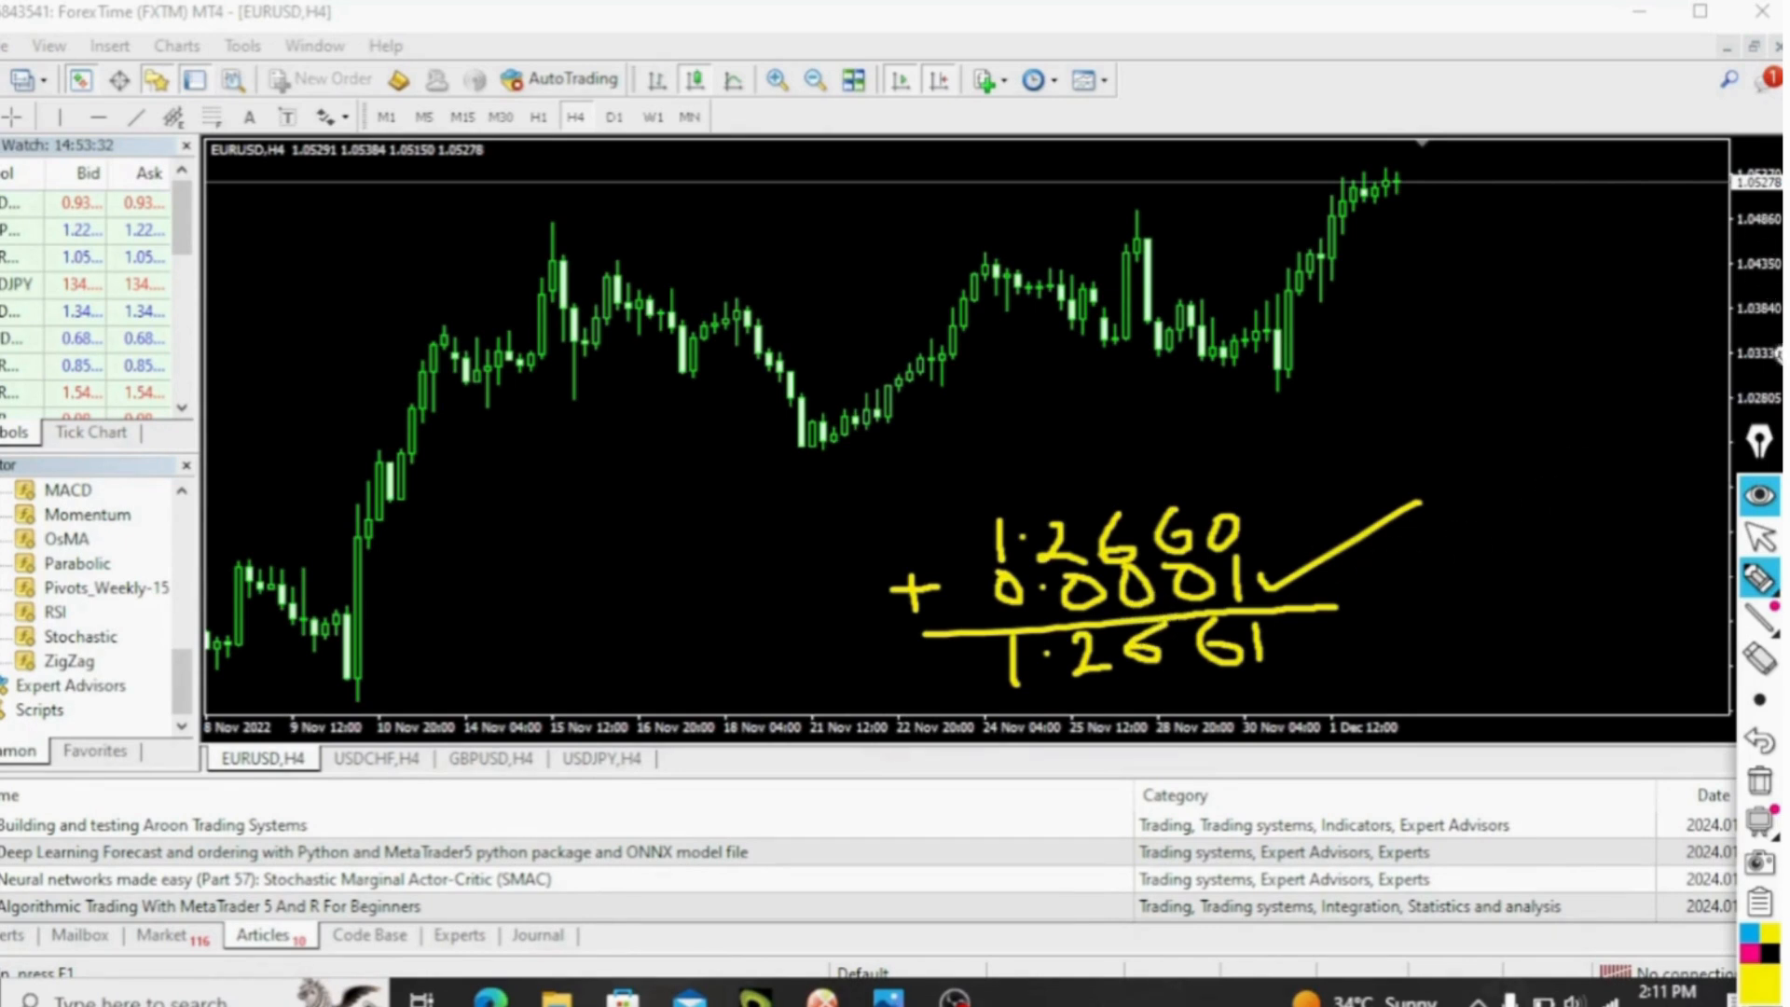
mouse_move(1669, 328)
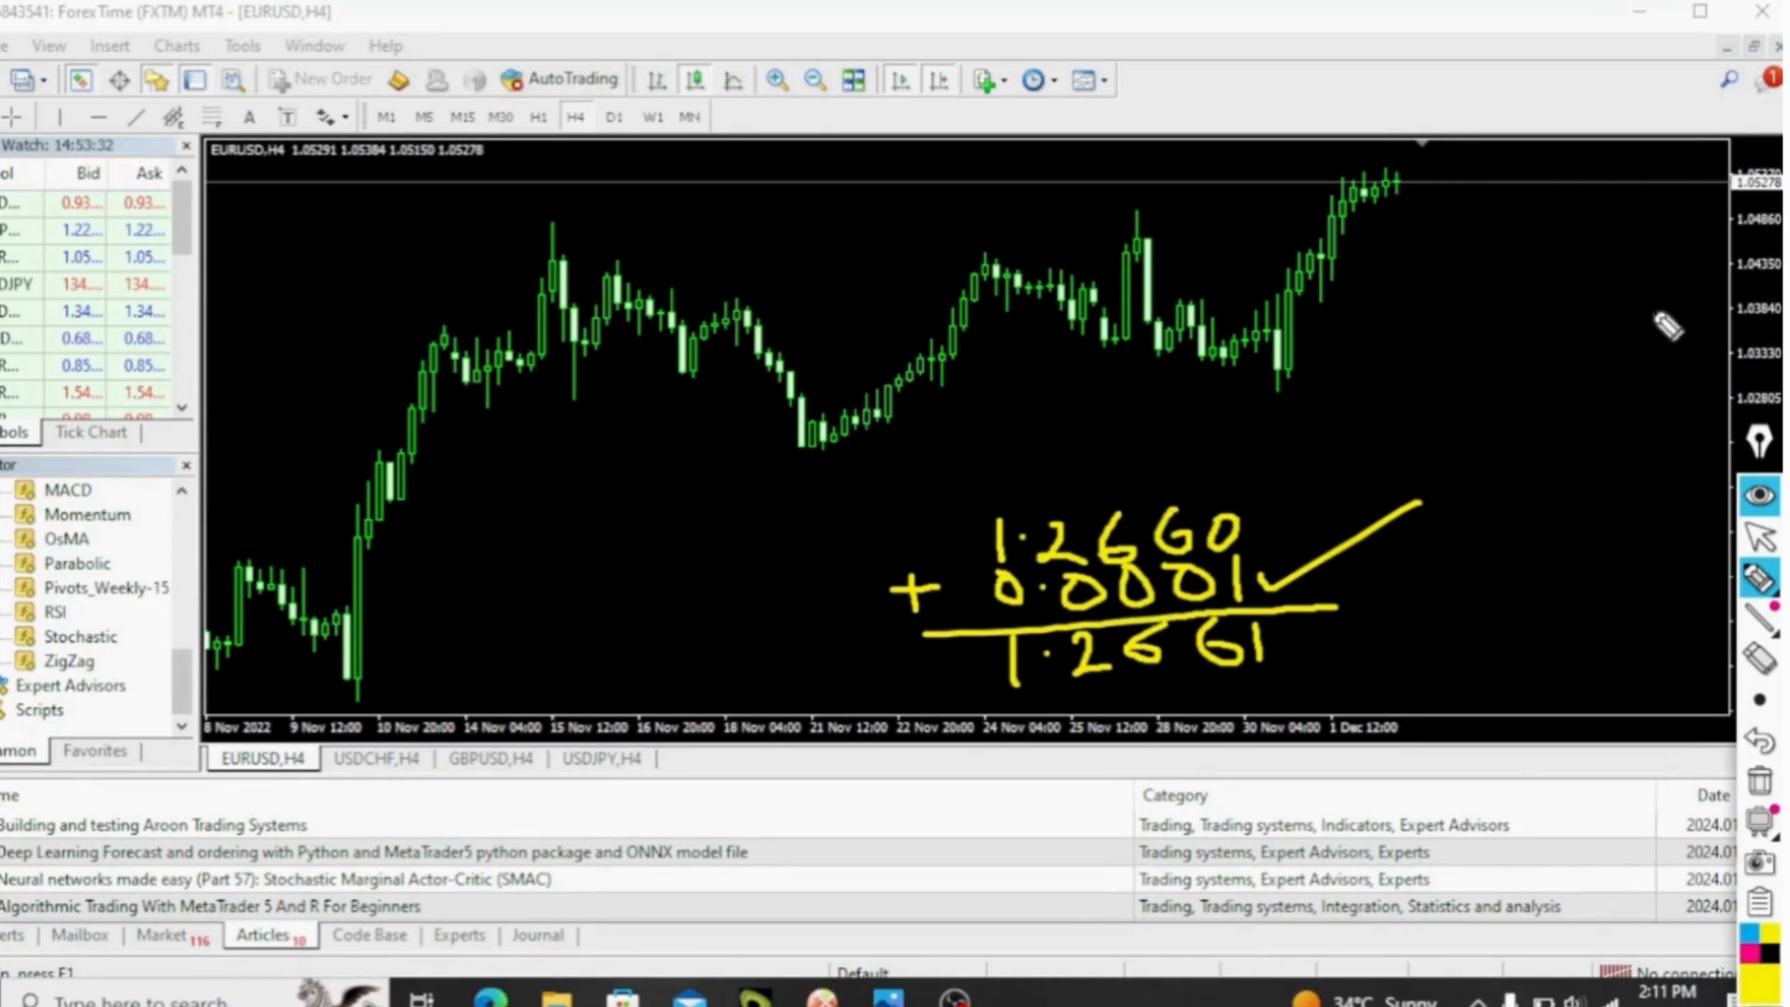
mouse_move(1641, 365)
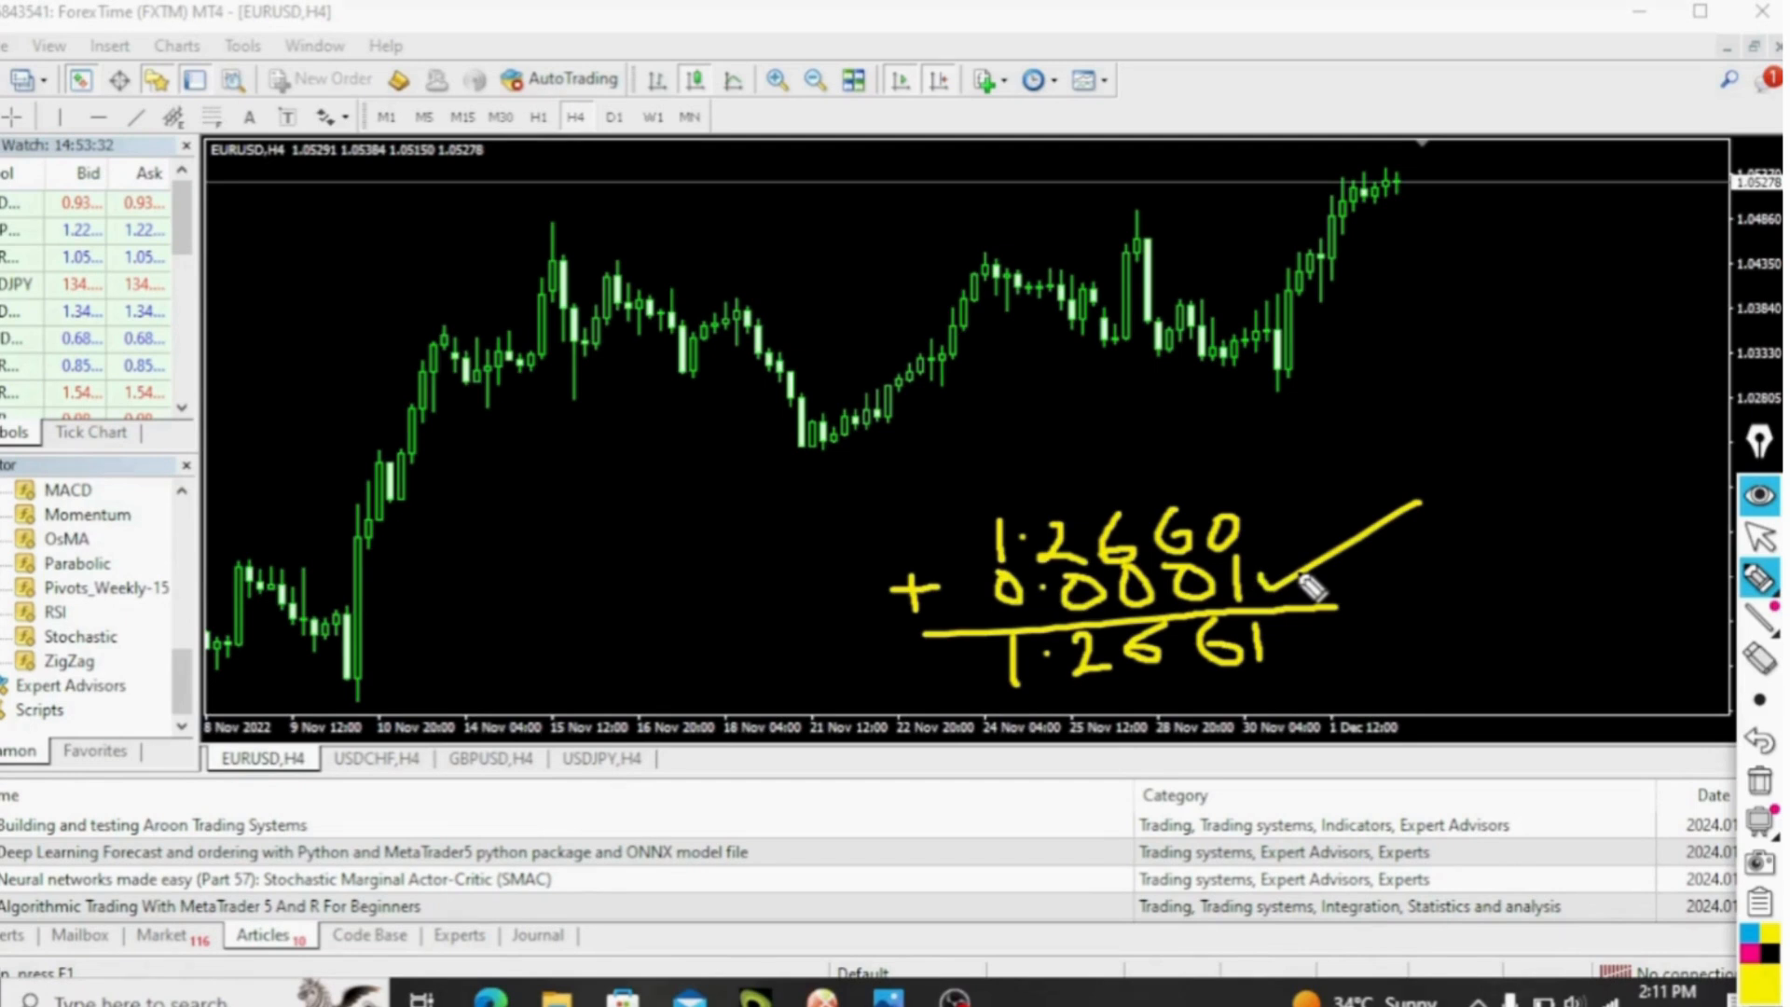
mouse_move(1697, 315)
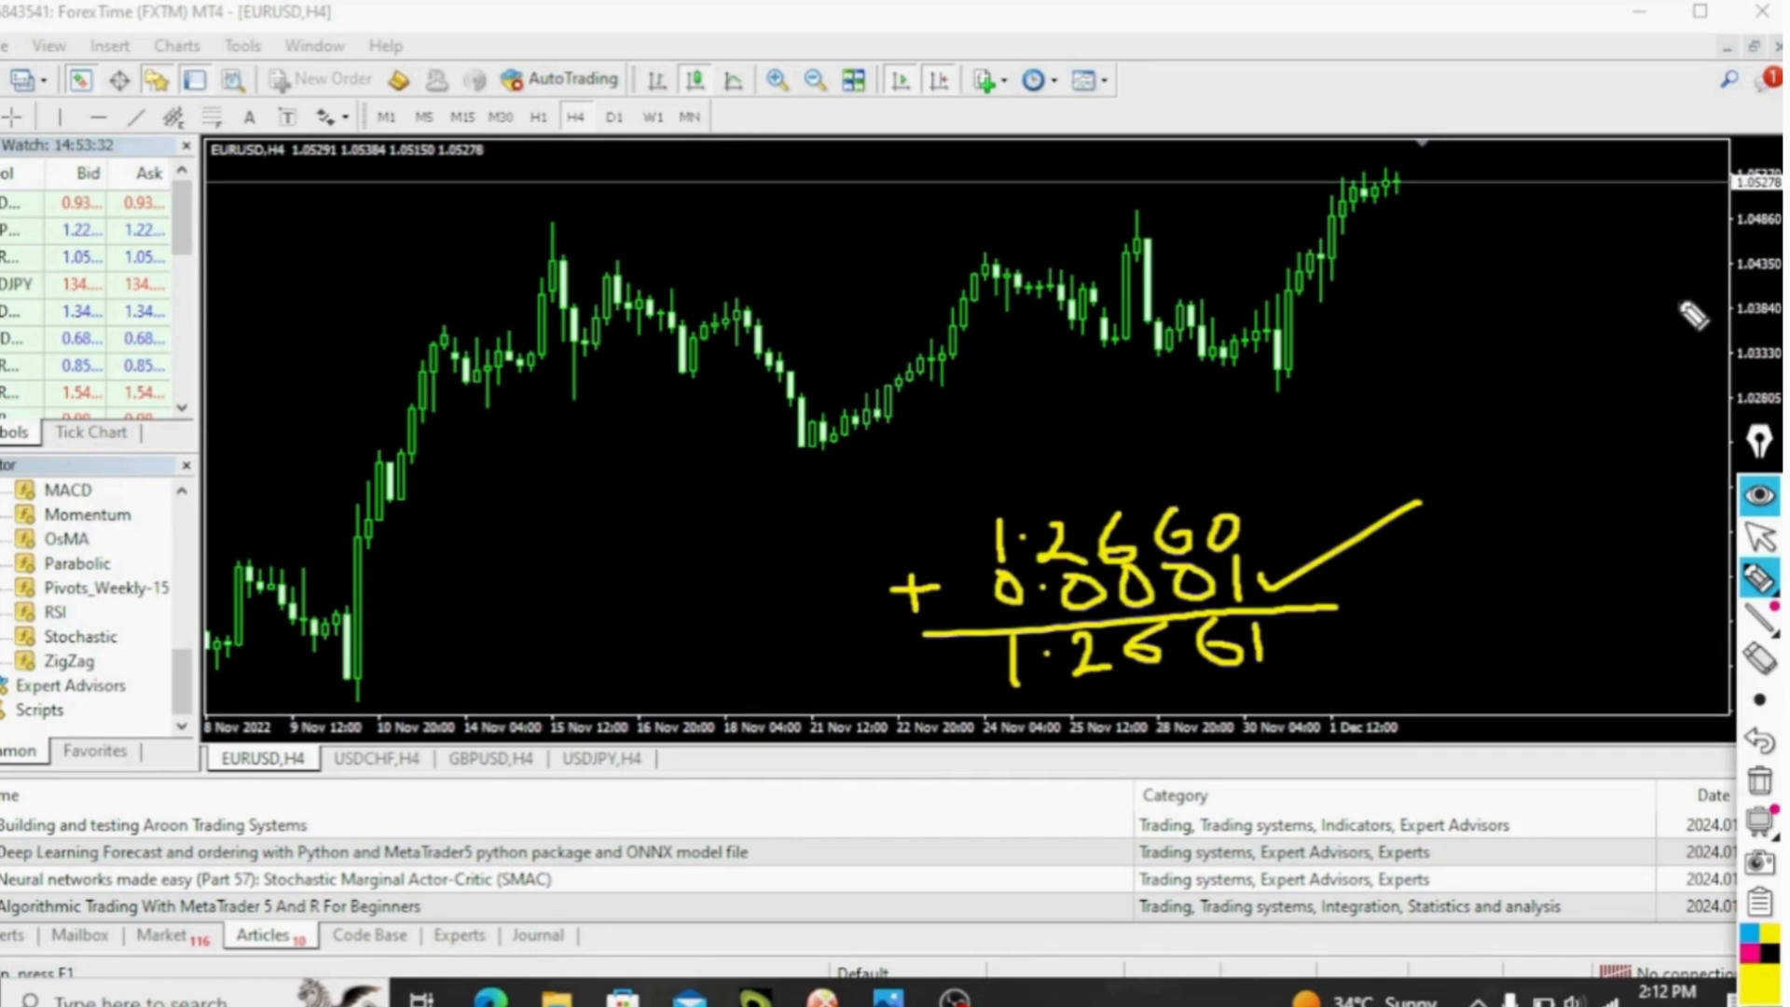
mouse_move(1525, 365)
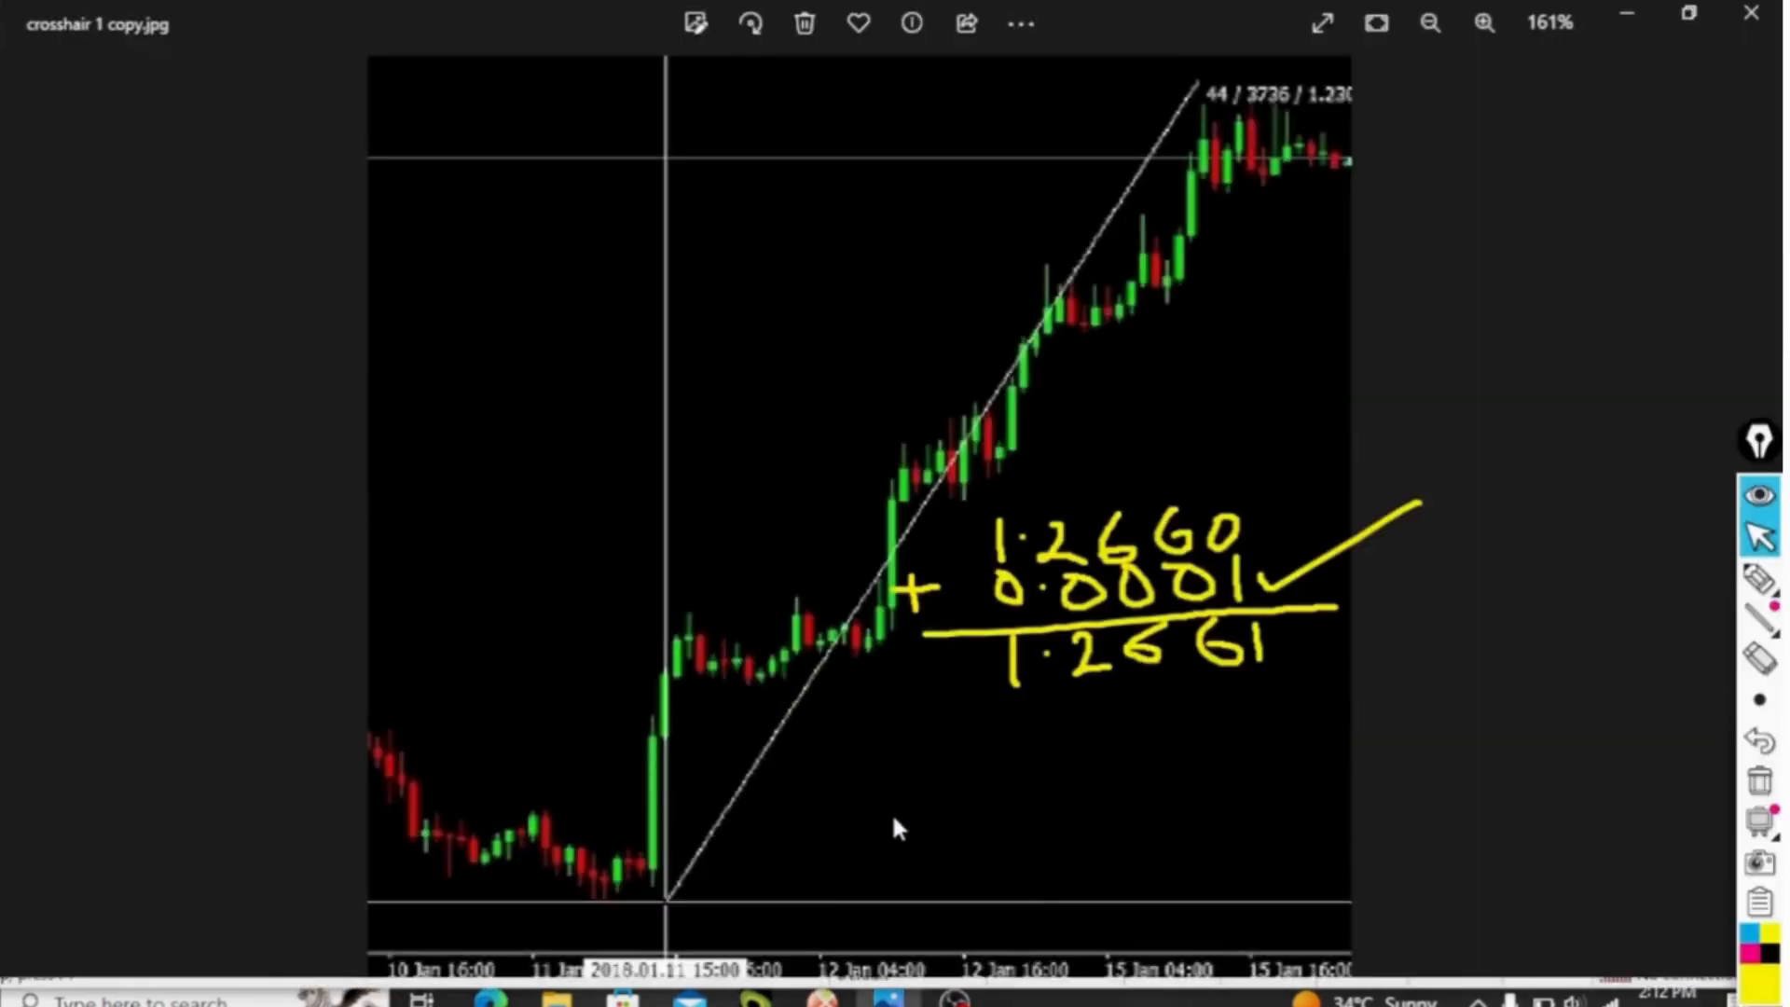
mouse_move(1761, 800)
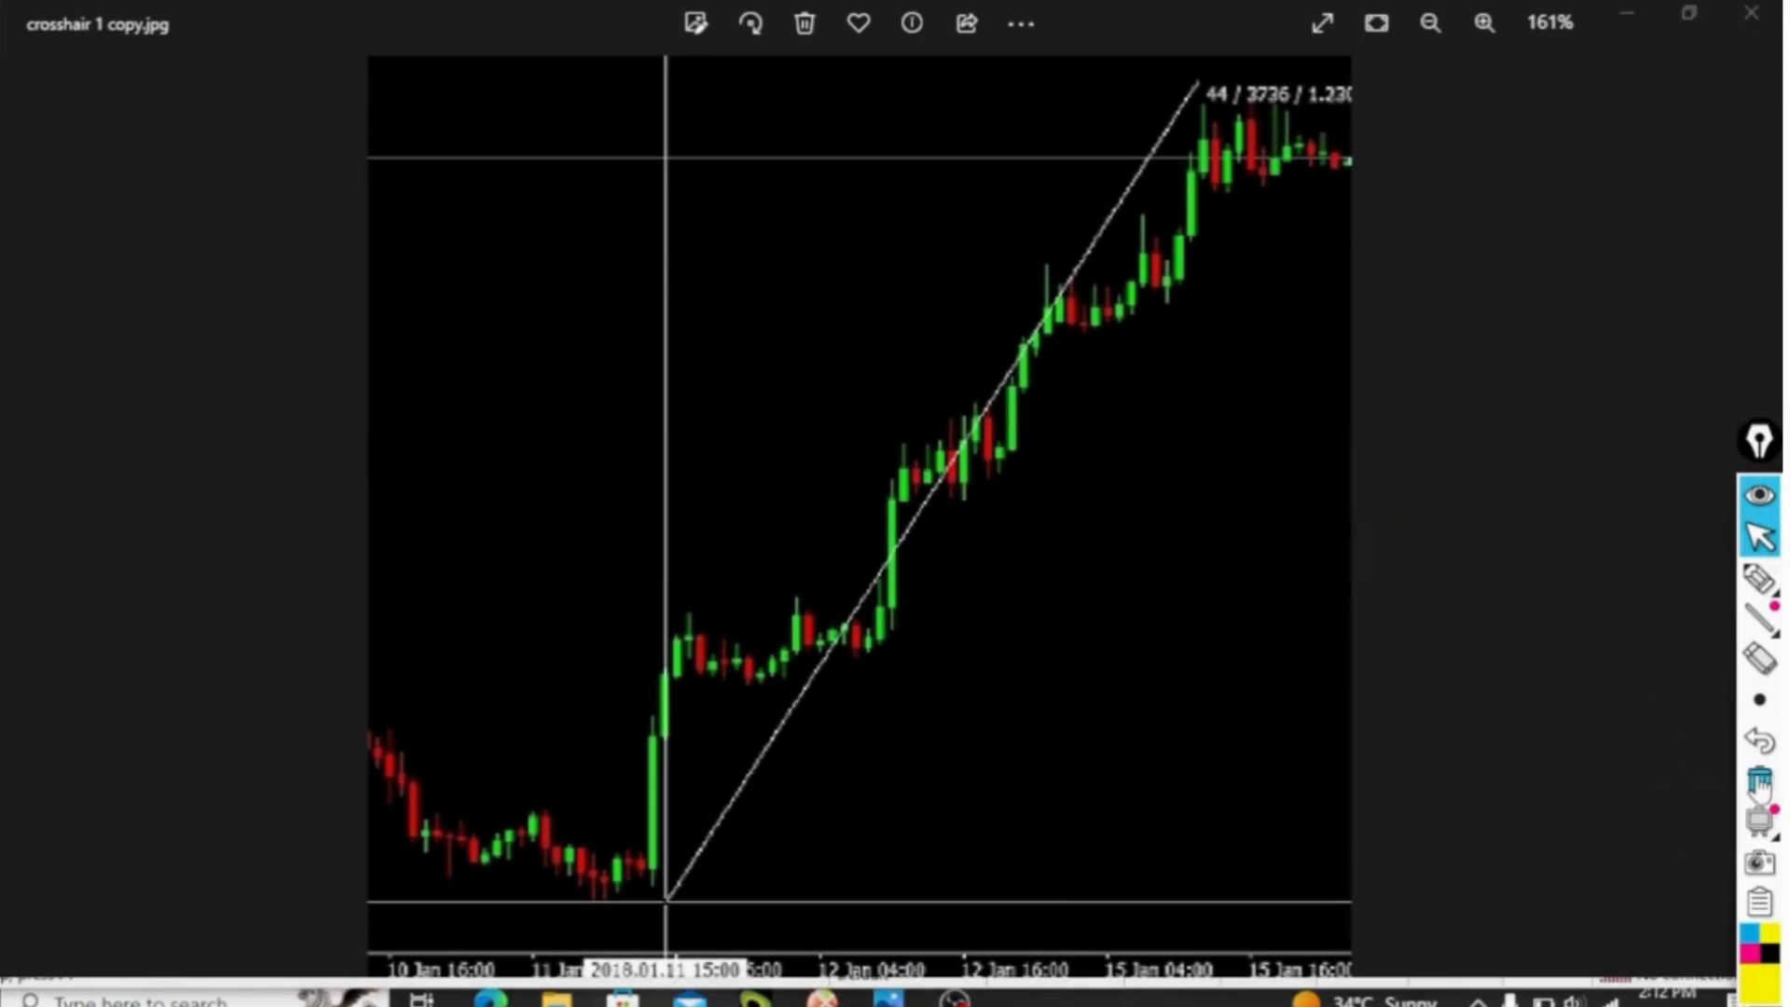
mouse_move(645, 858)
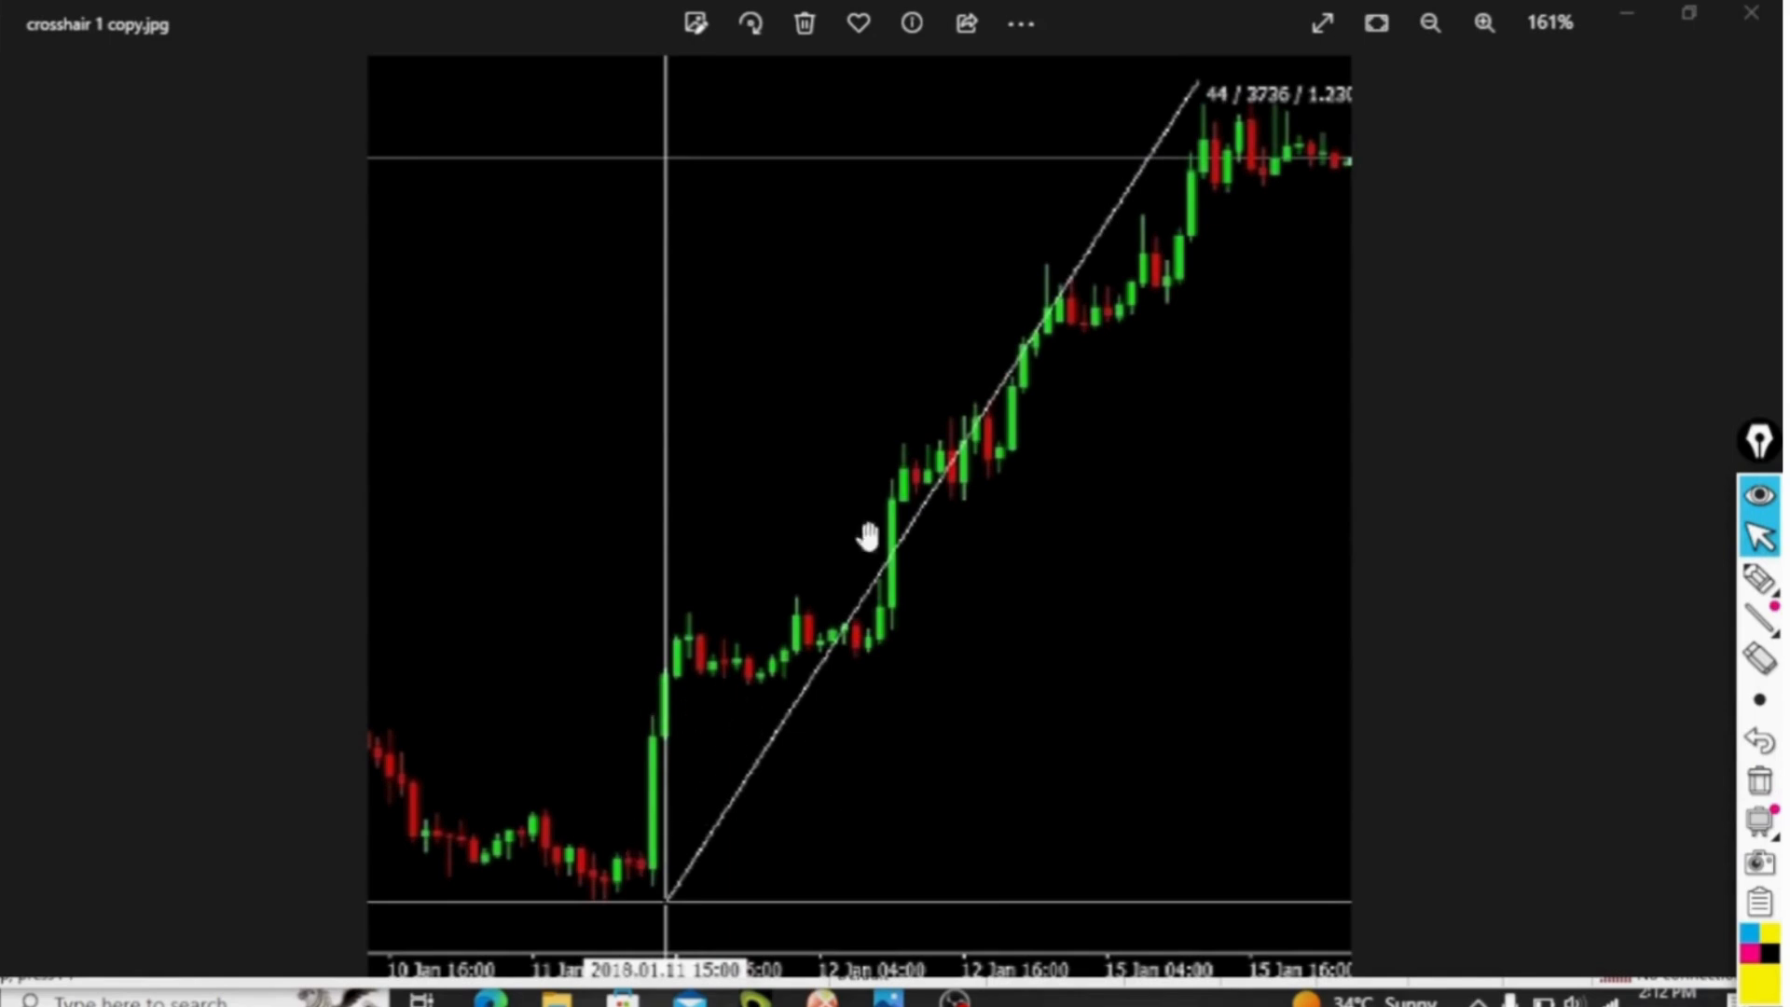
mouse_move(1331, 244)
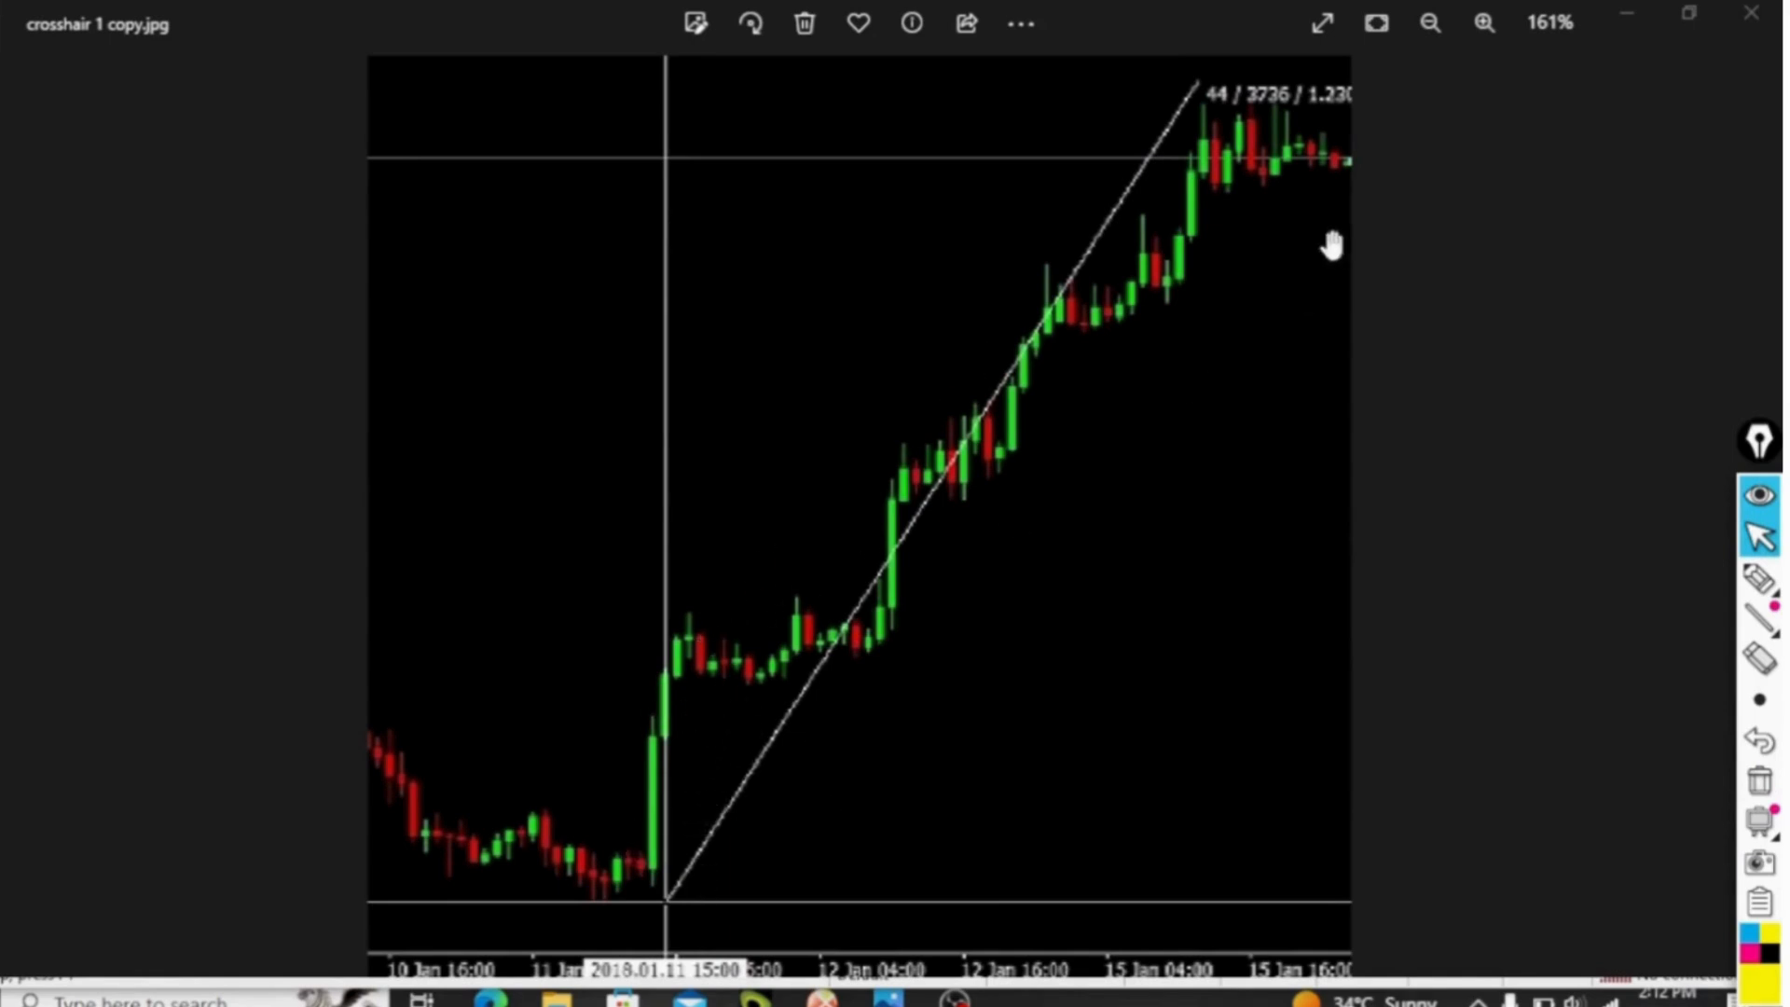
mouse_move(928, 585)
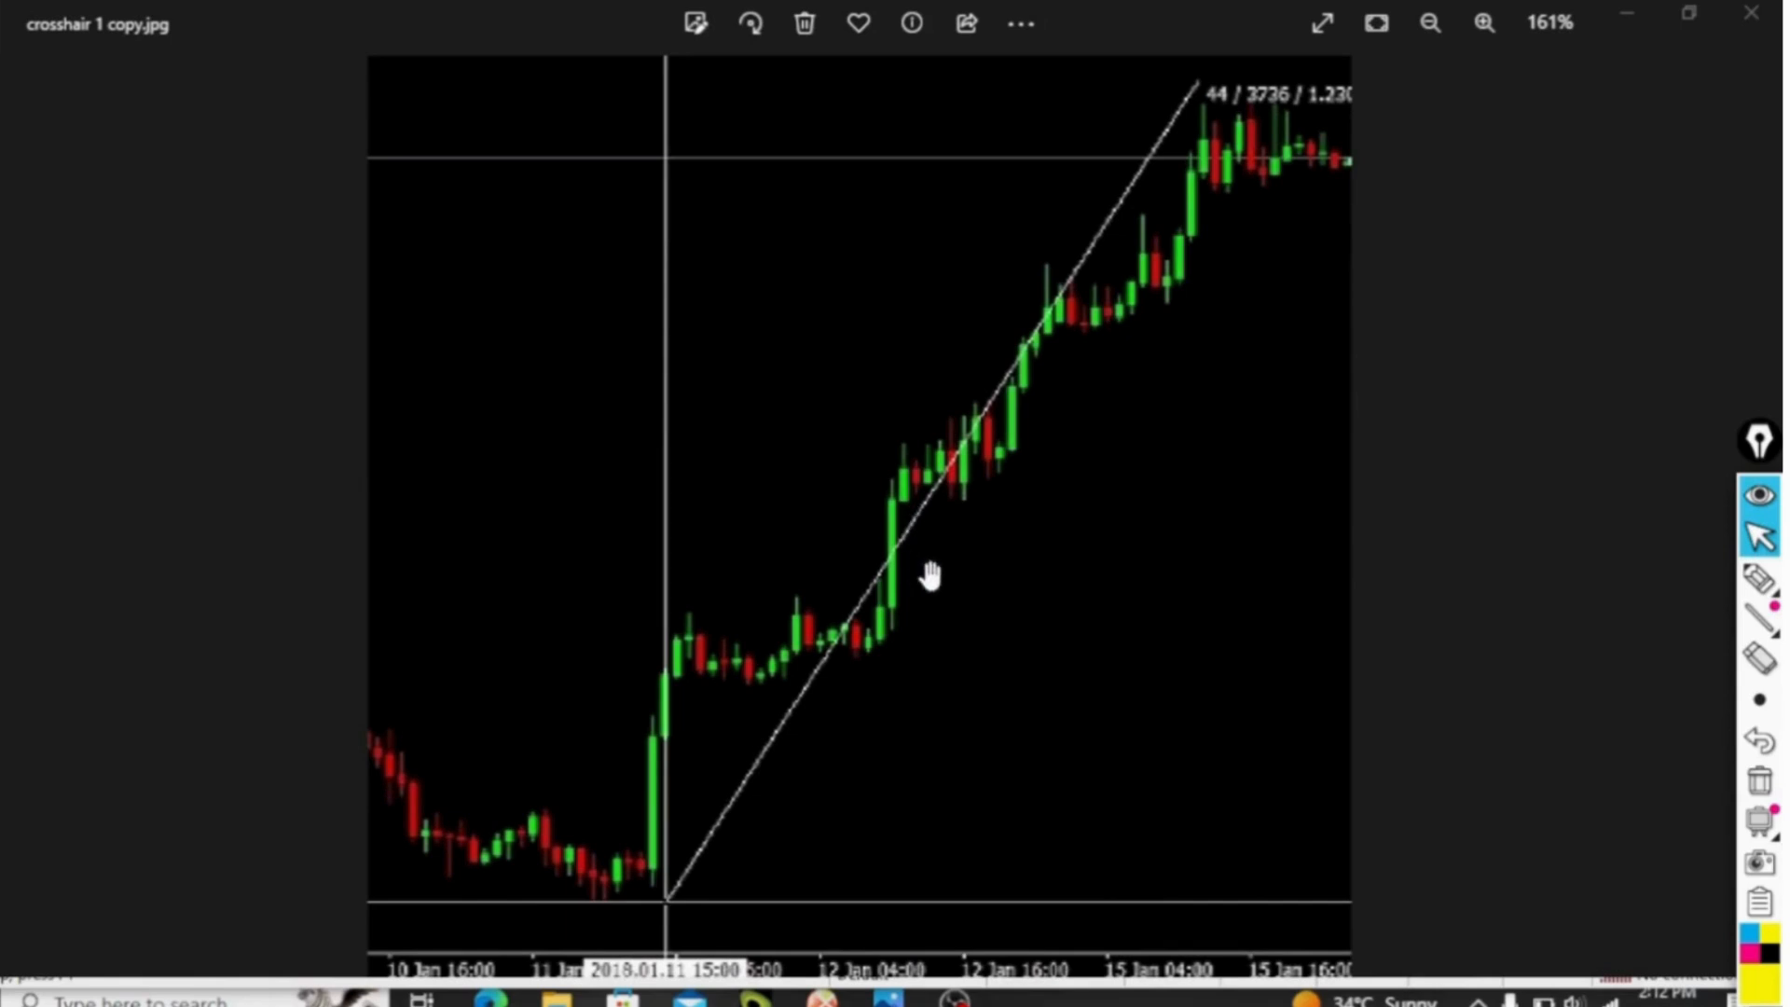
mouse_move(1037, 429)
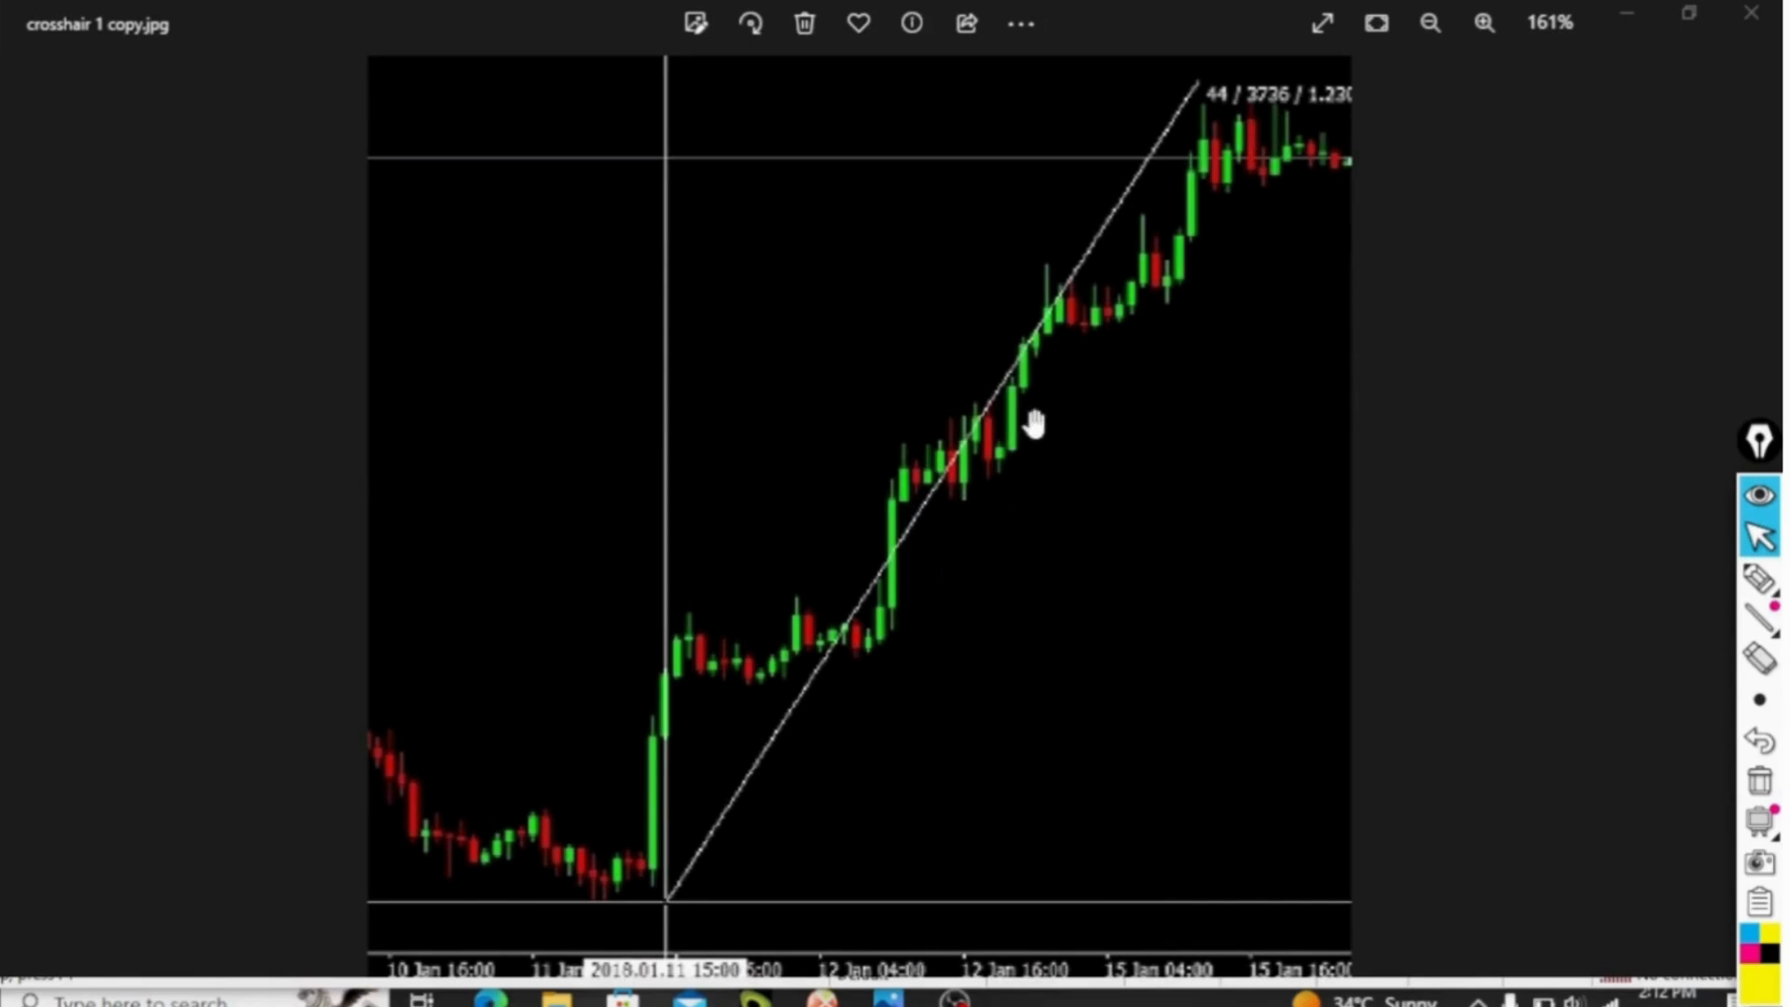
mouse_move(1209, 104)
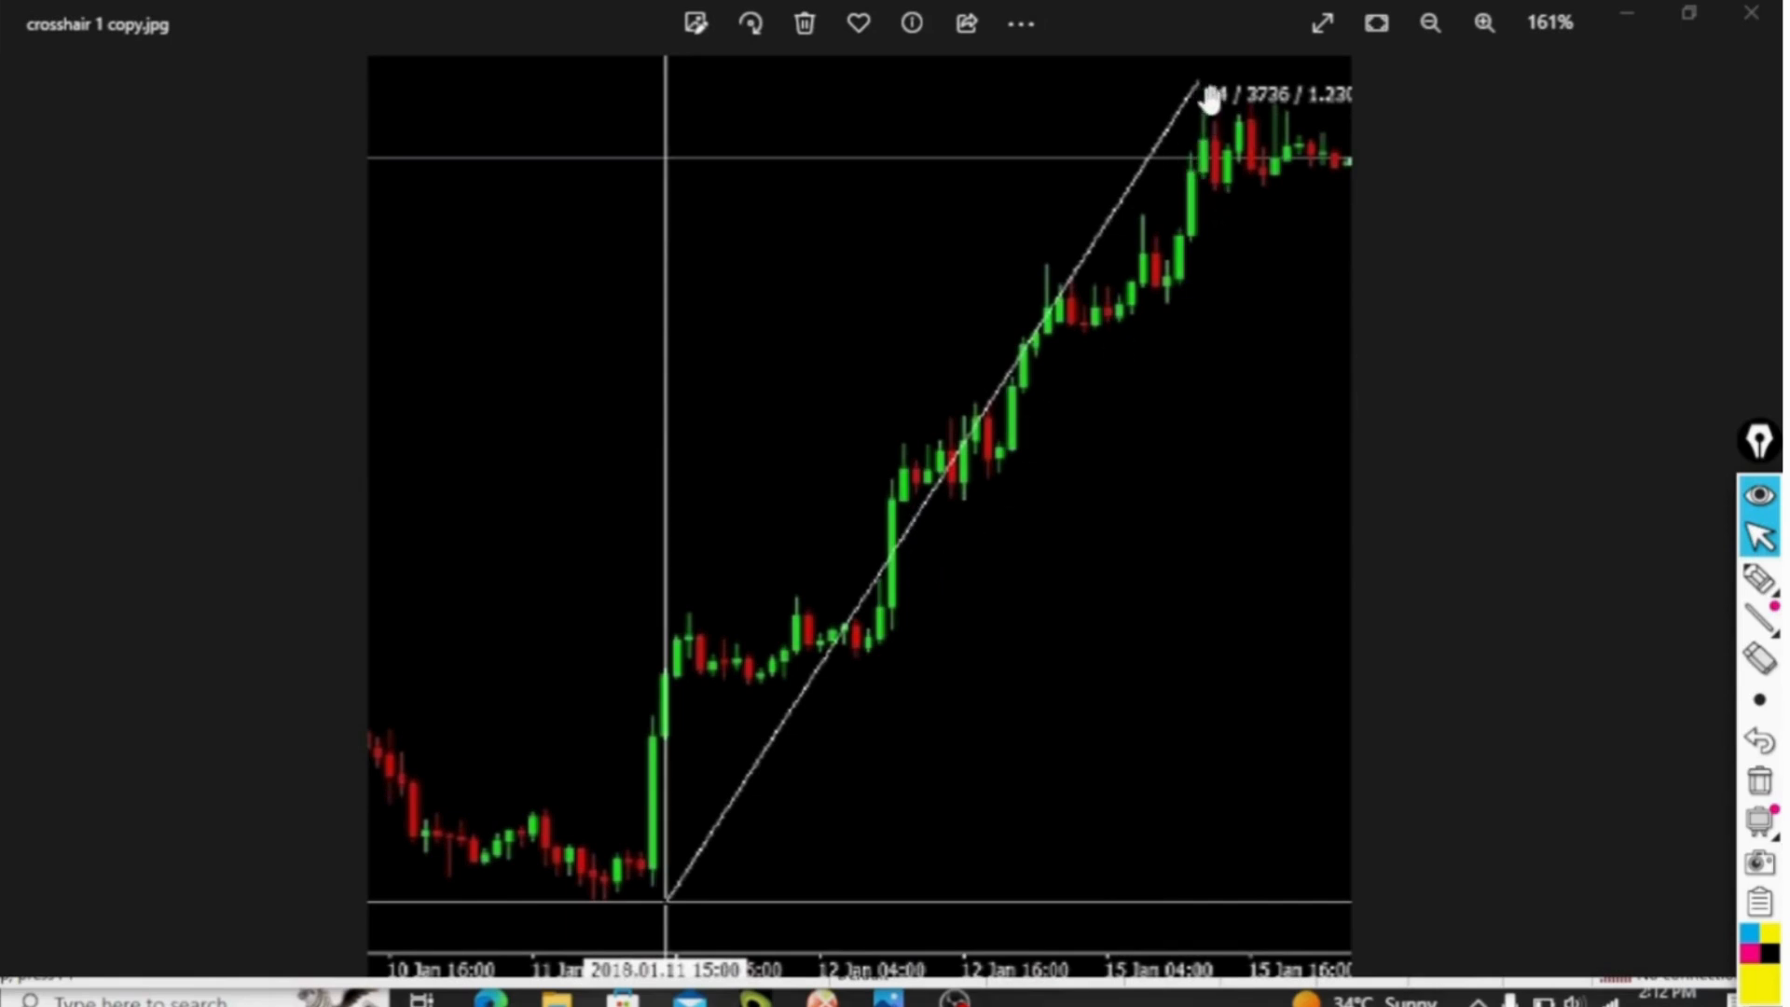
mouse_move(1276, 169)
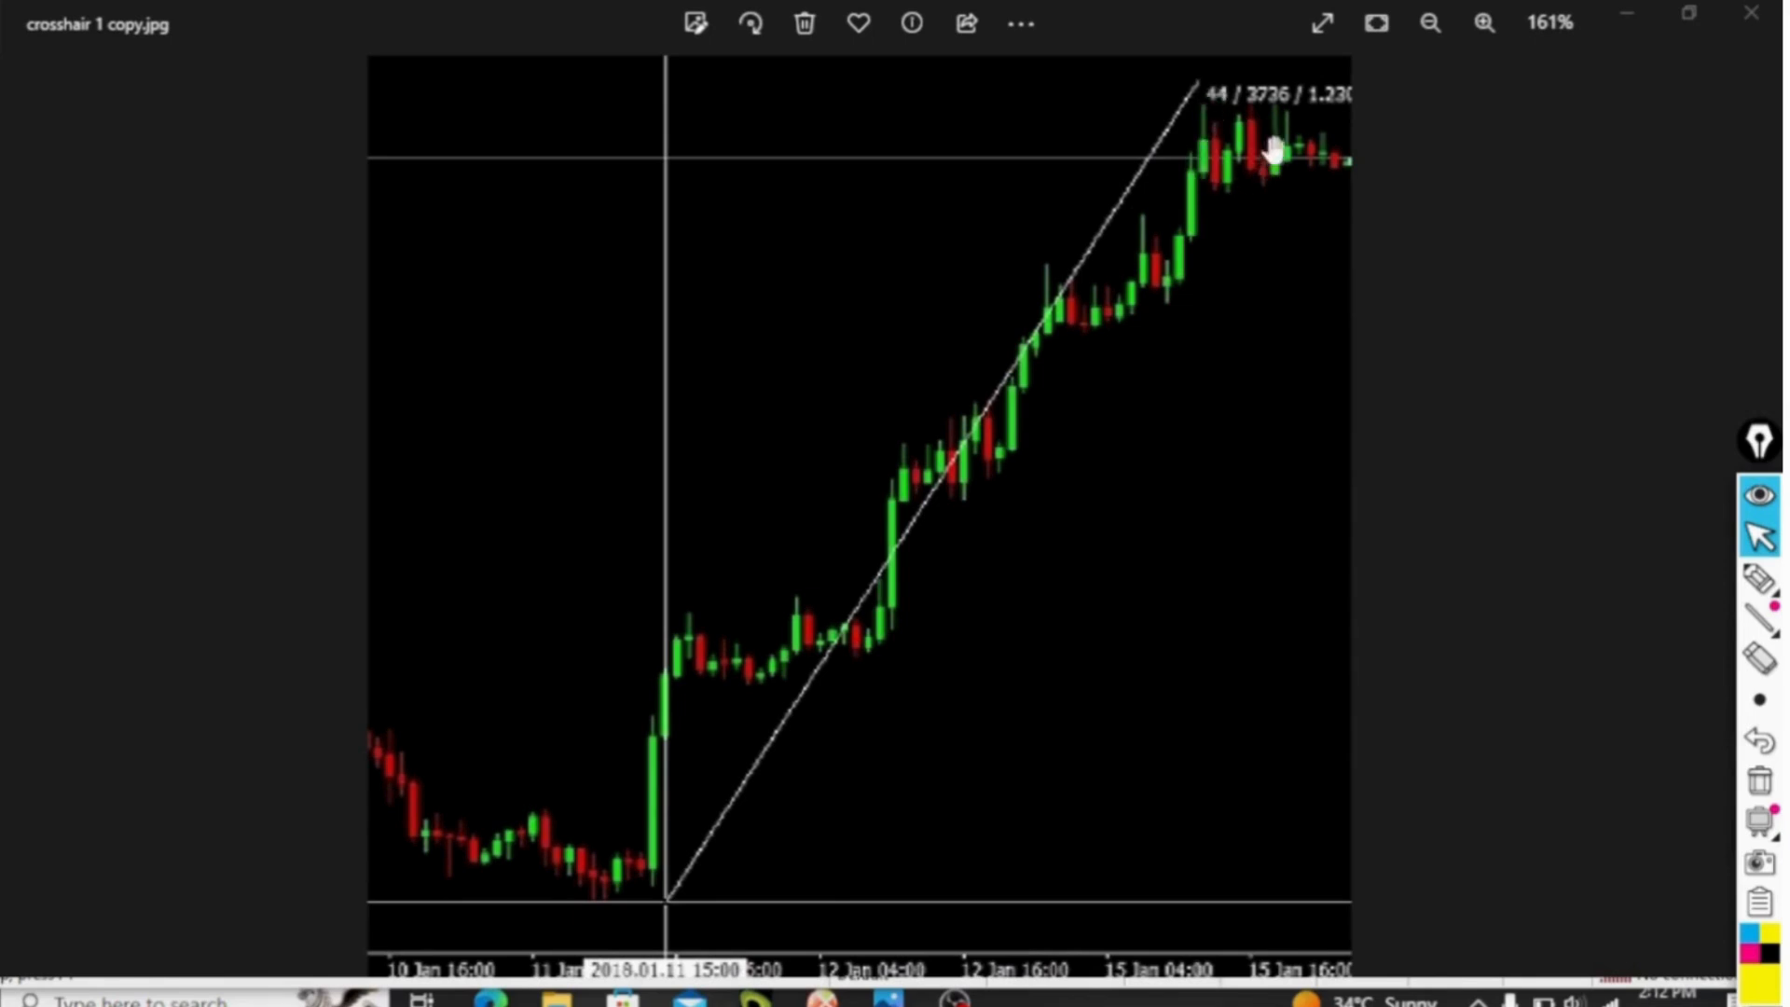
mouse_move(1361, 141)
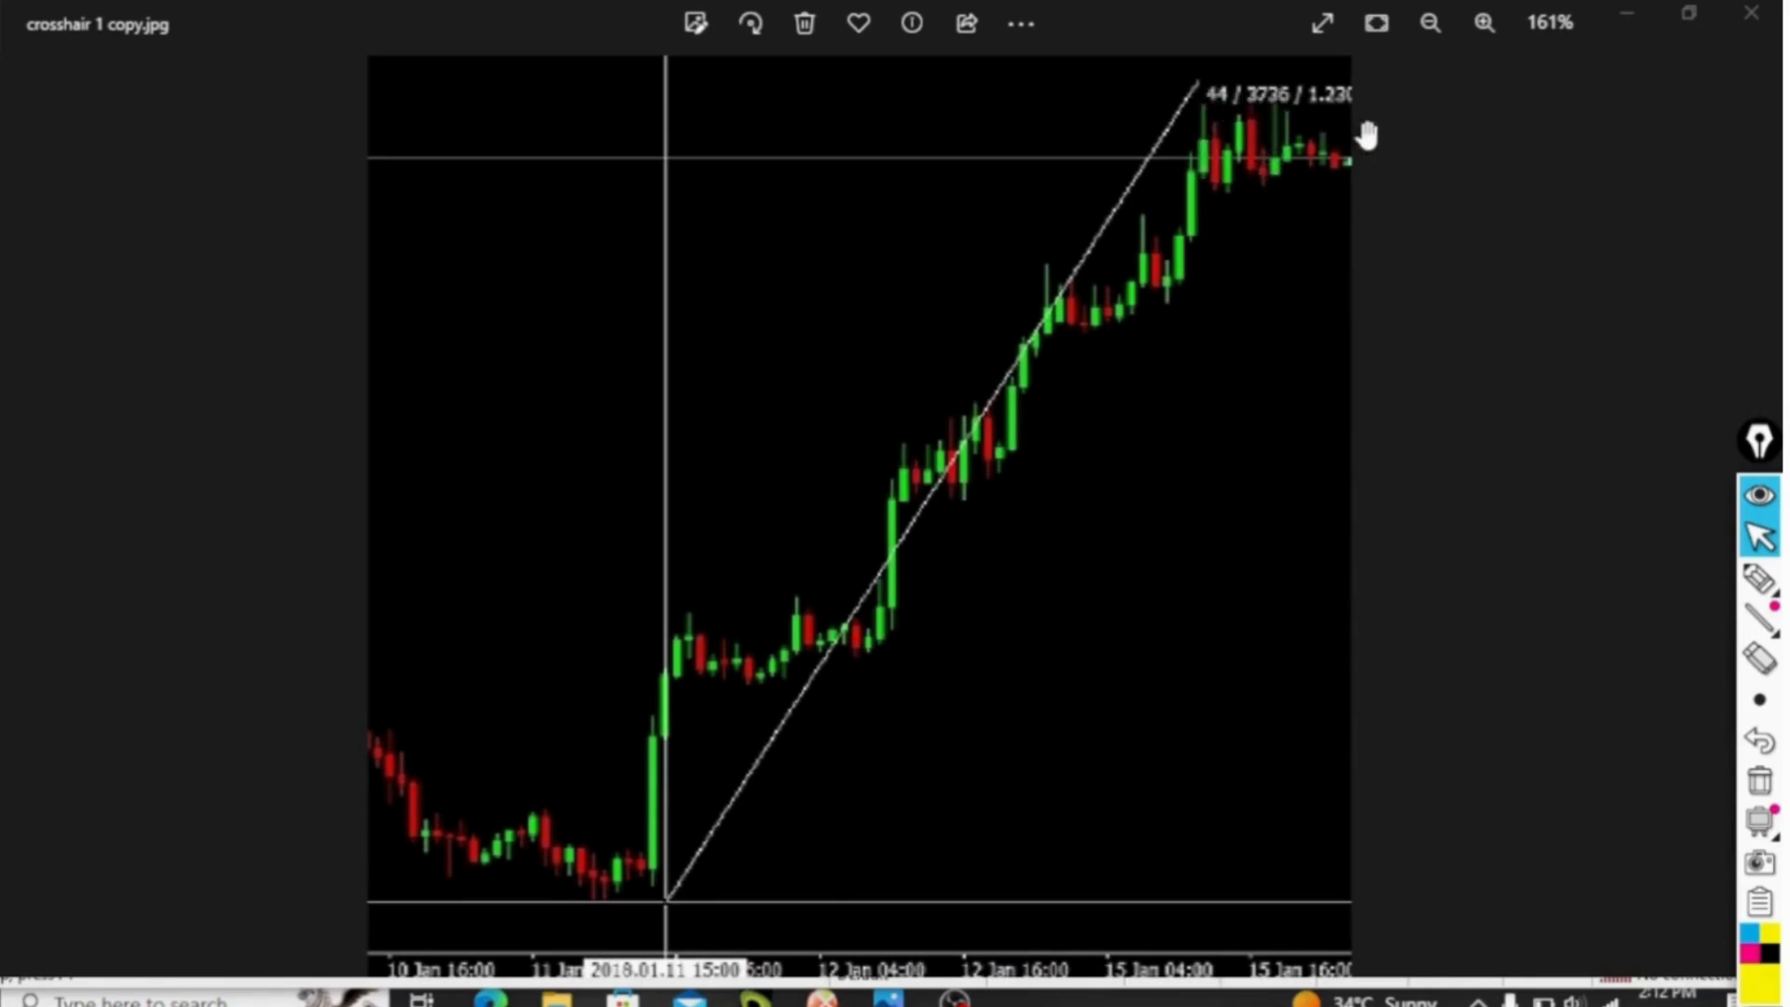
mouse_move(1201, 201)
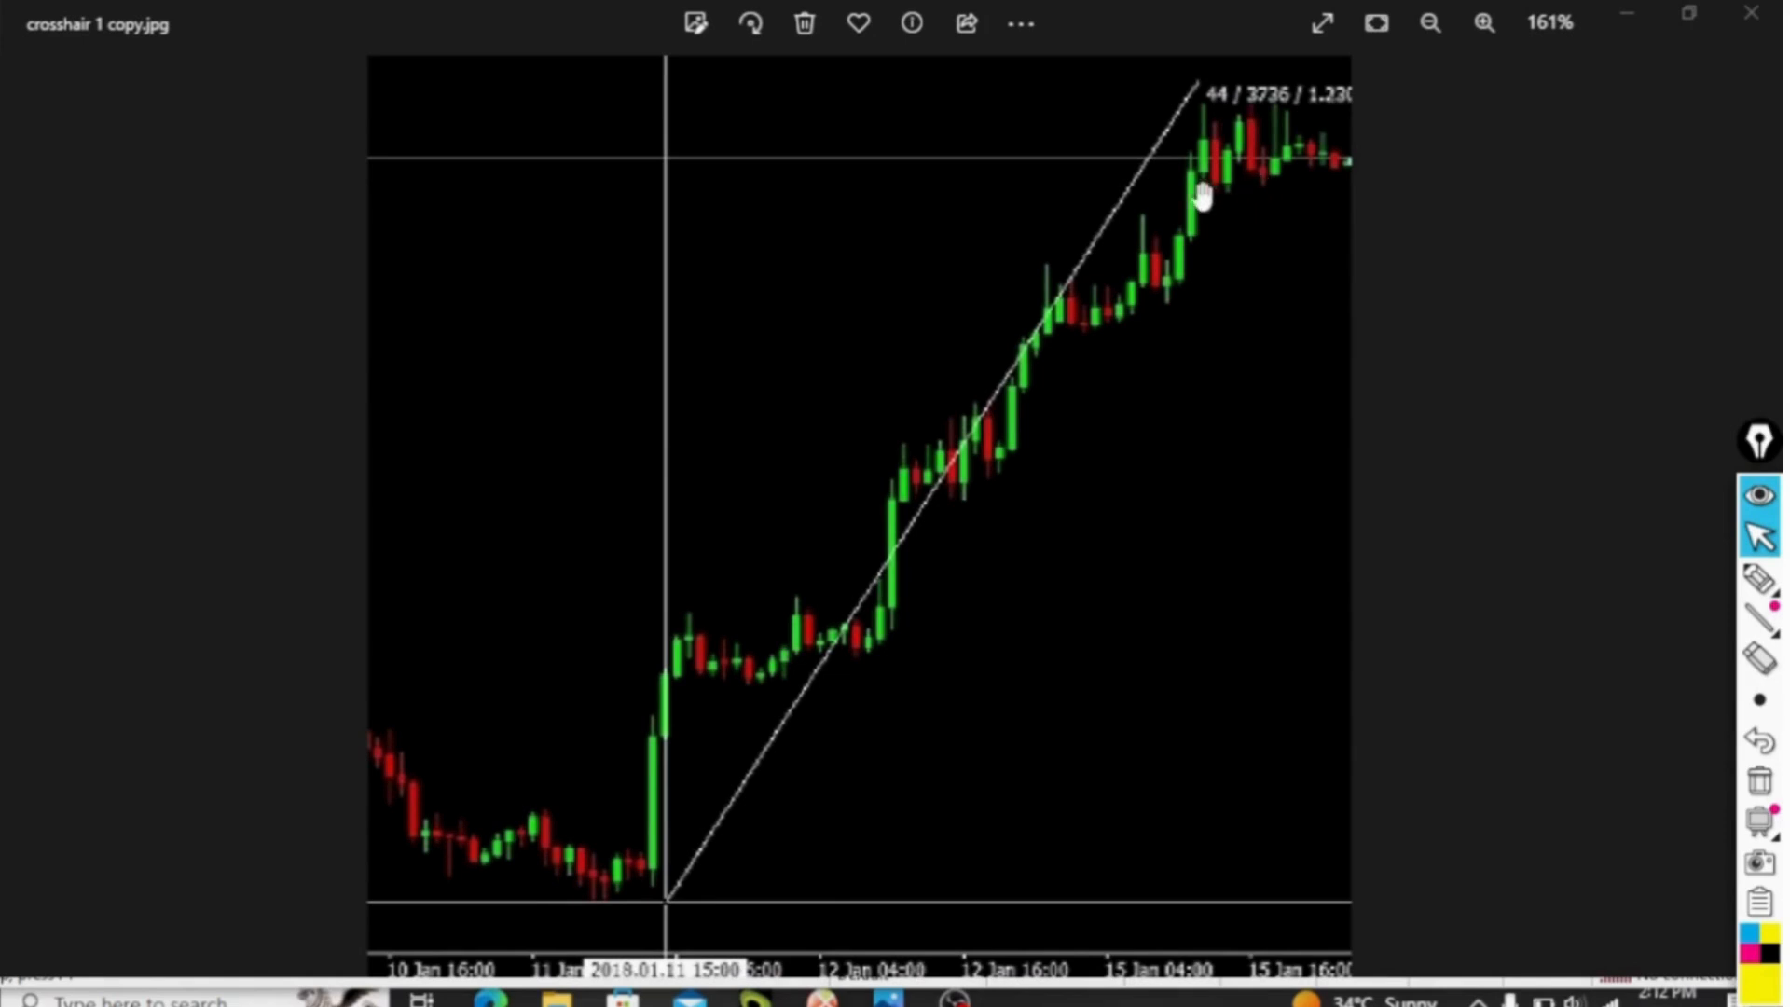
mouse_move(1331, 166)
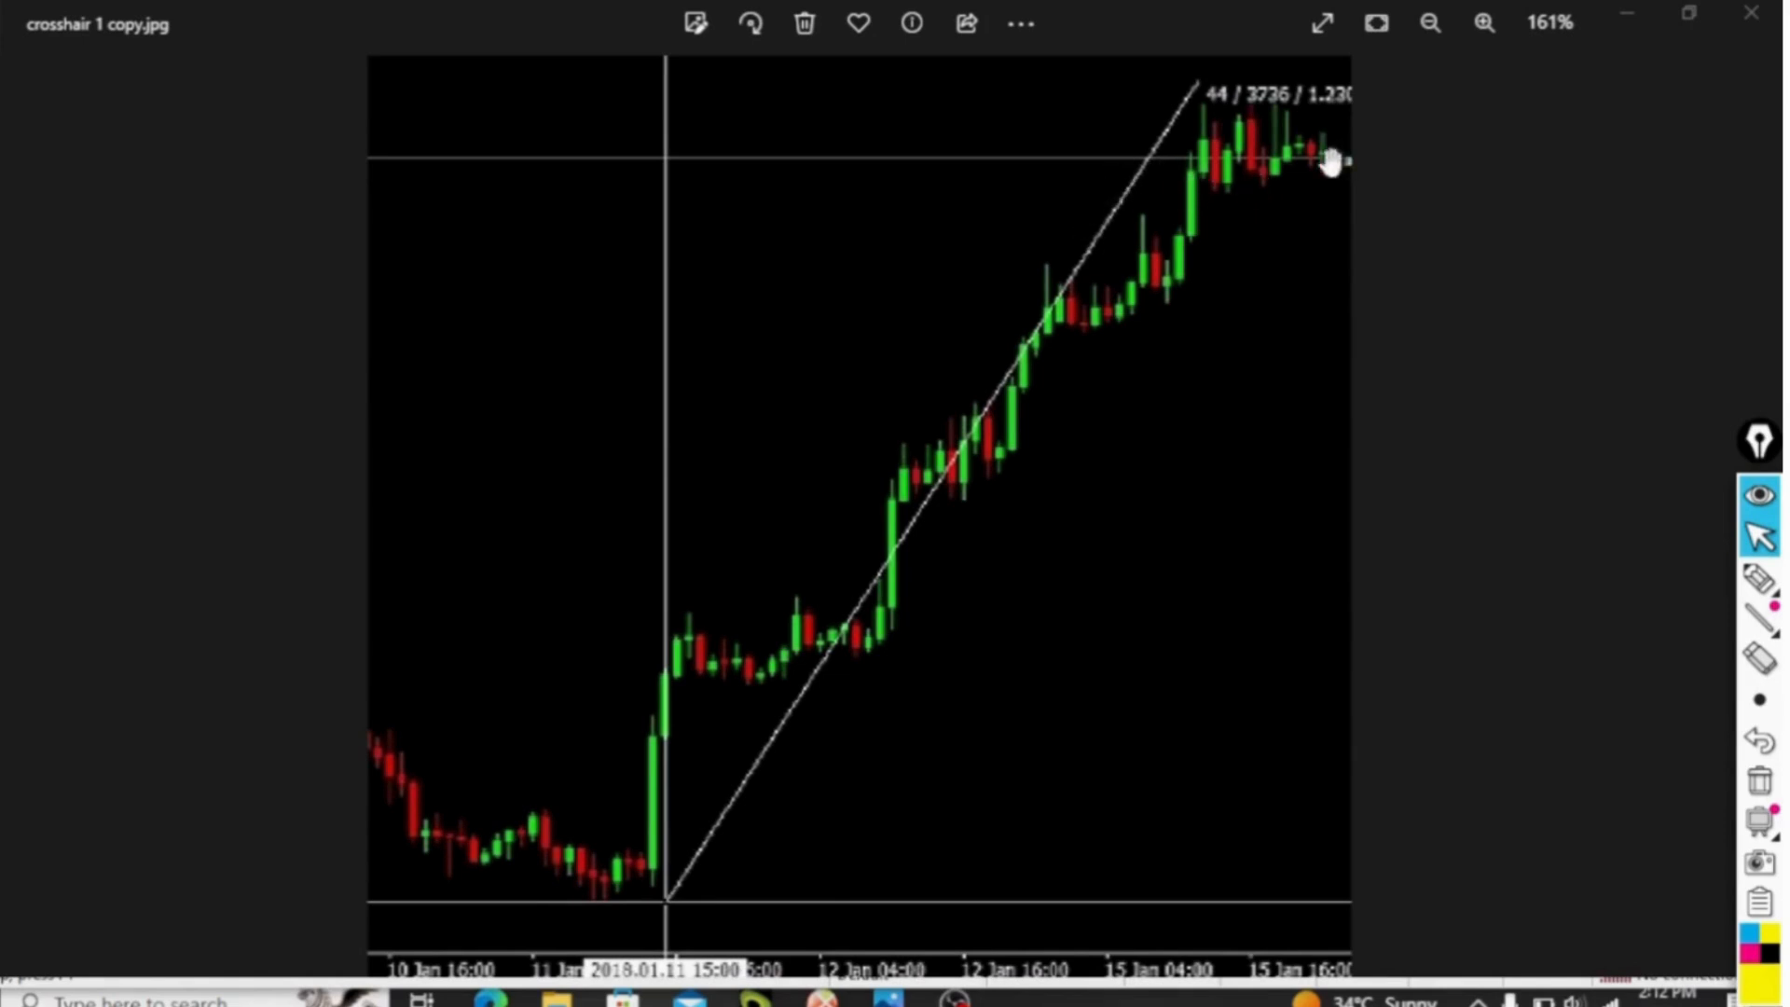
mouse_move(1242, 261)
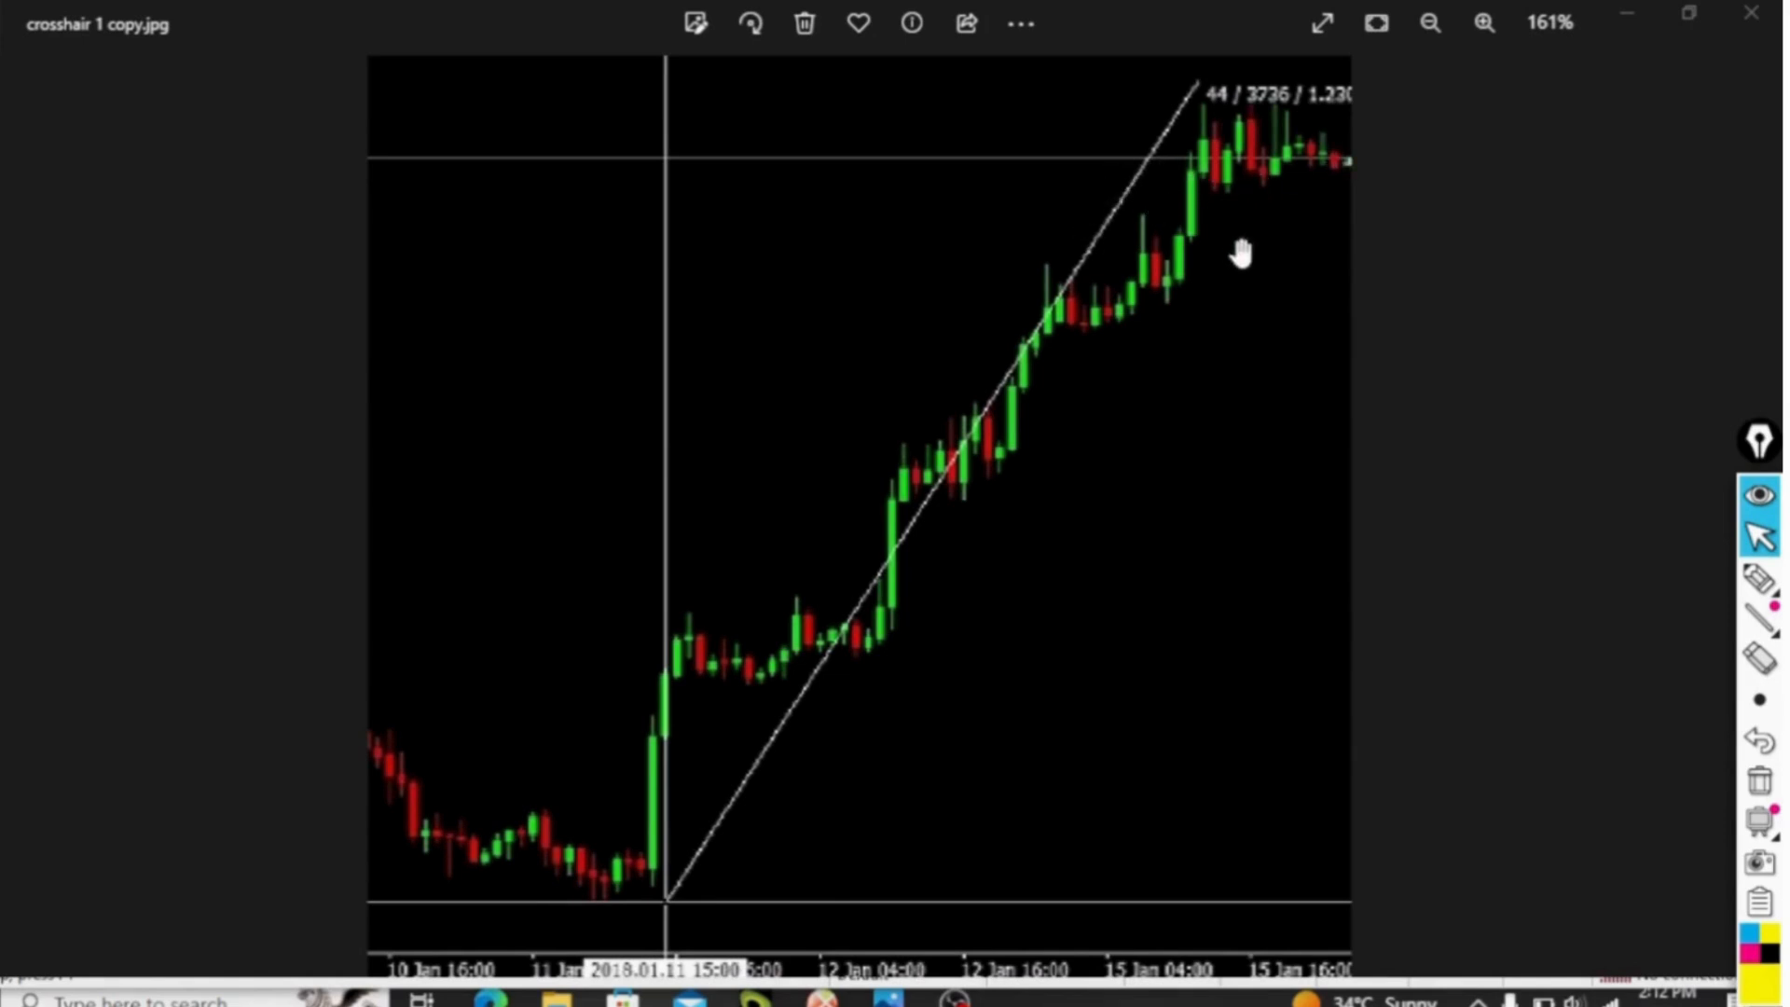
mouse_move(1214, 103)
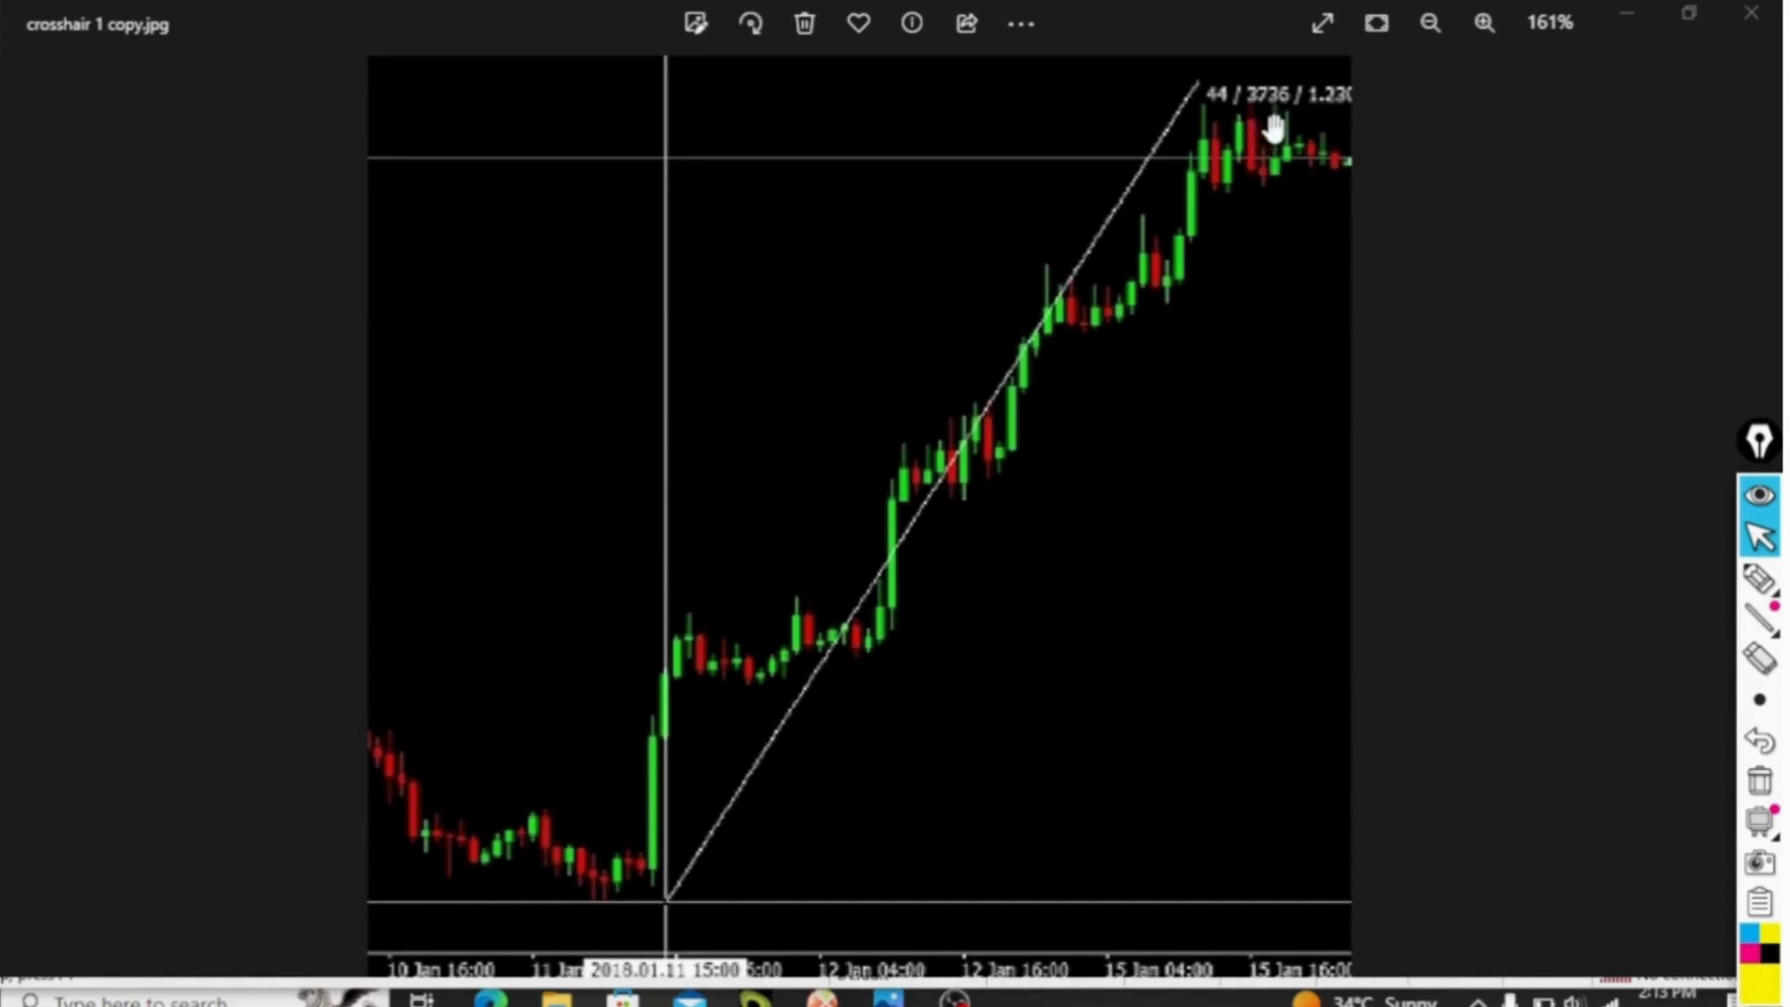
mouse_move(1291, 112)
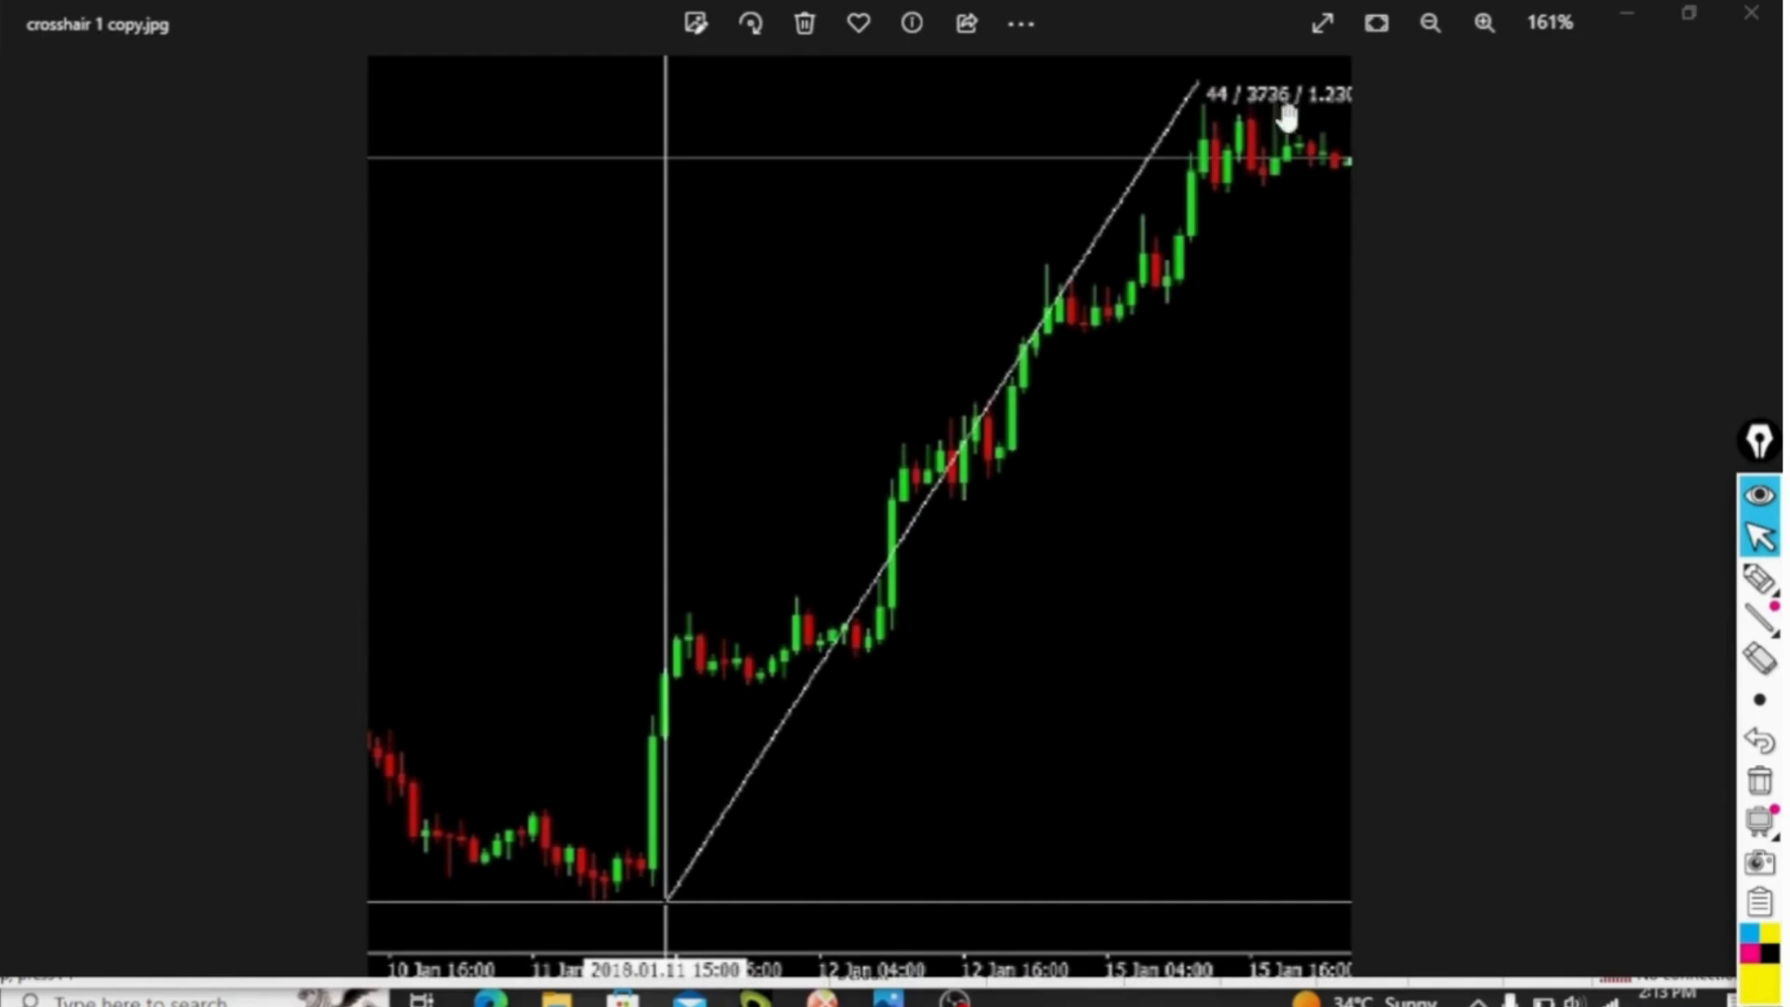
mouse_move(1265, 127)
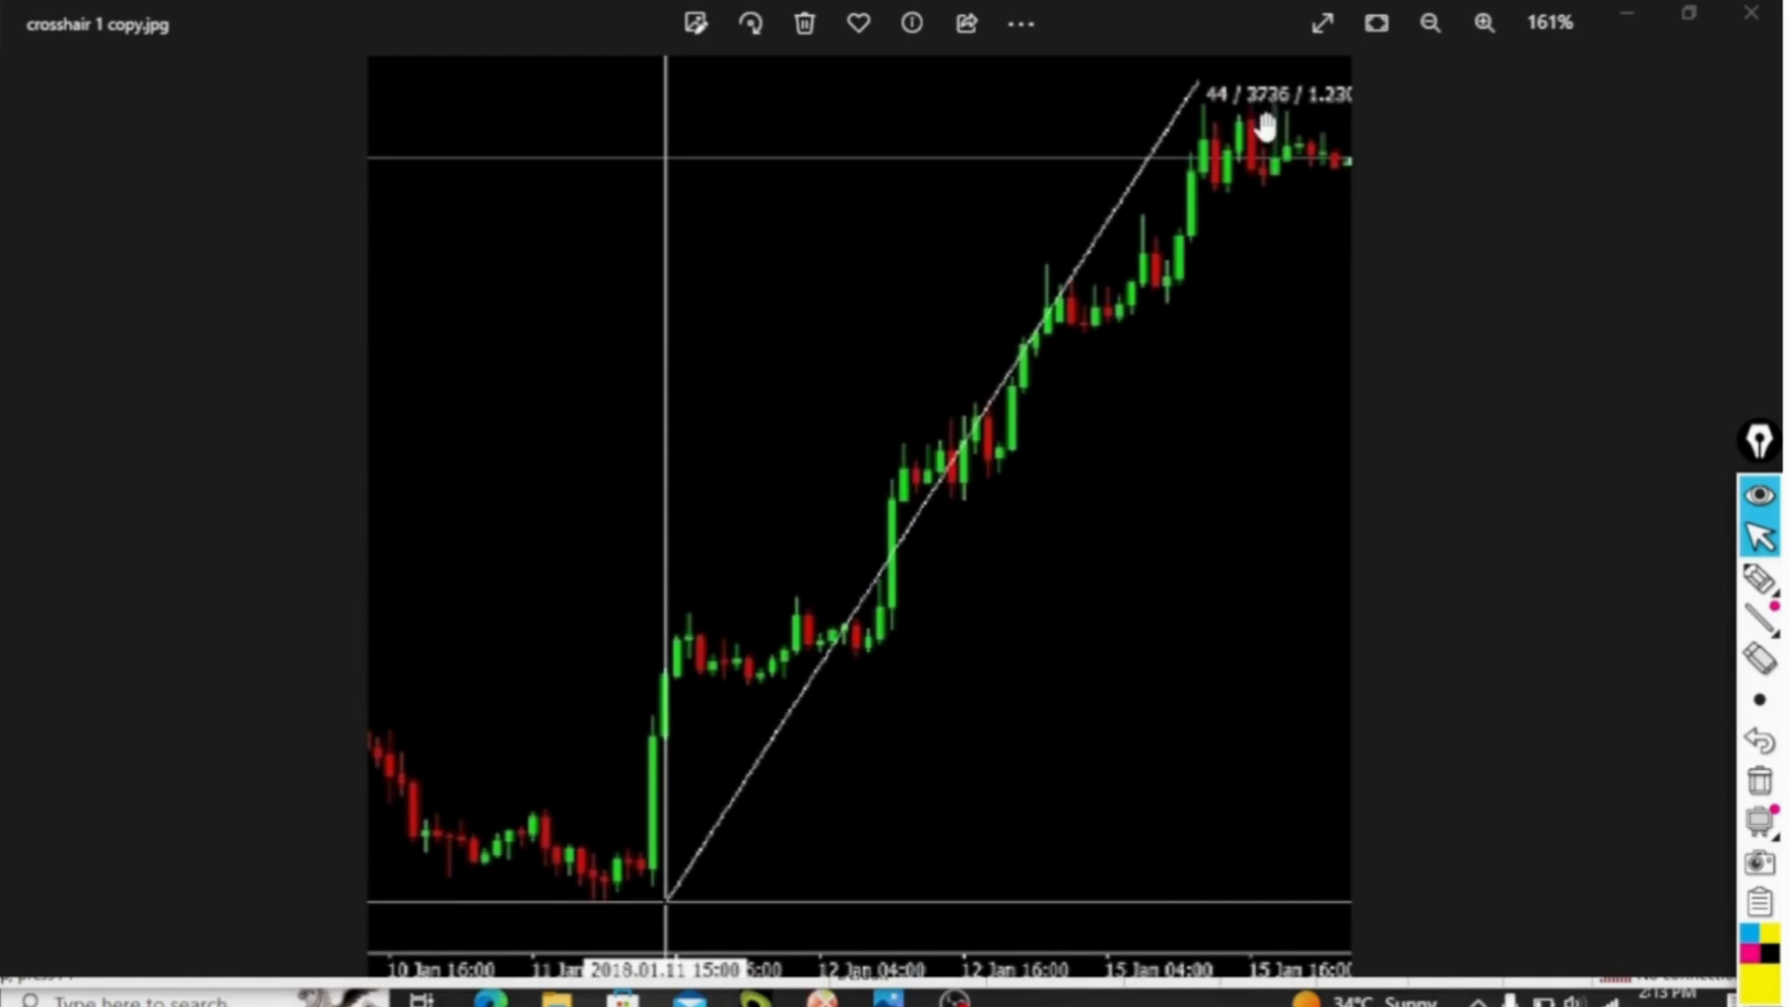
mouse_move(1277, 116)
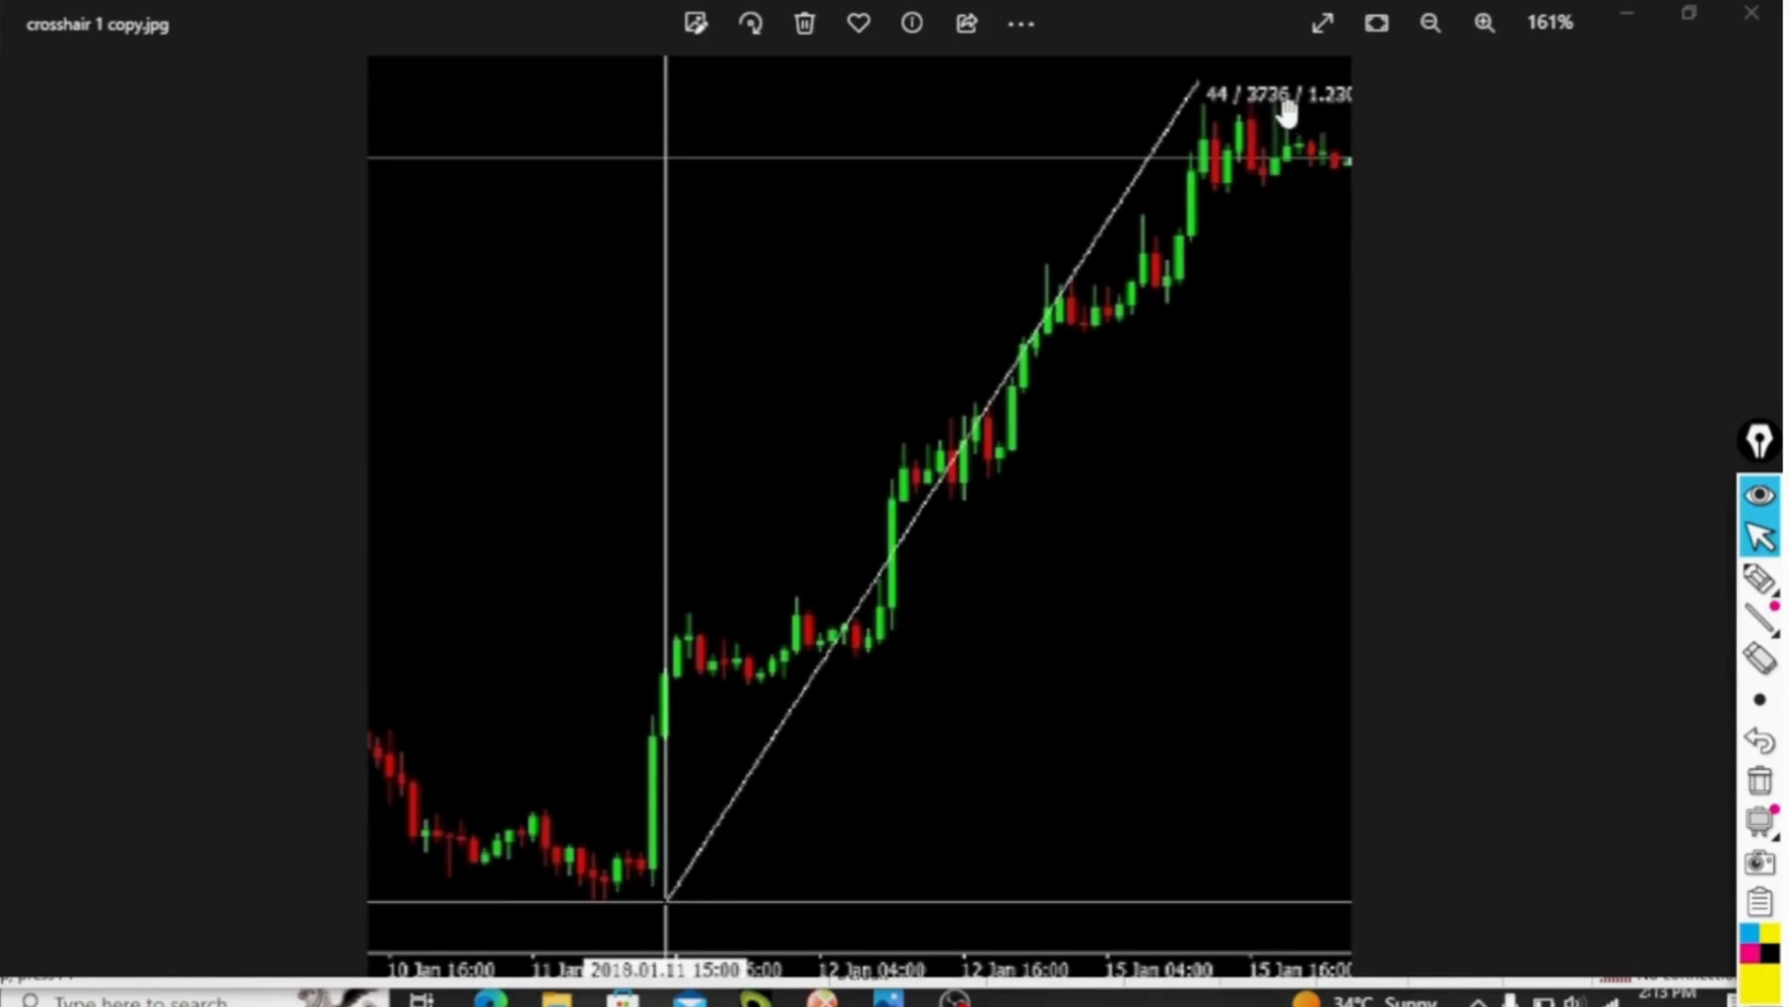
mouse_move(1291, 112)
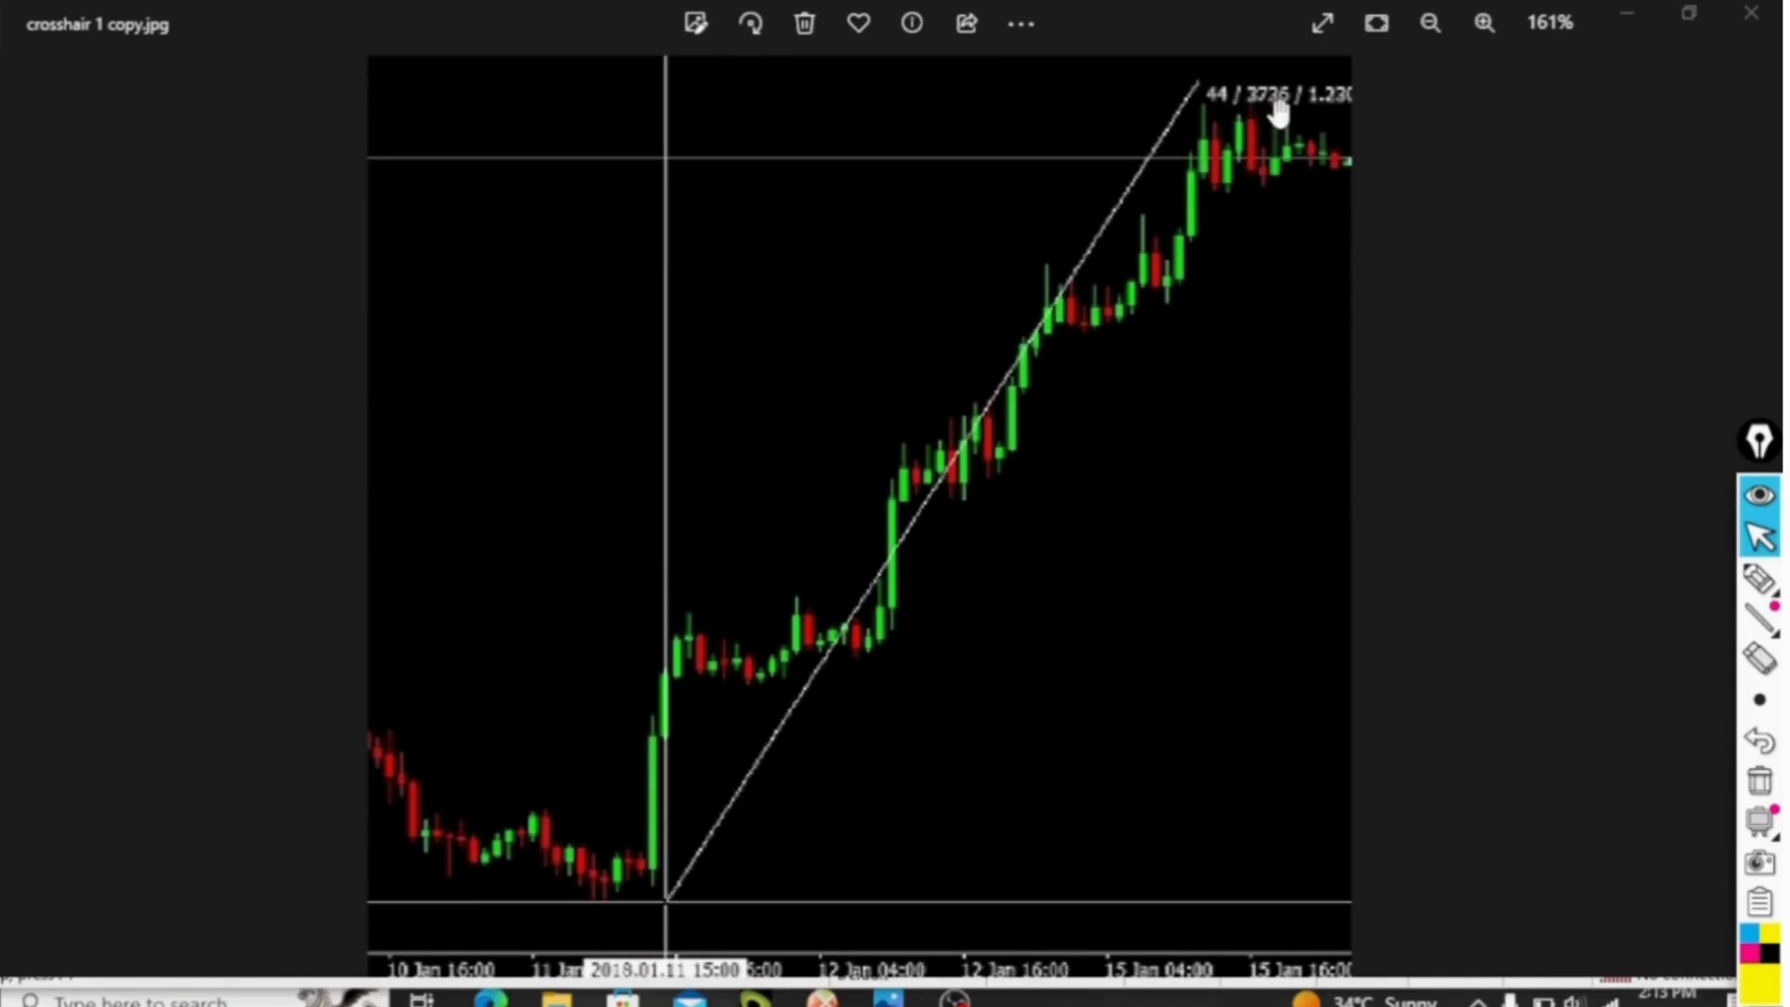
mouse_move(1354, 101)
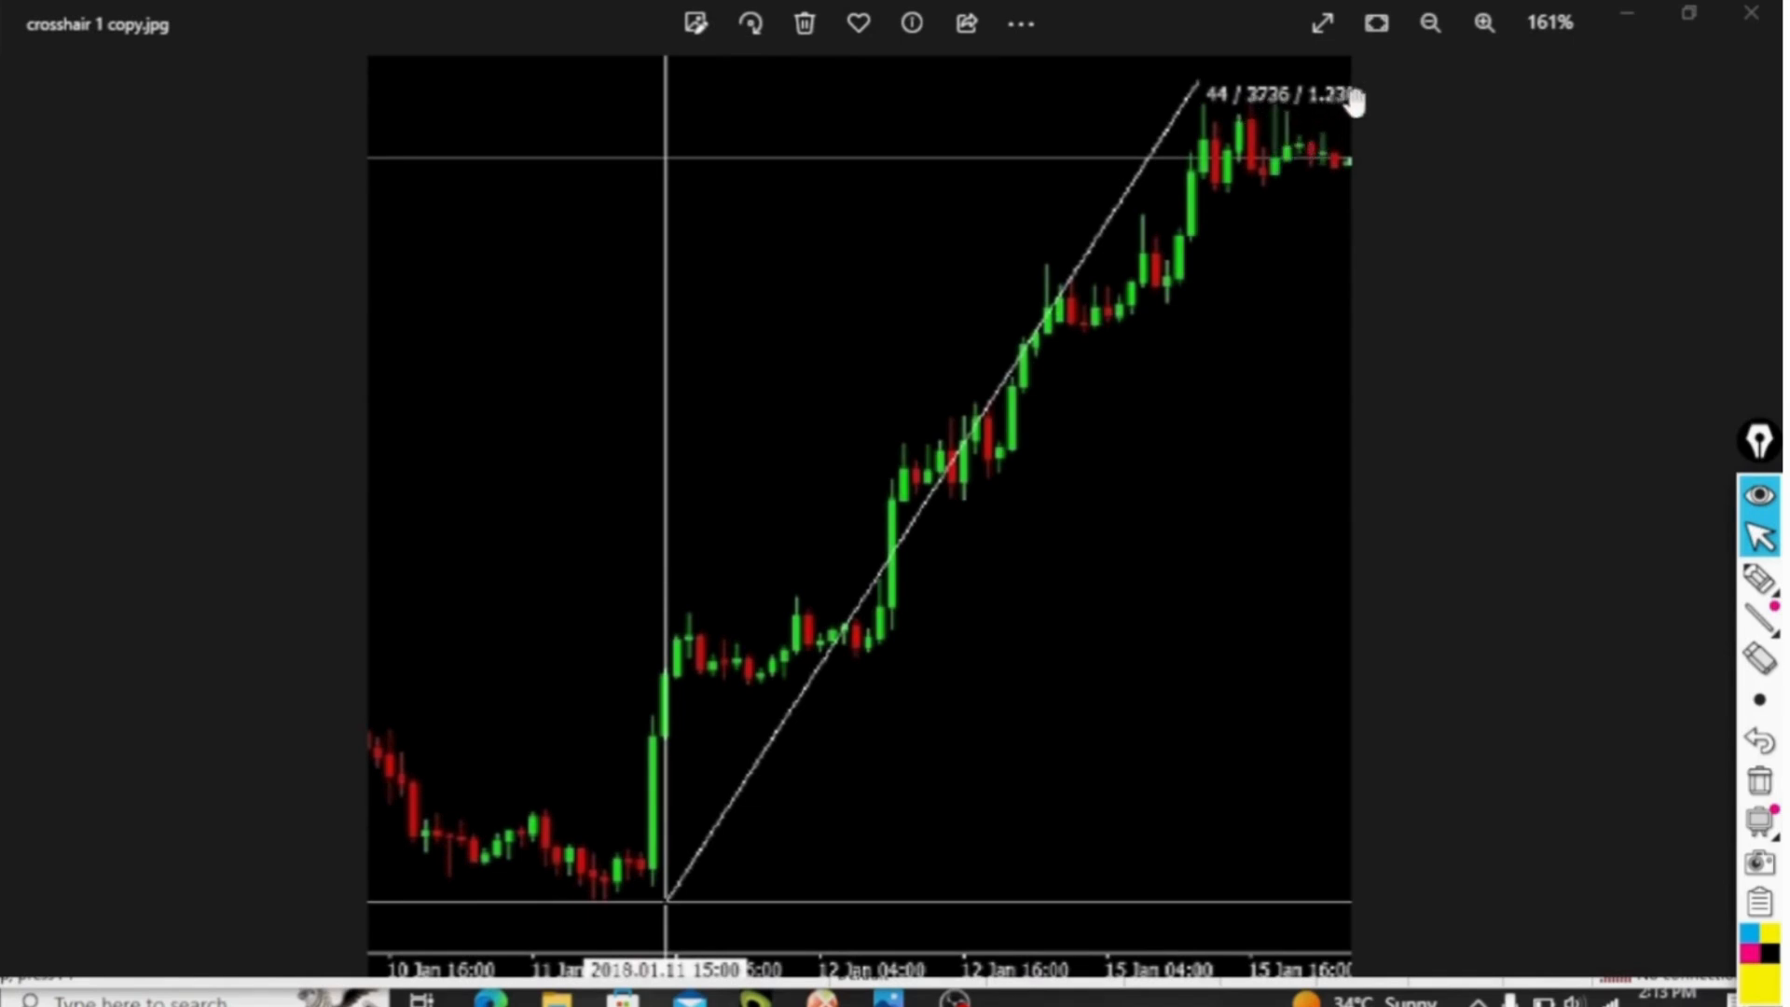
mouse_move(1365, 101)
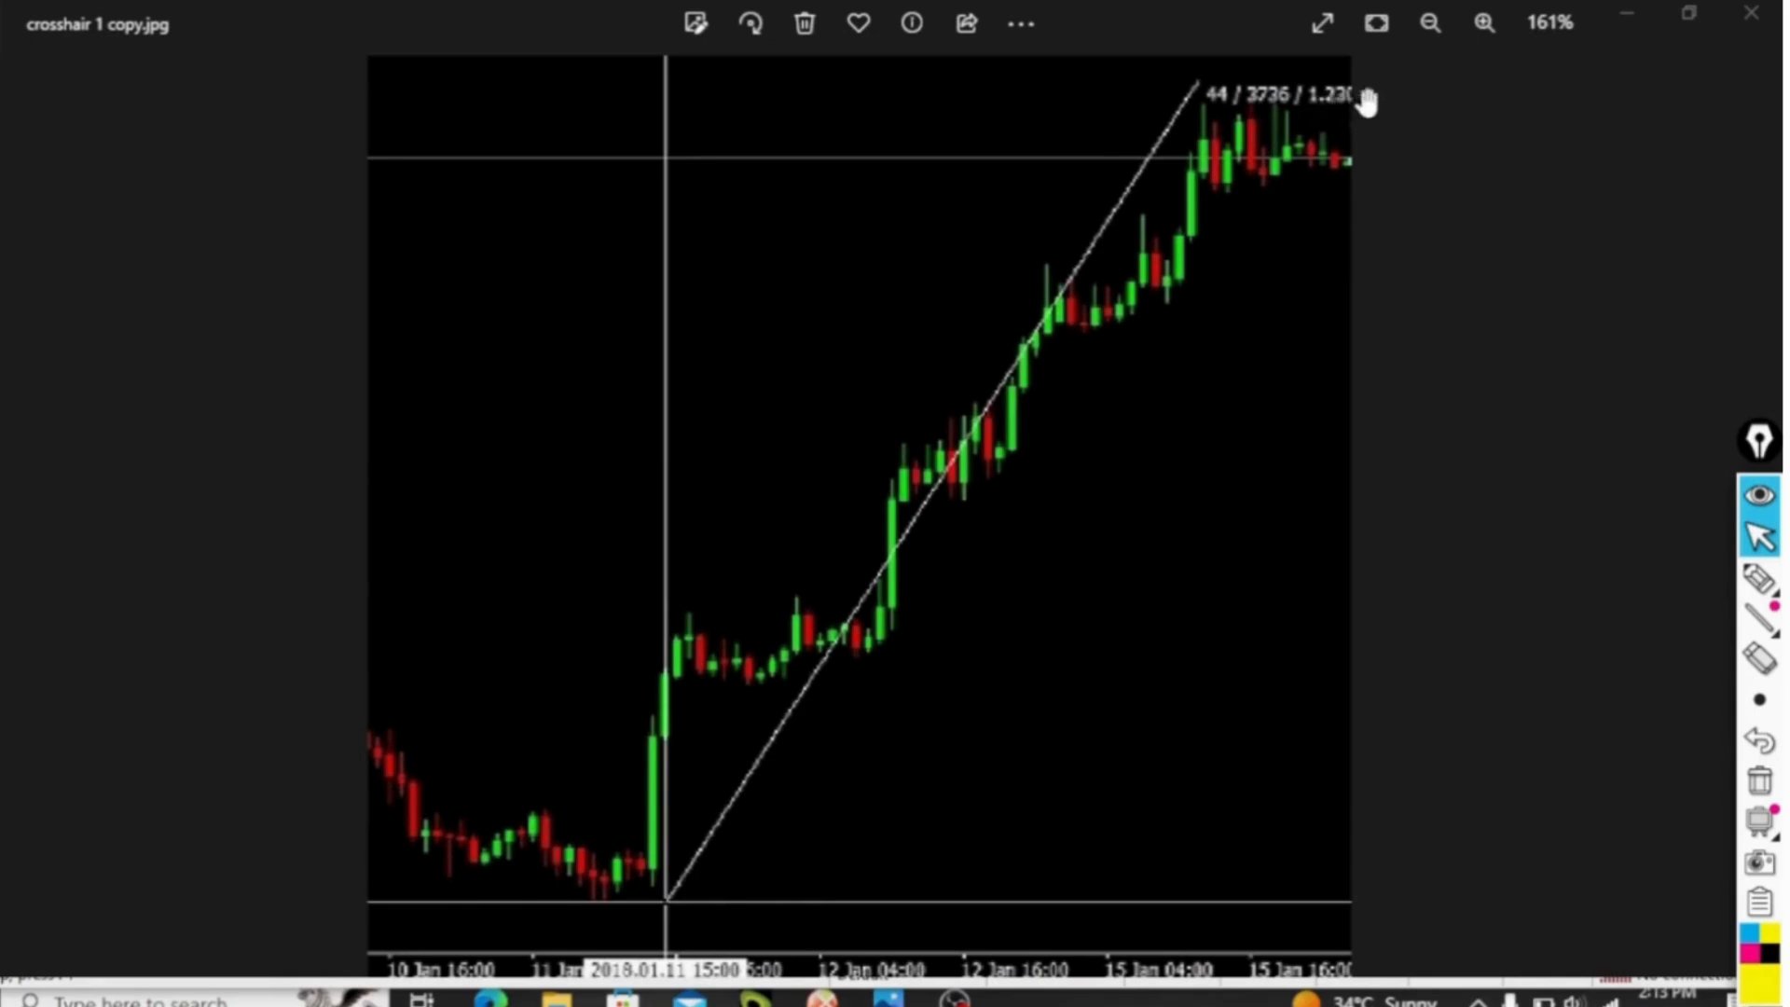
mouse_move(1335, 123)
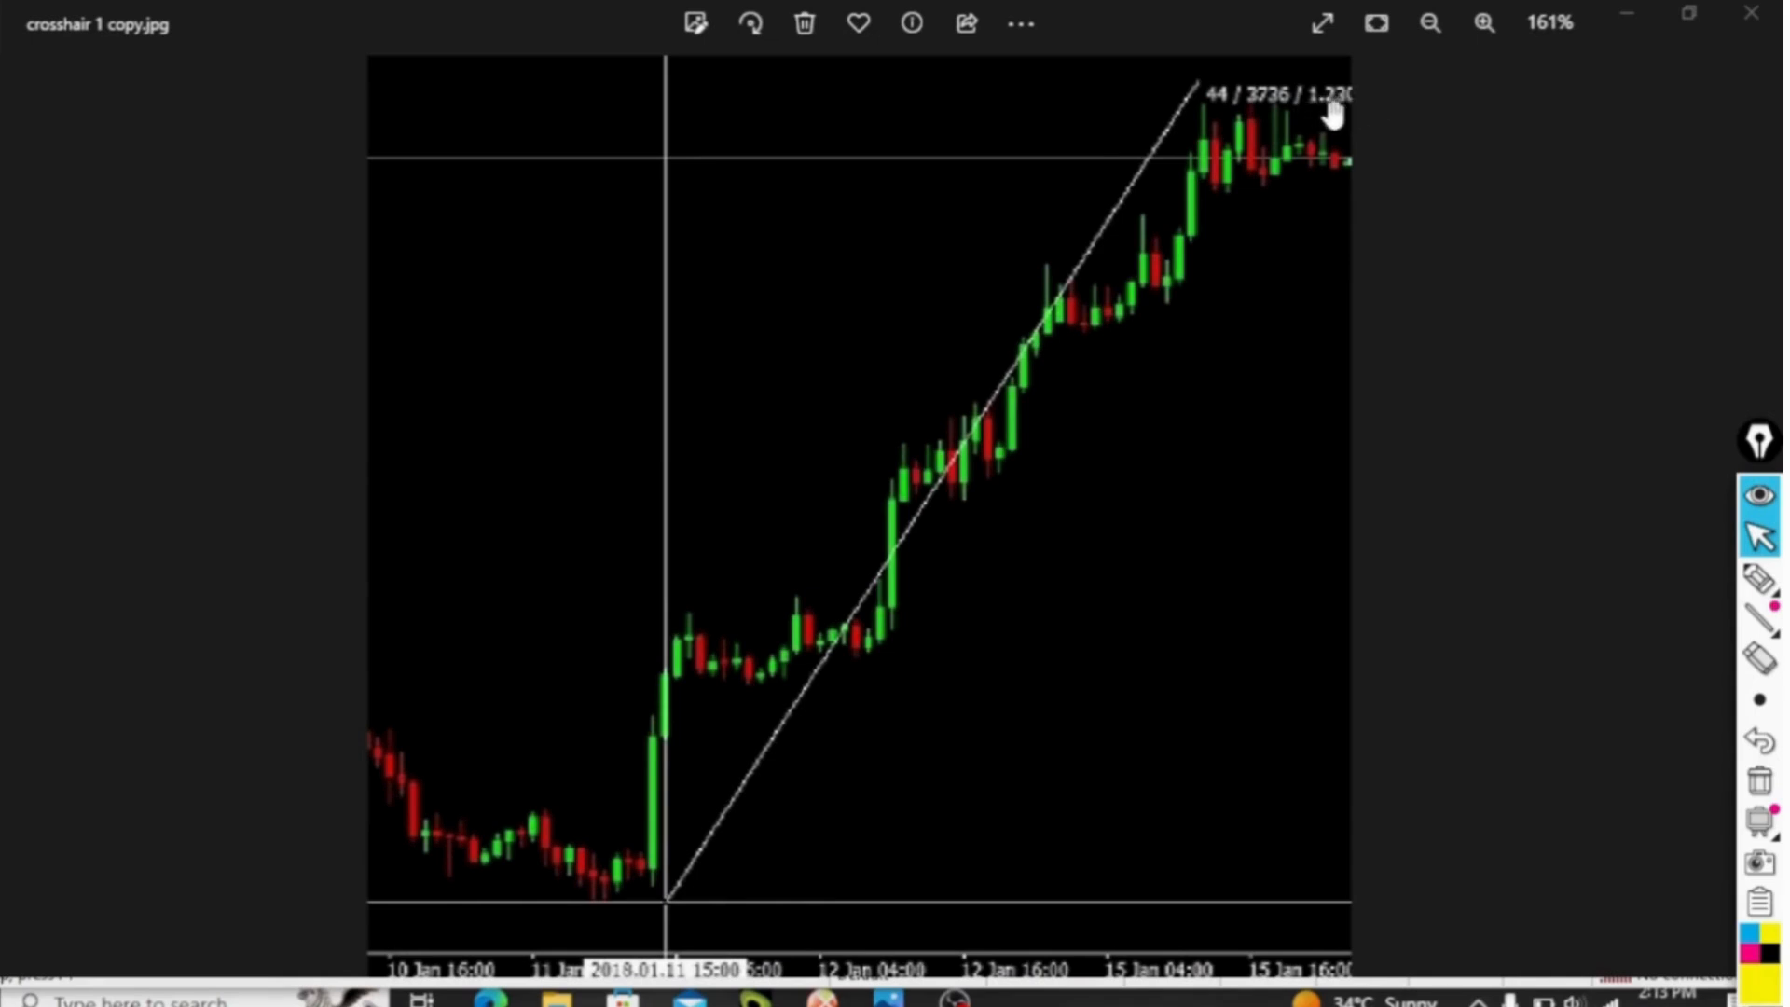
mouse_move(1354, 105)
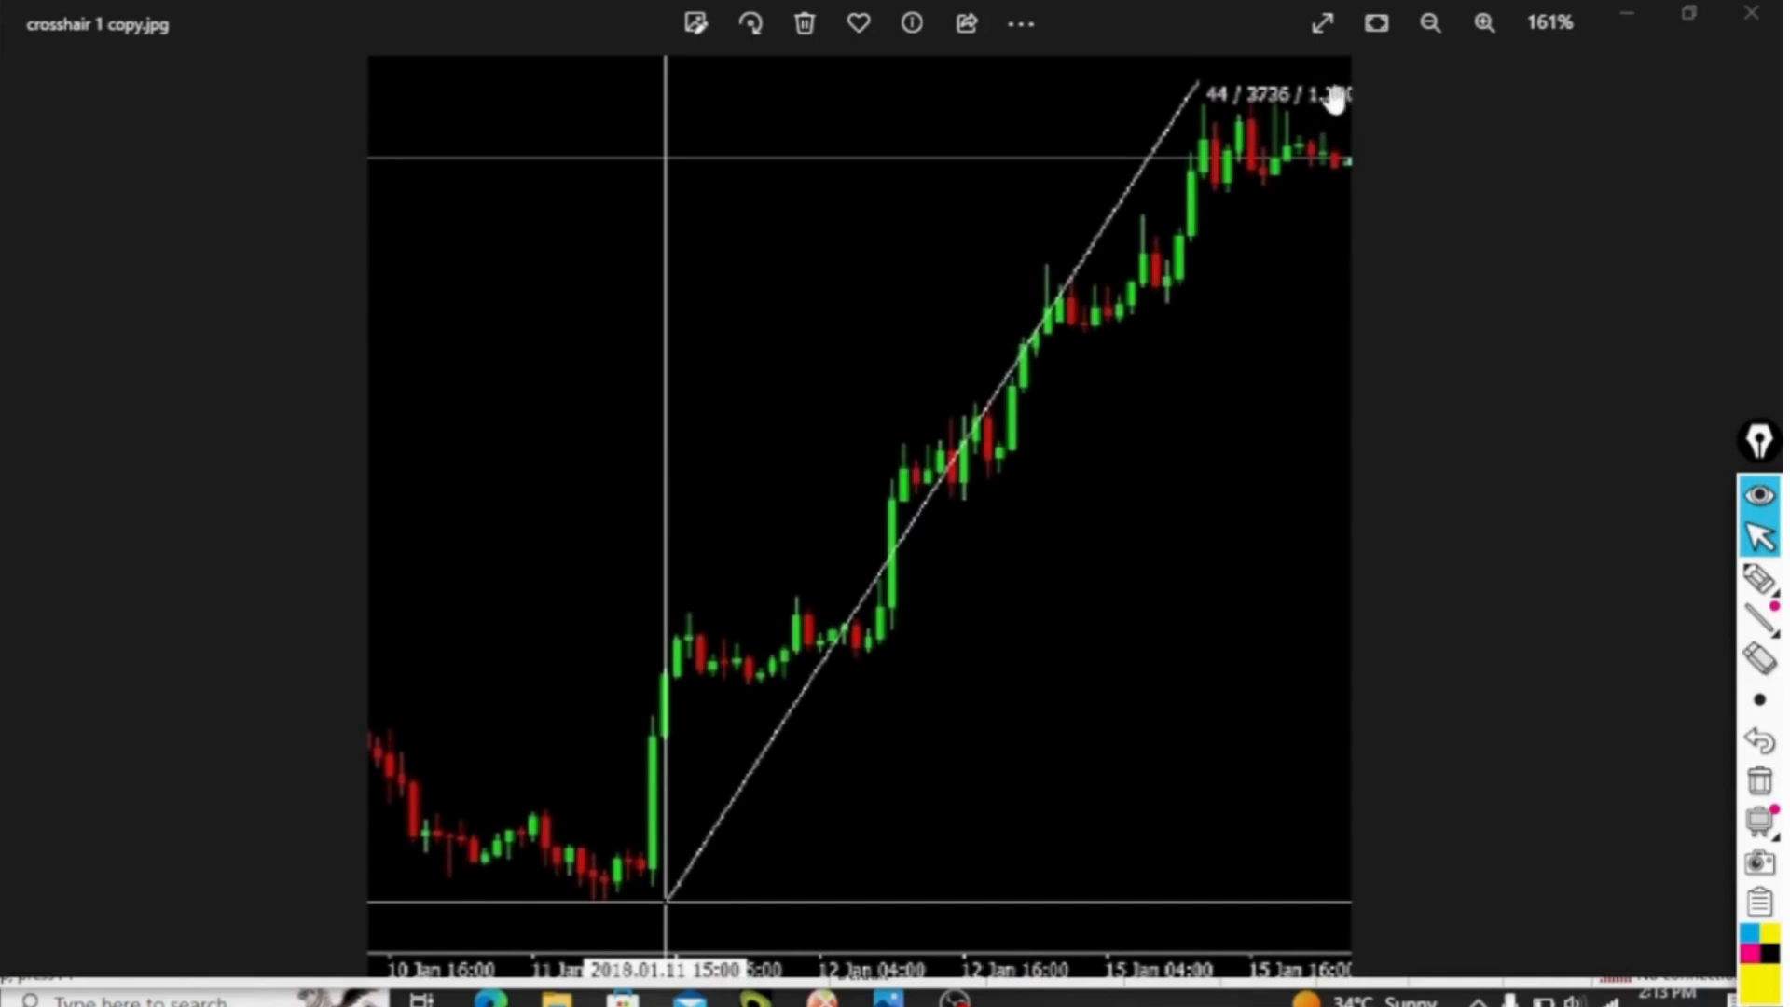
mouse_move(1264, 124)
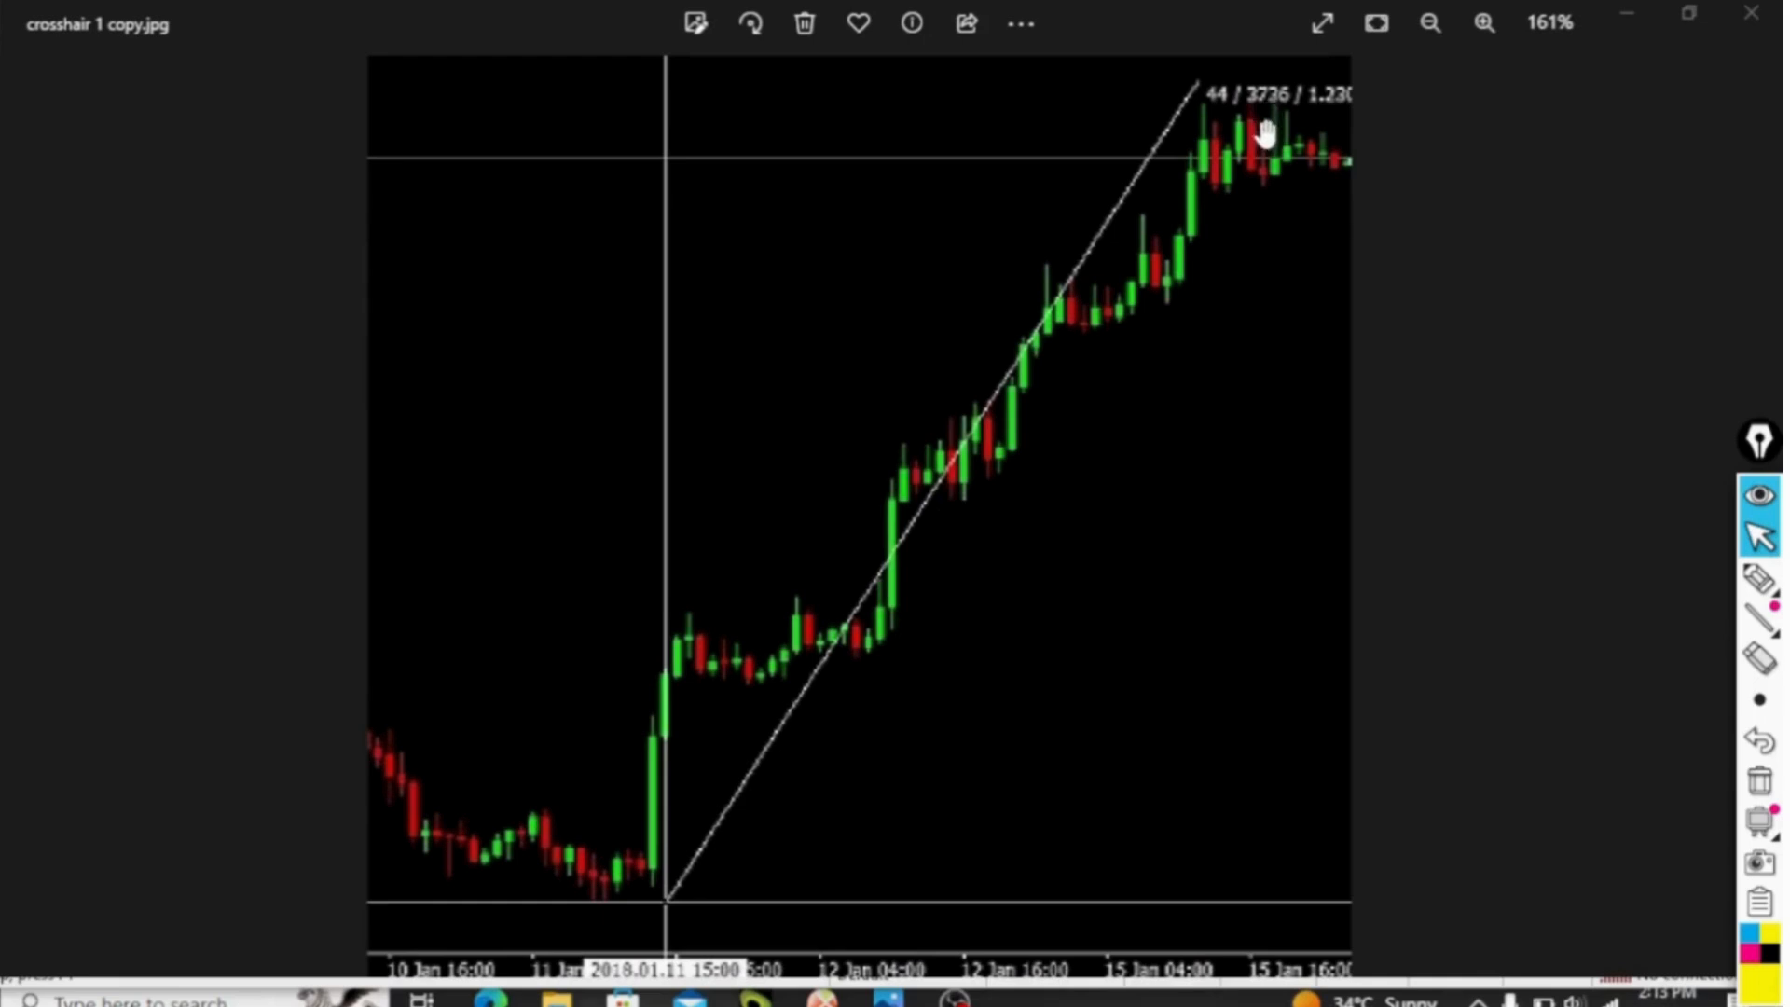
mouse_move(670, 918)
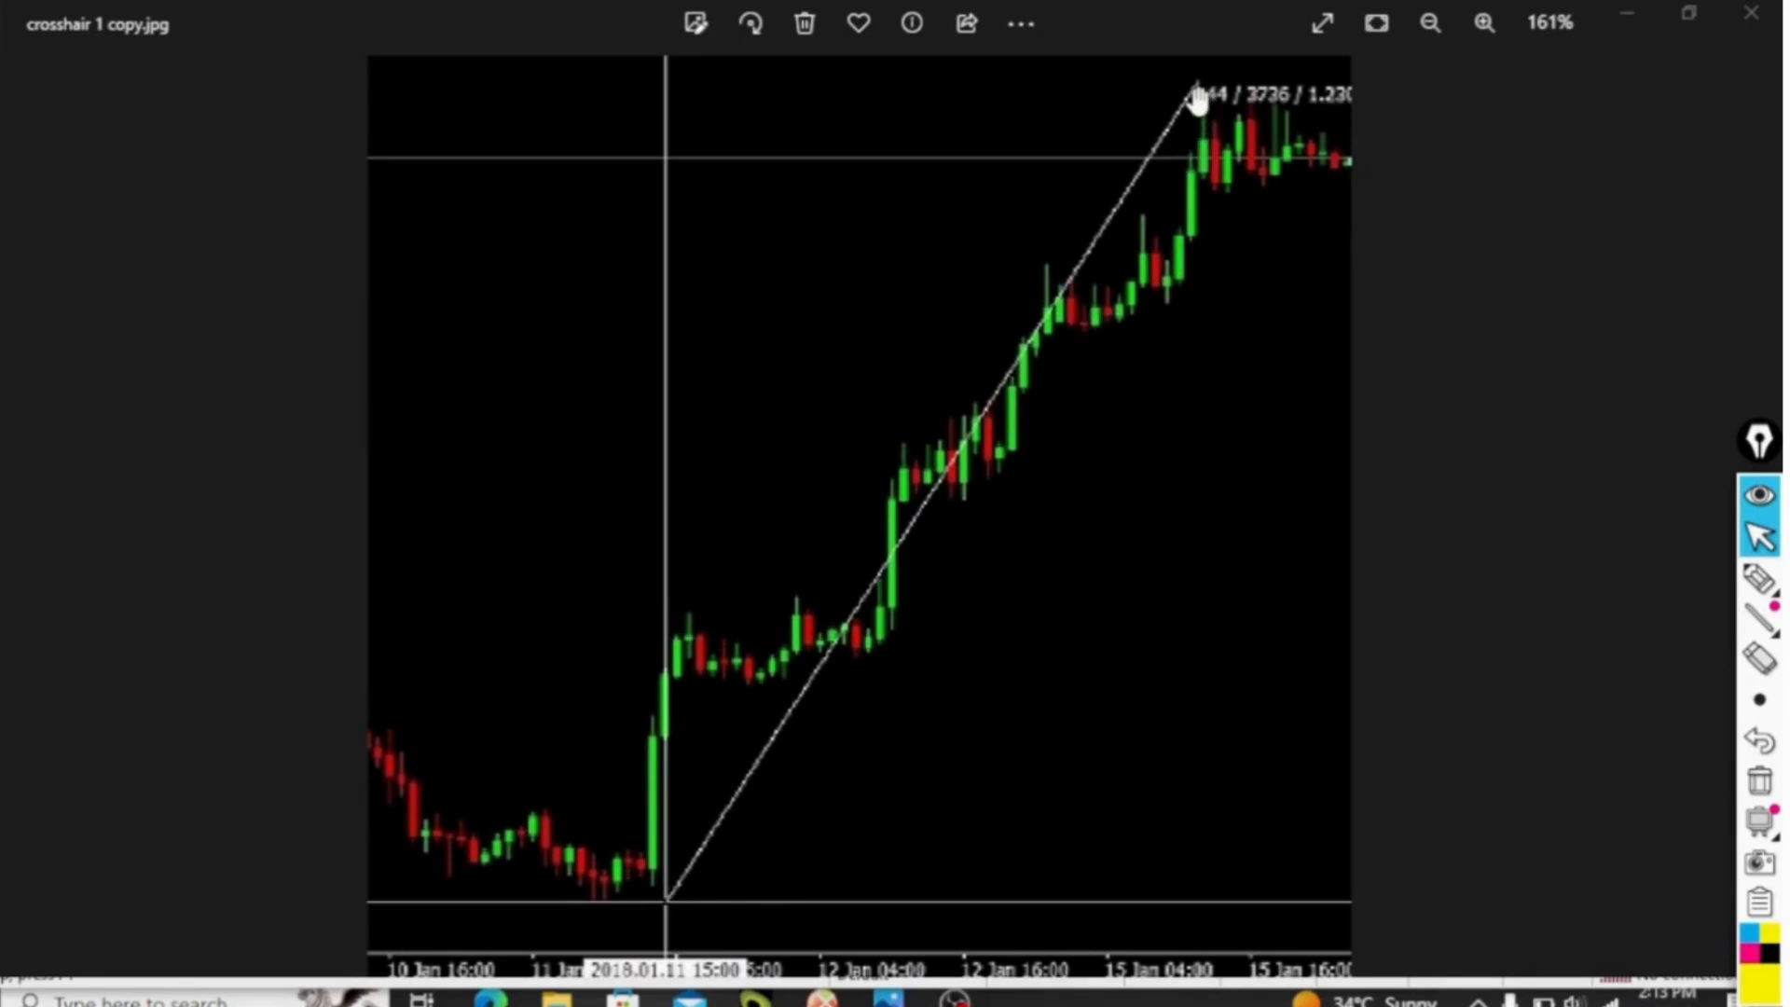
mouse_move(1268, 127)
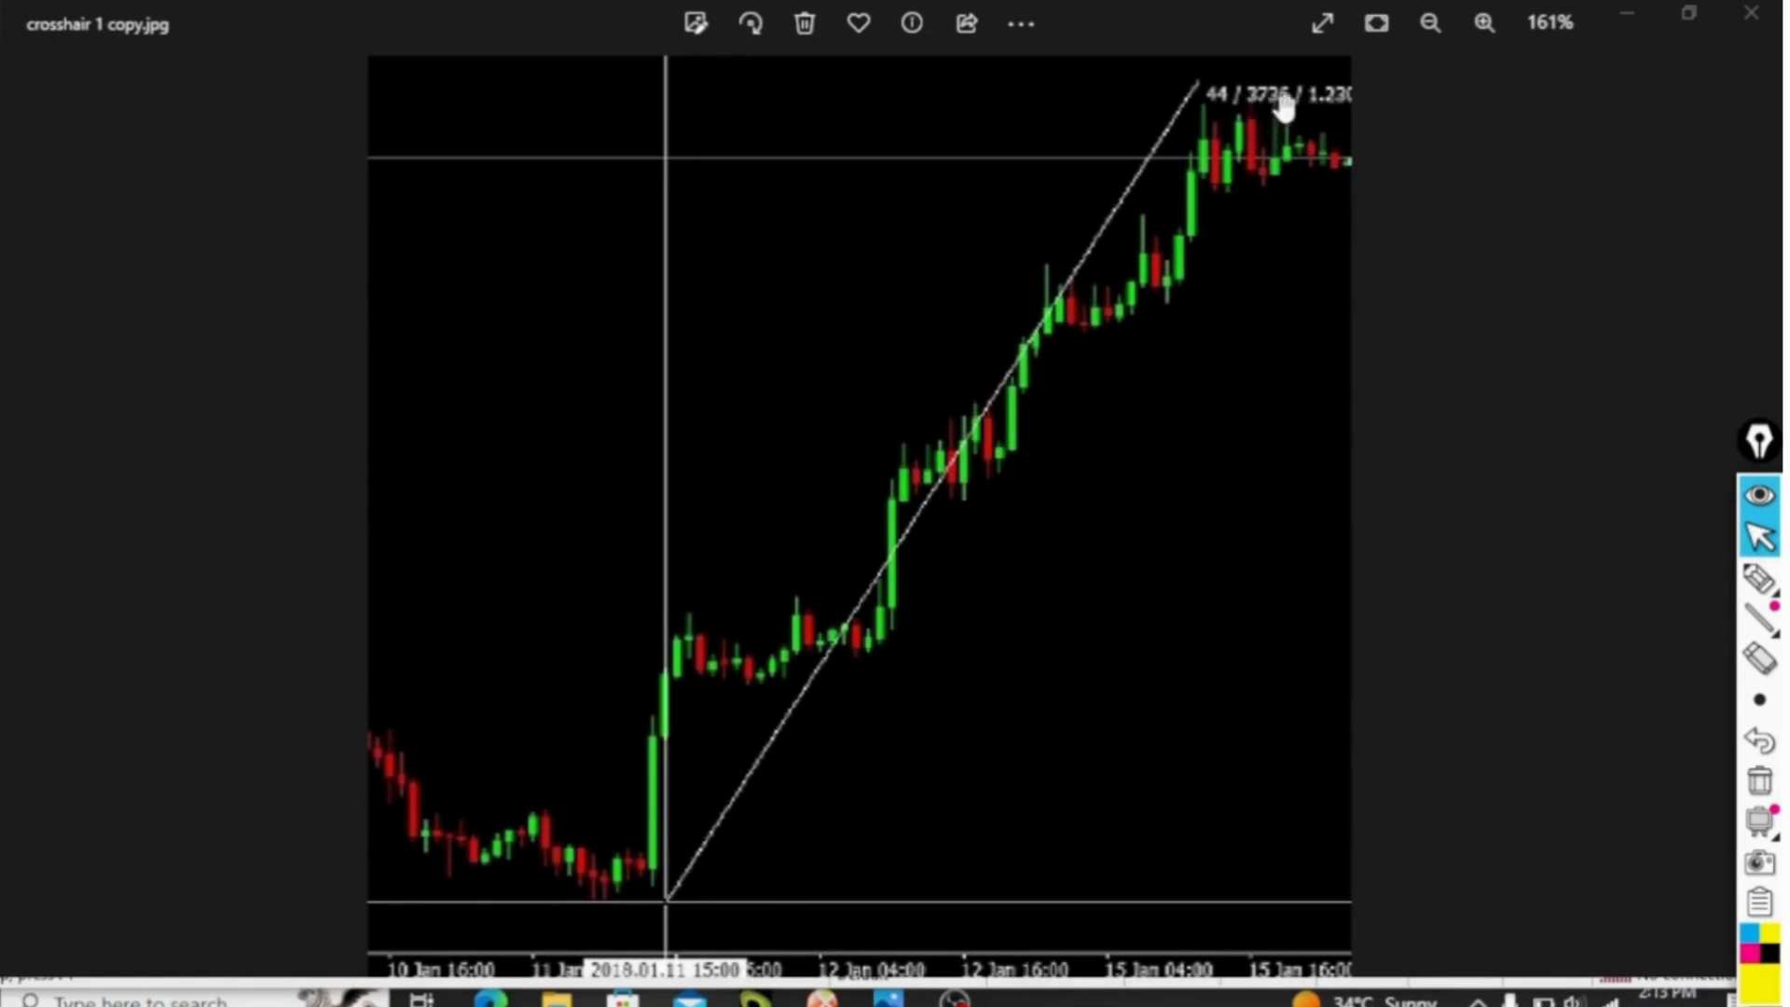
mouse_move(1253, 123)
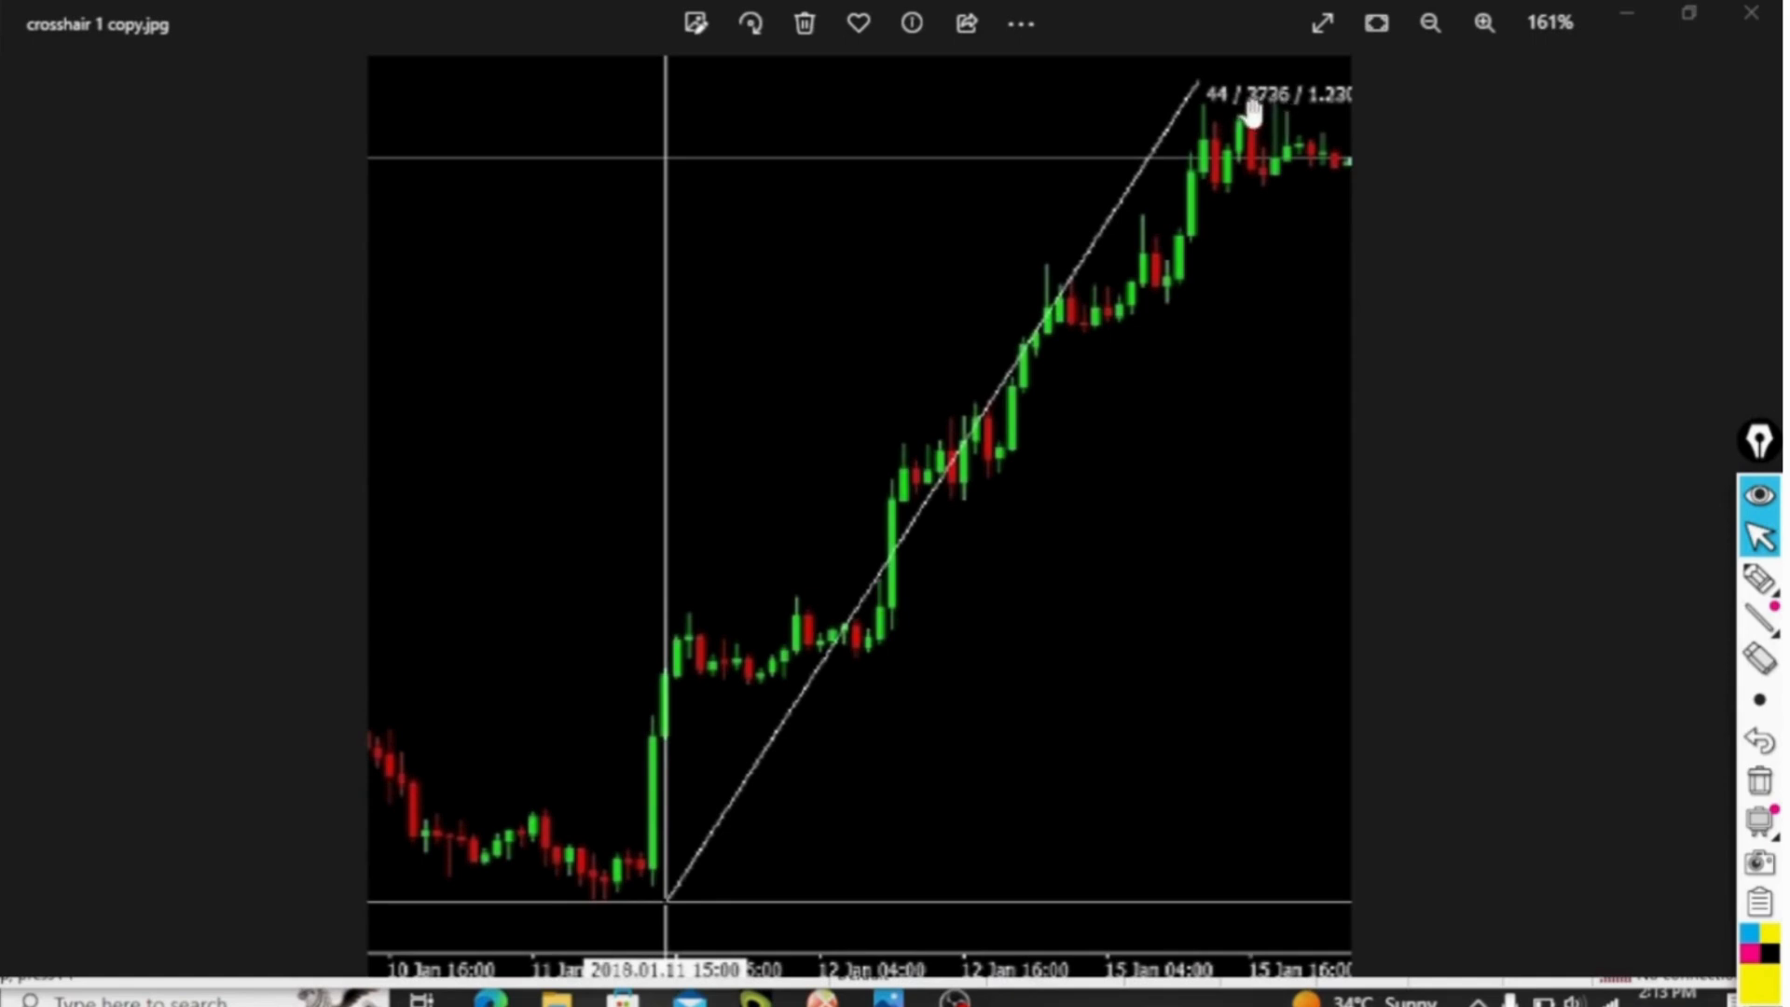
mouse_move(1285, 121)
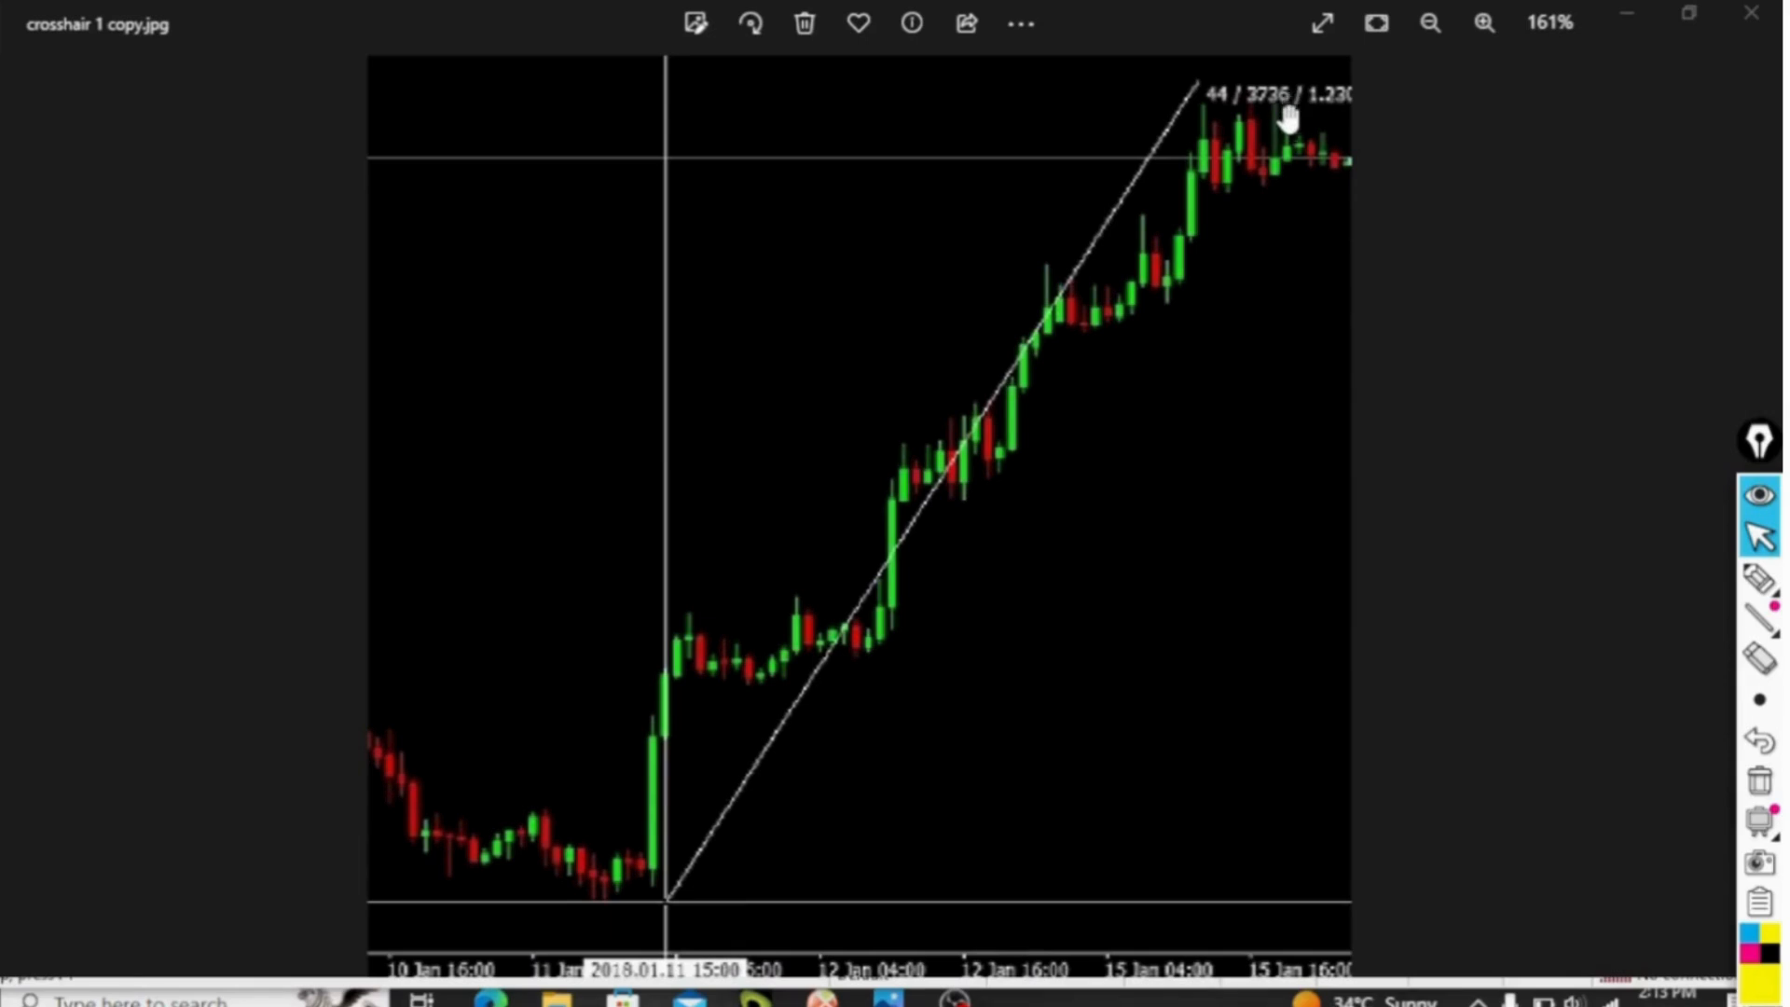
mouse_move(1246, 121)
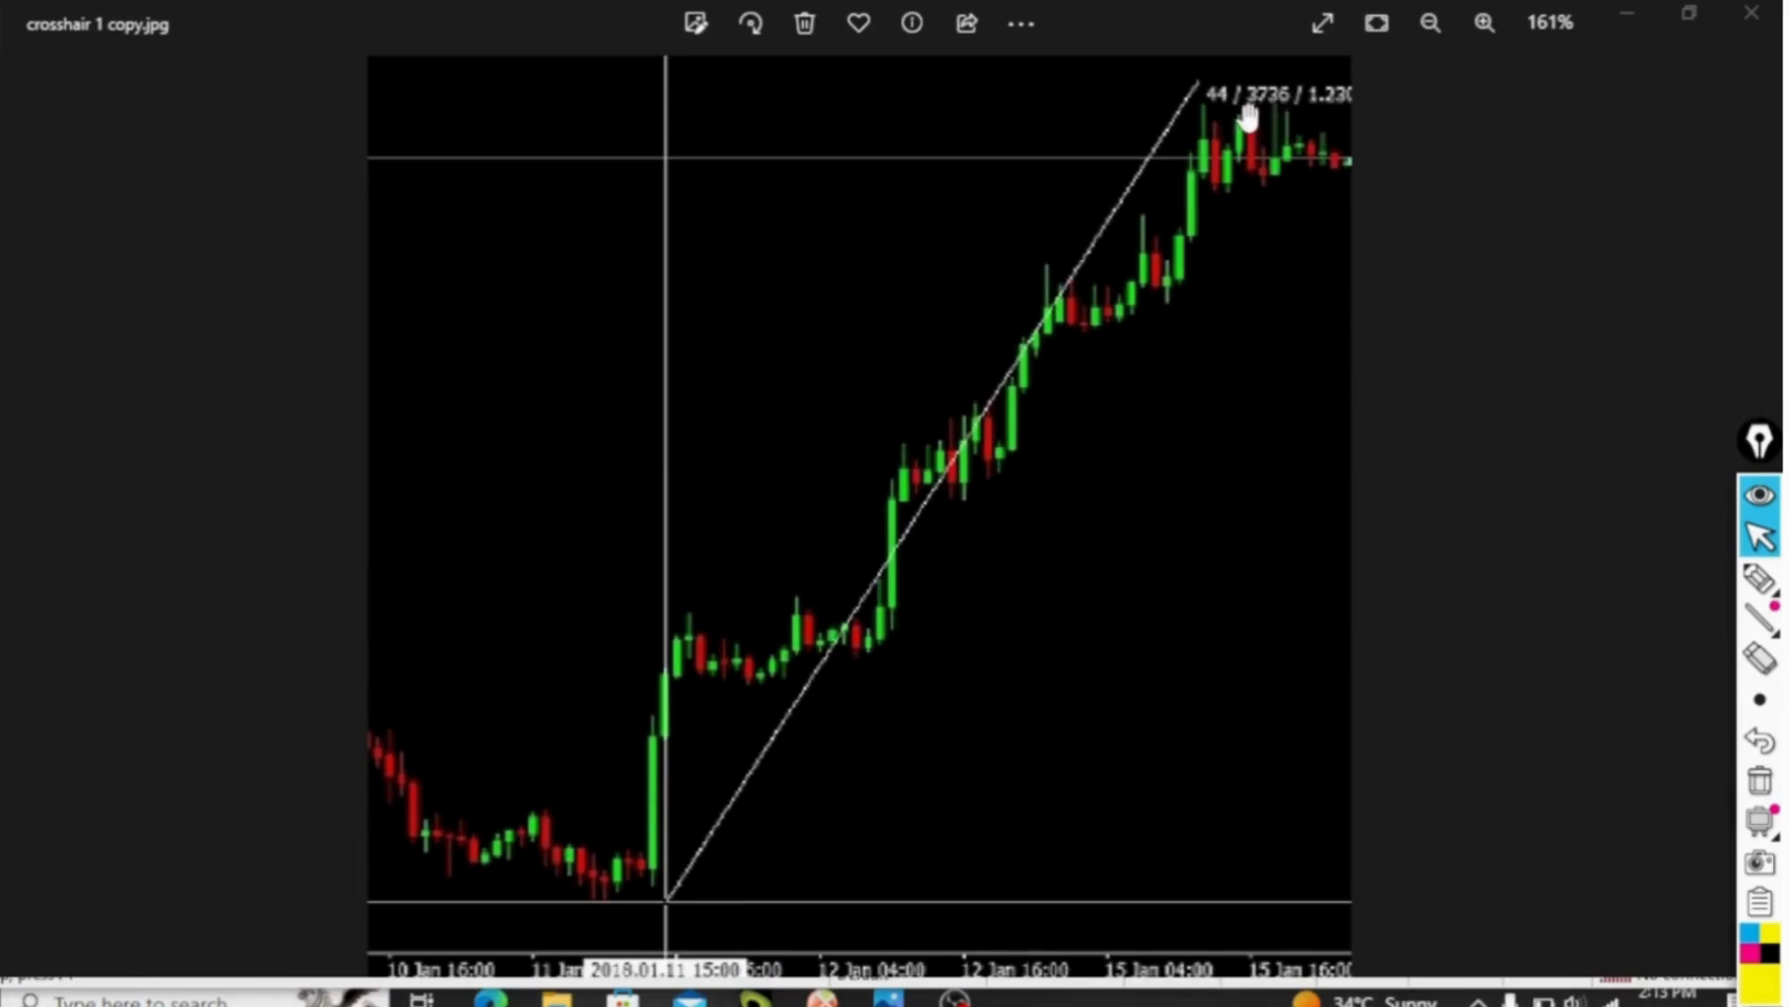
mouse_move(1268, 121)
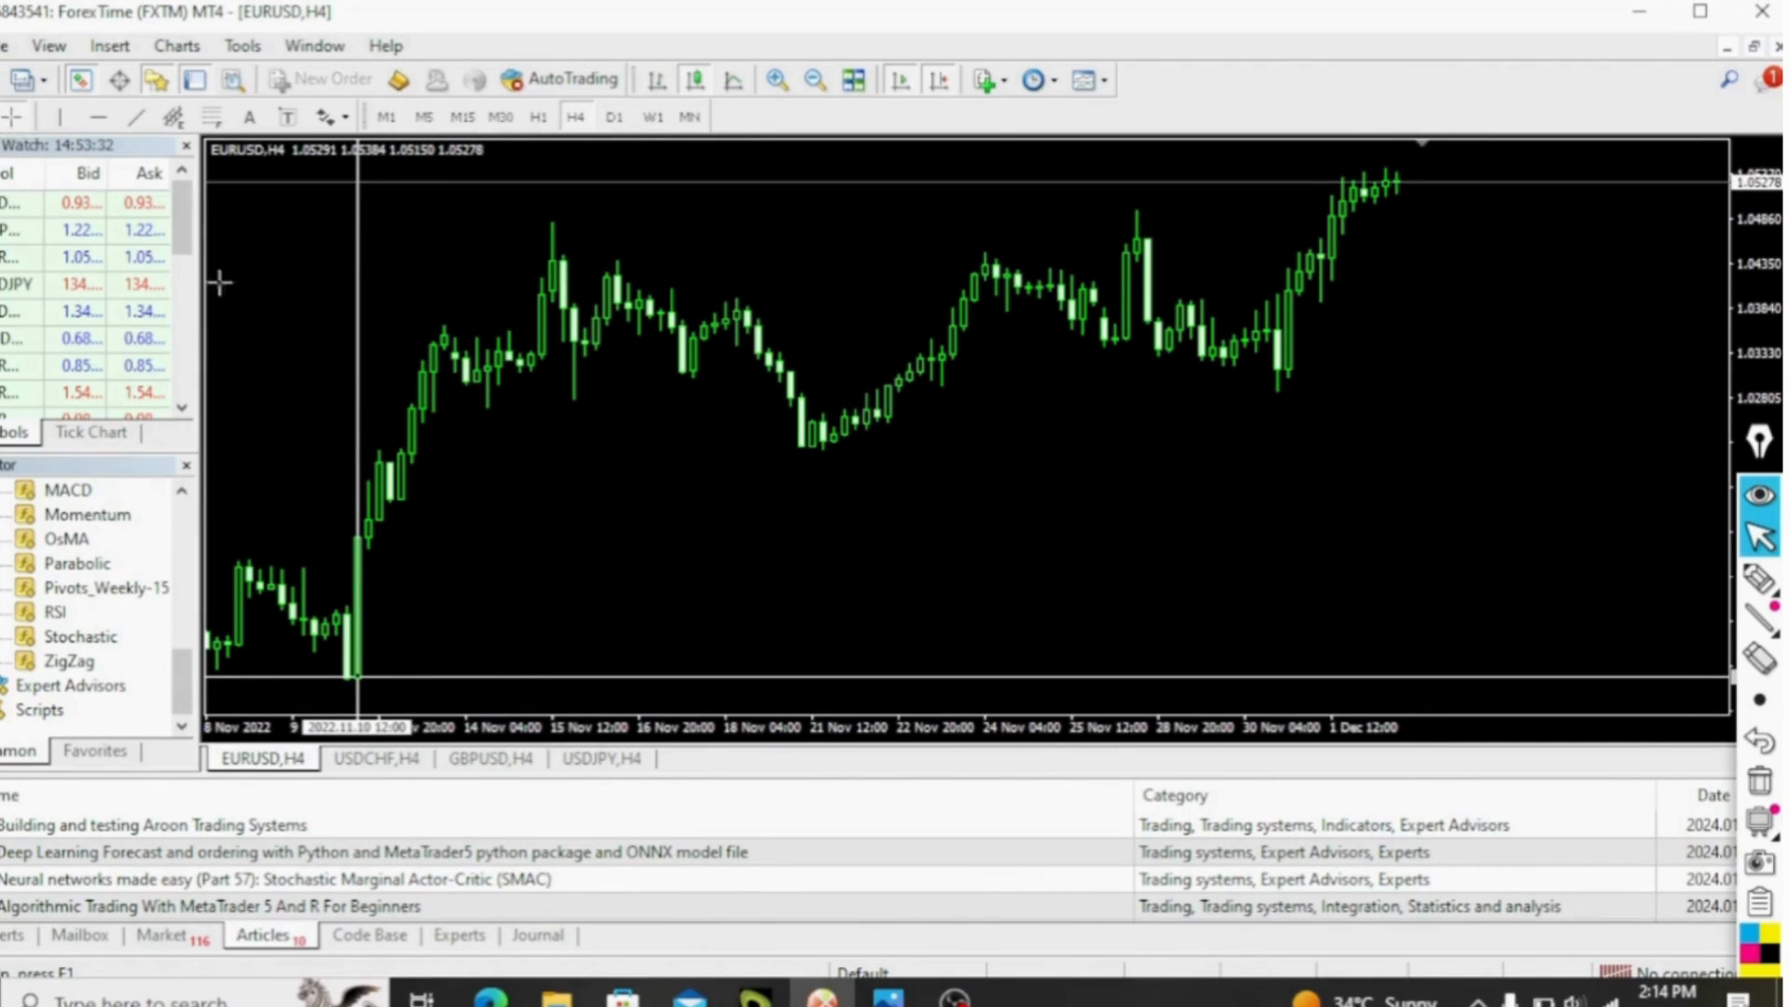
mouse_move(354, 685)
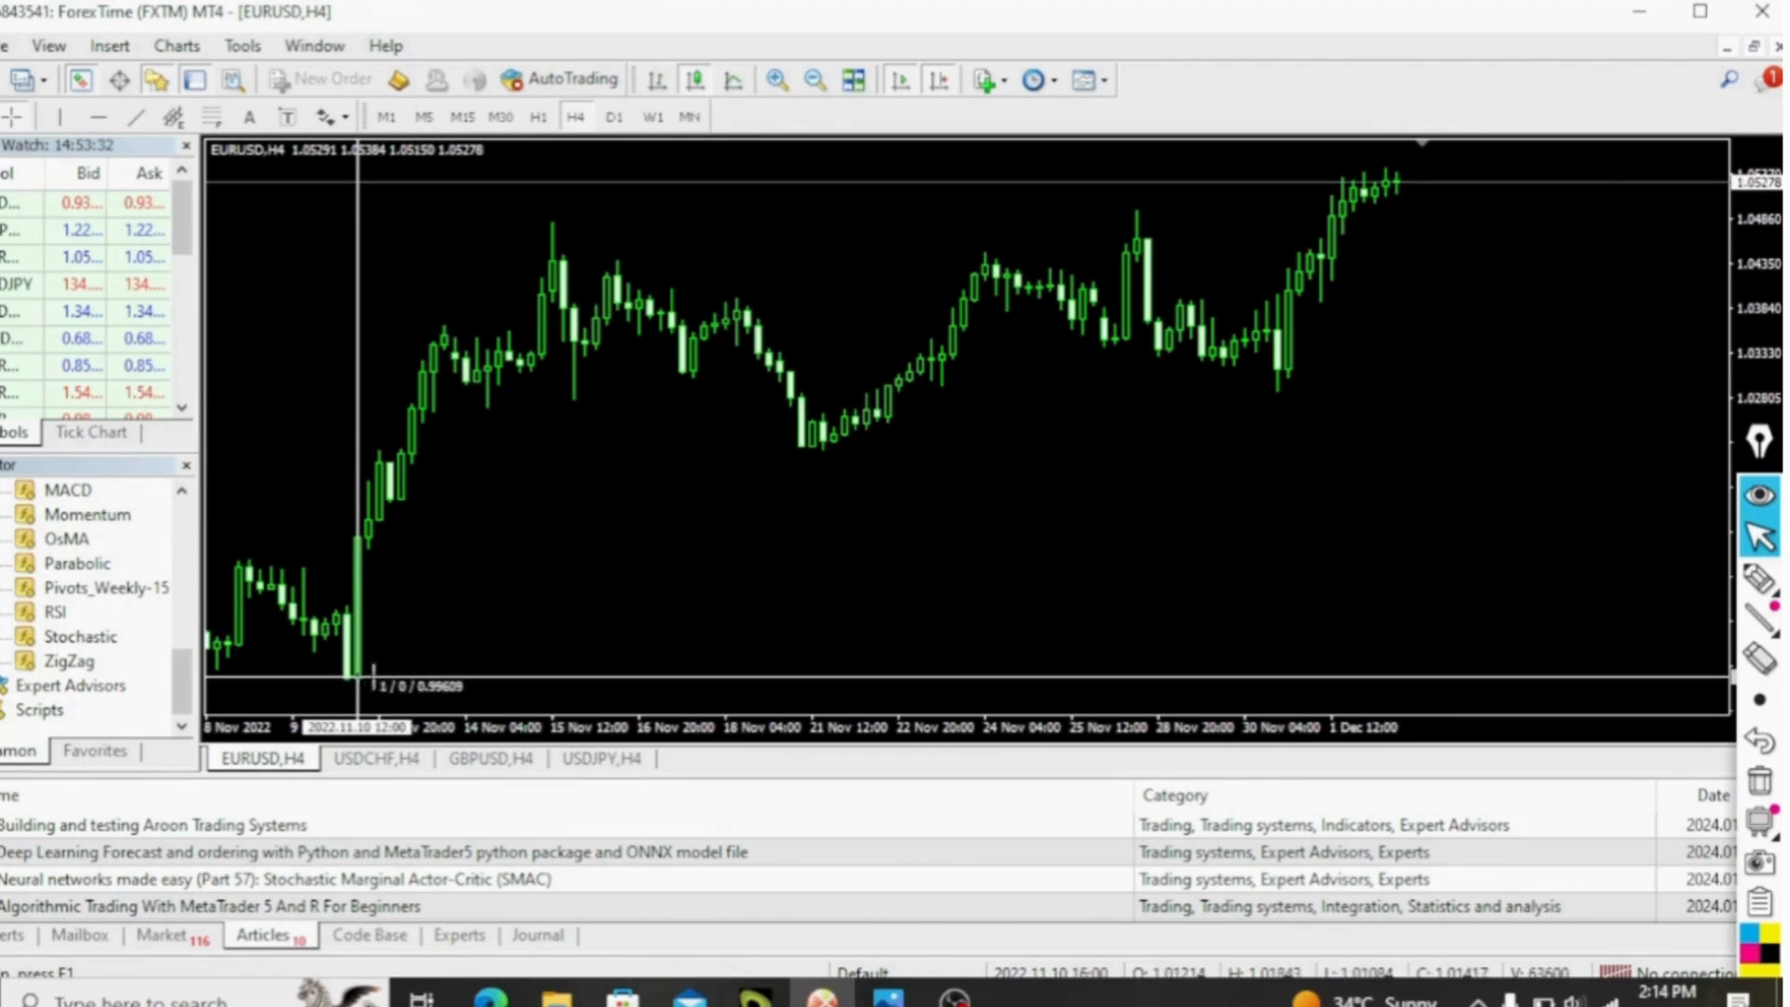
Step: Drag the crosshair from the low to a later high to read bars, pips and price
left_click_drag(358, 690, 548, 271)
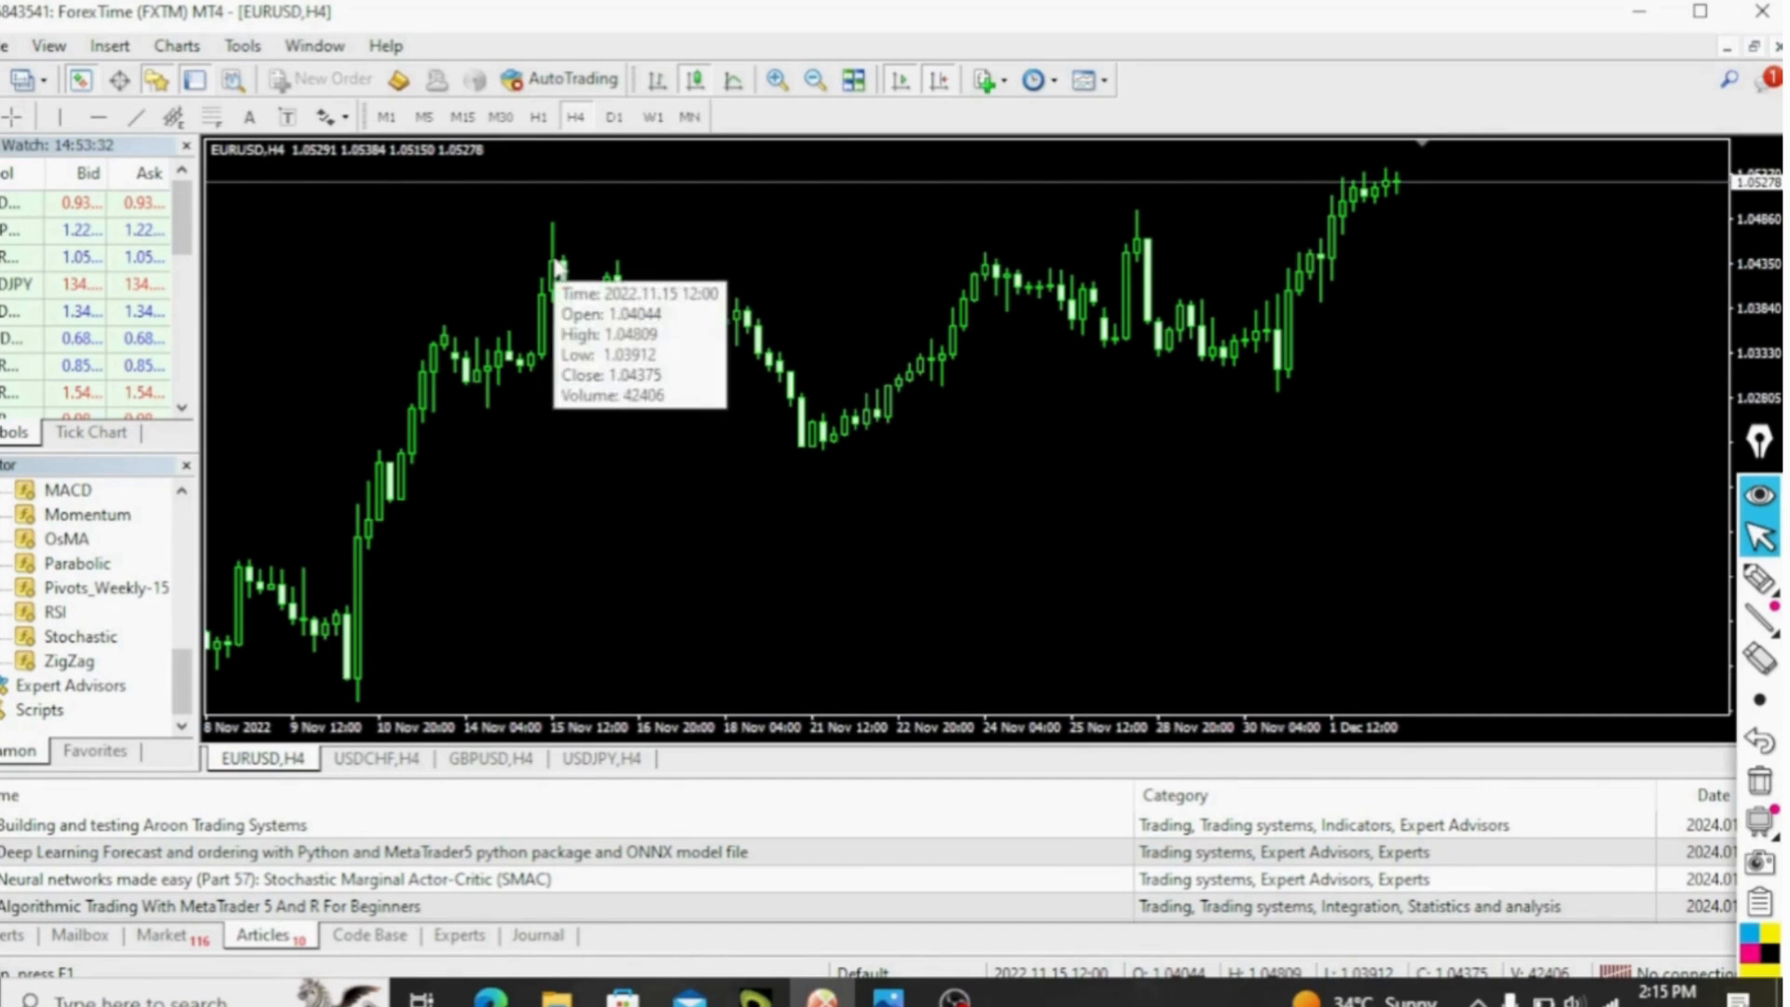
mouse_move(656, 254)
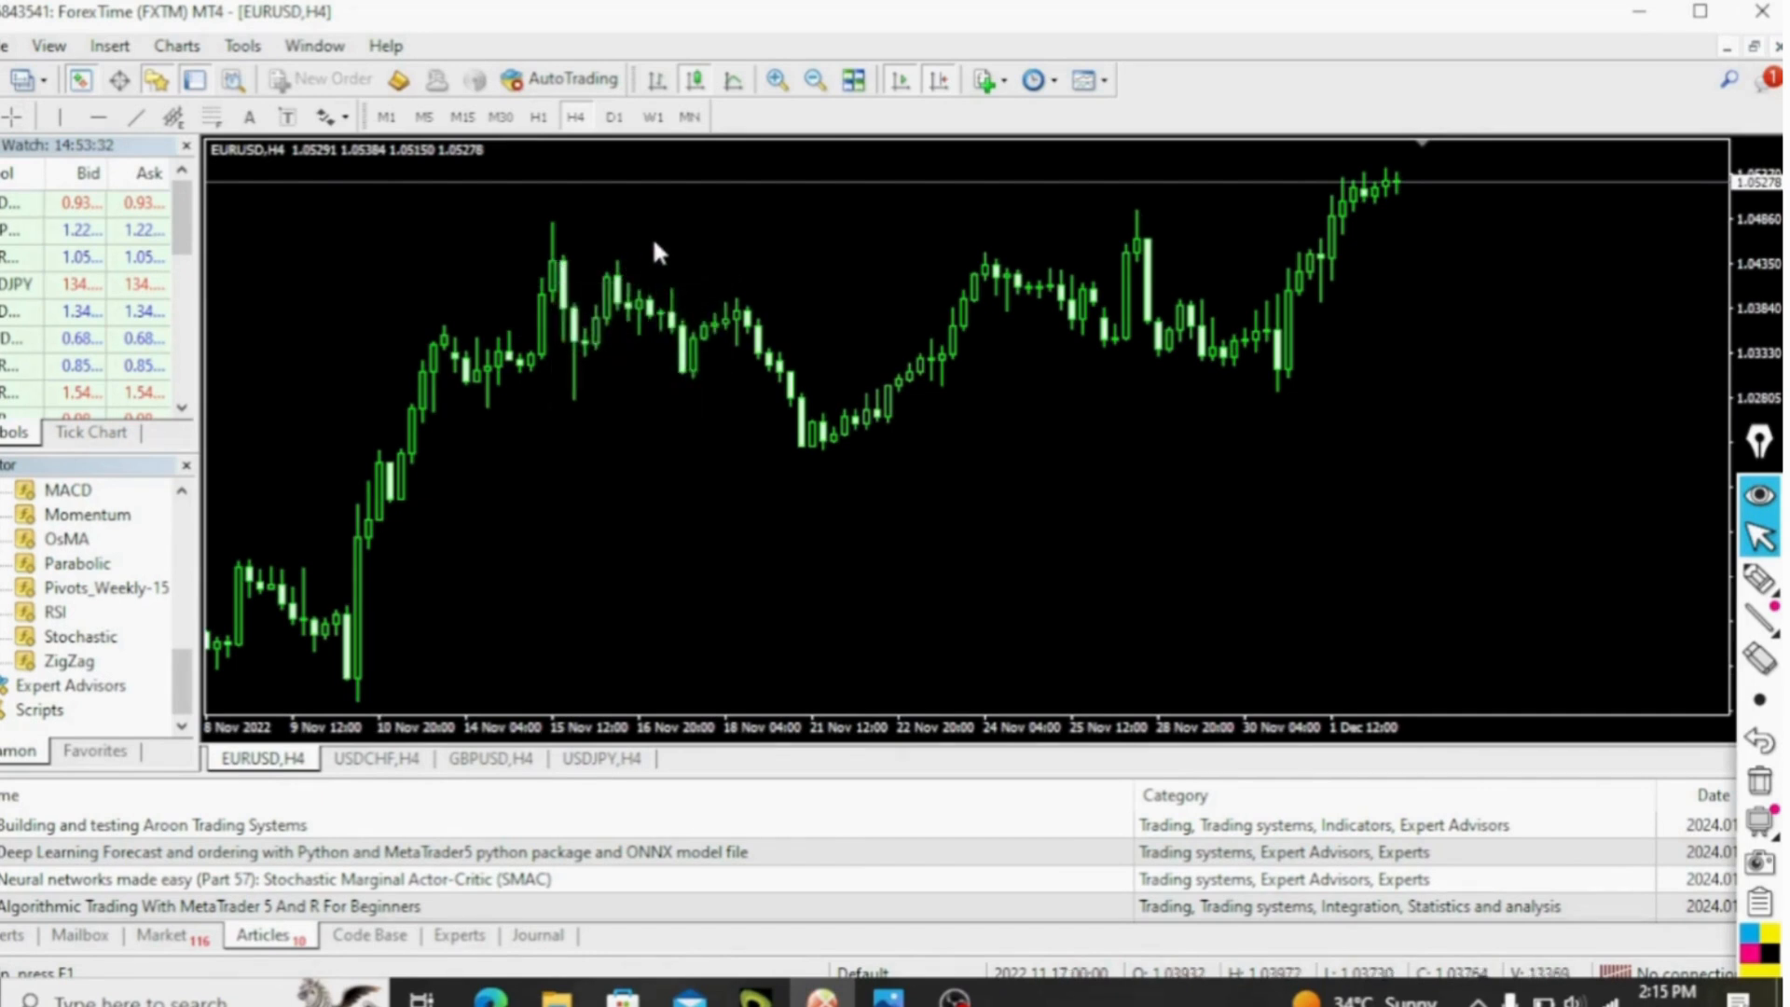